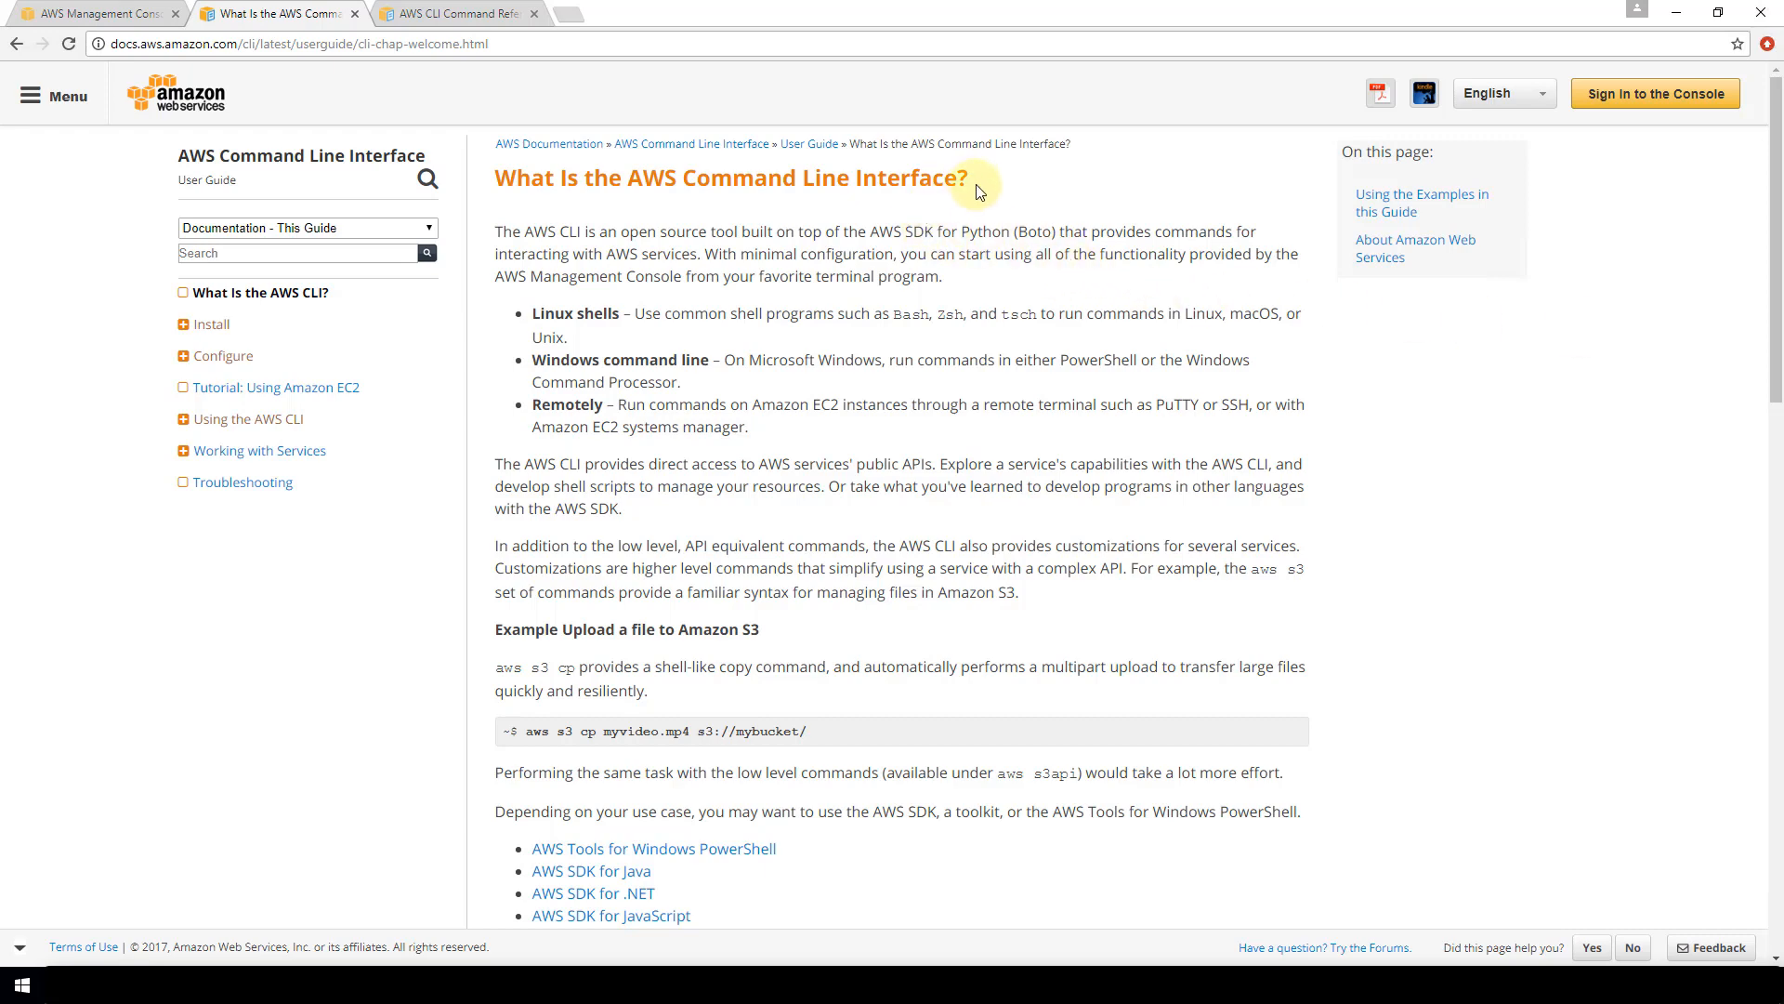
mouse_move(1003, 201)
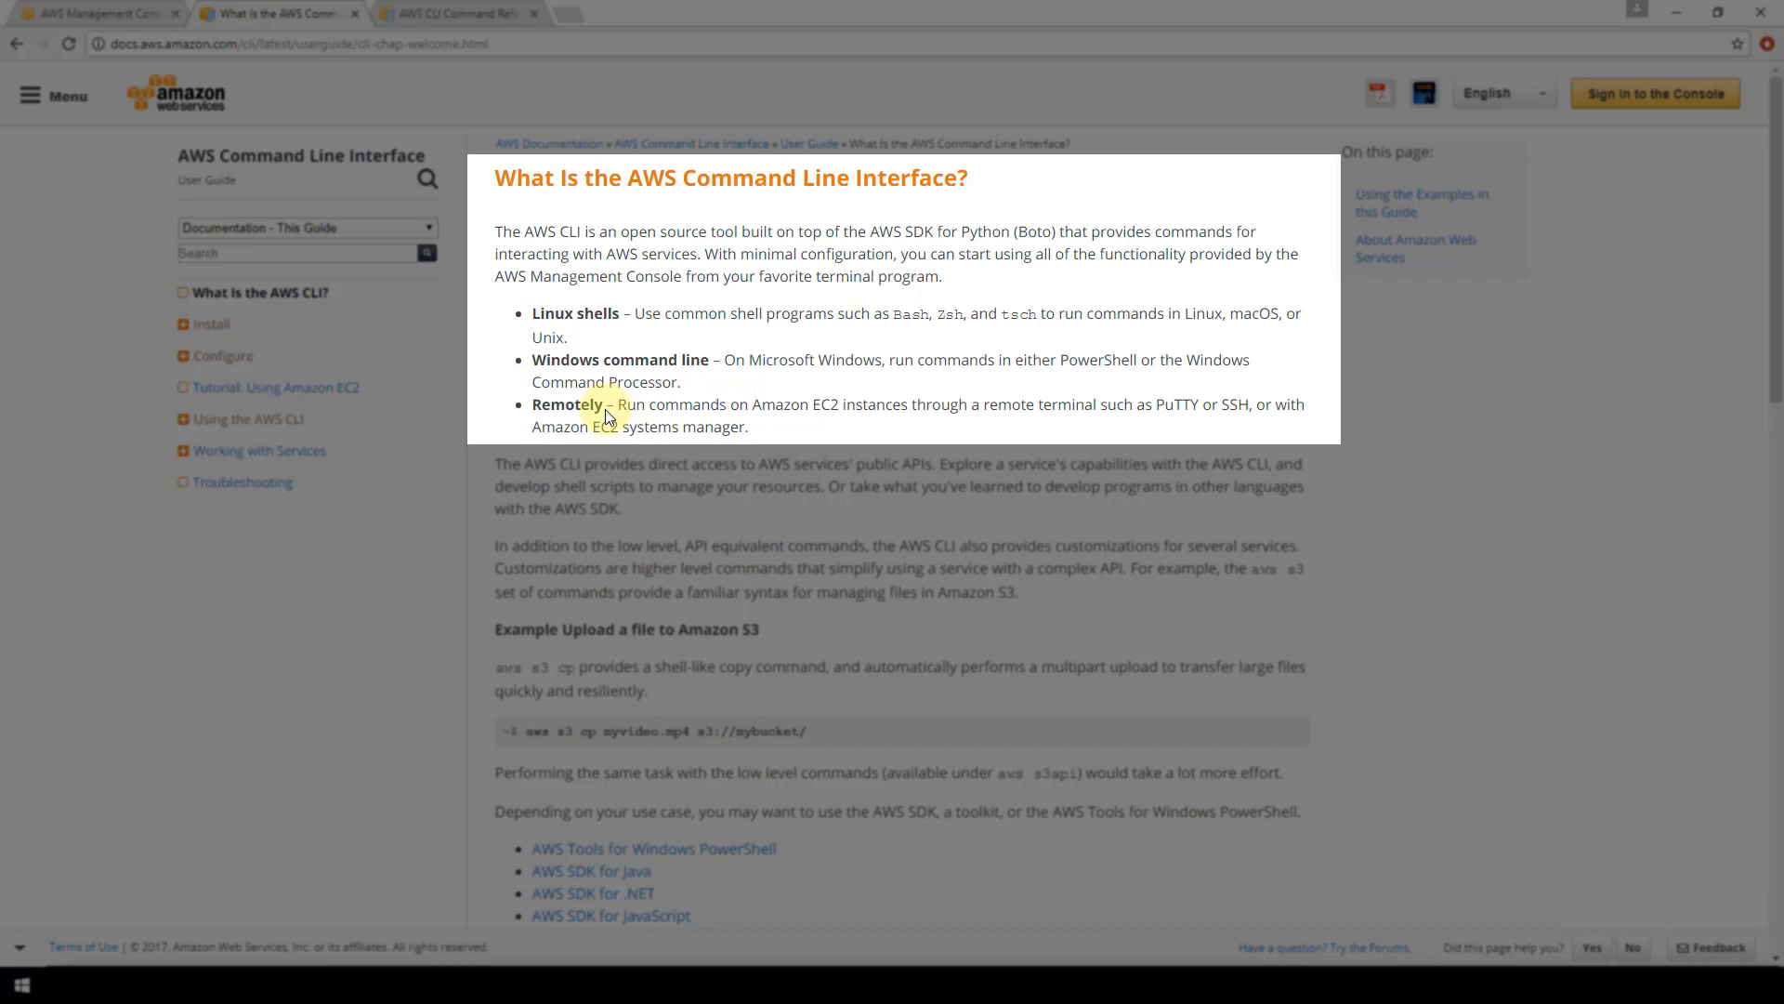
mouse_move(1248, 425)
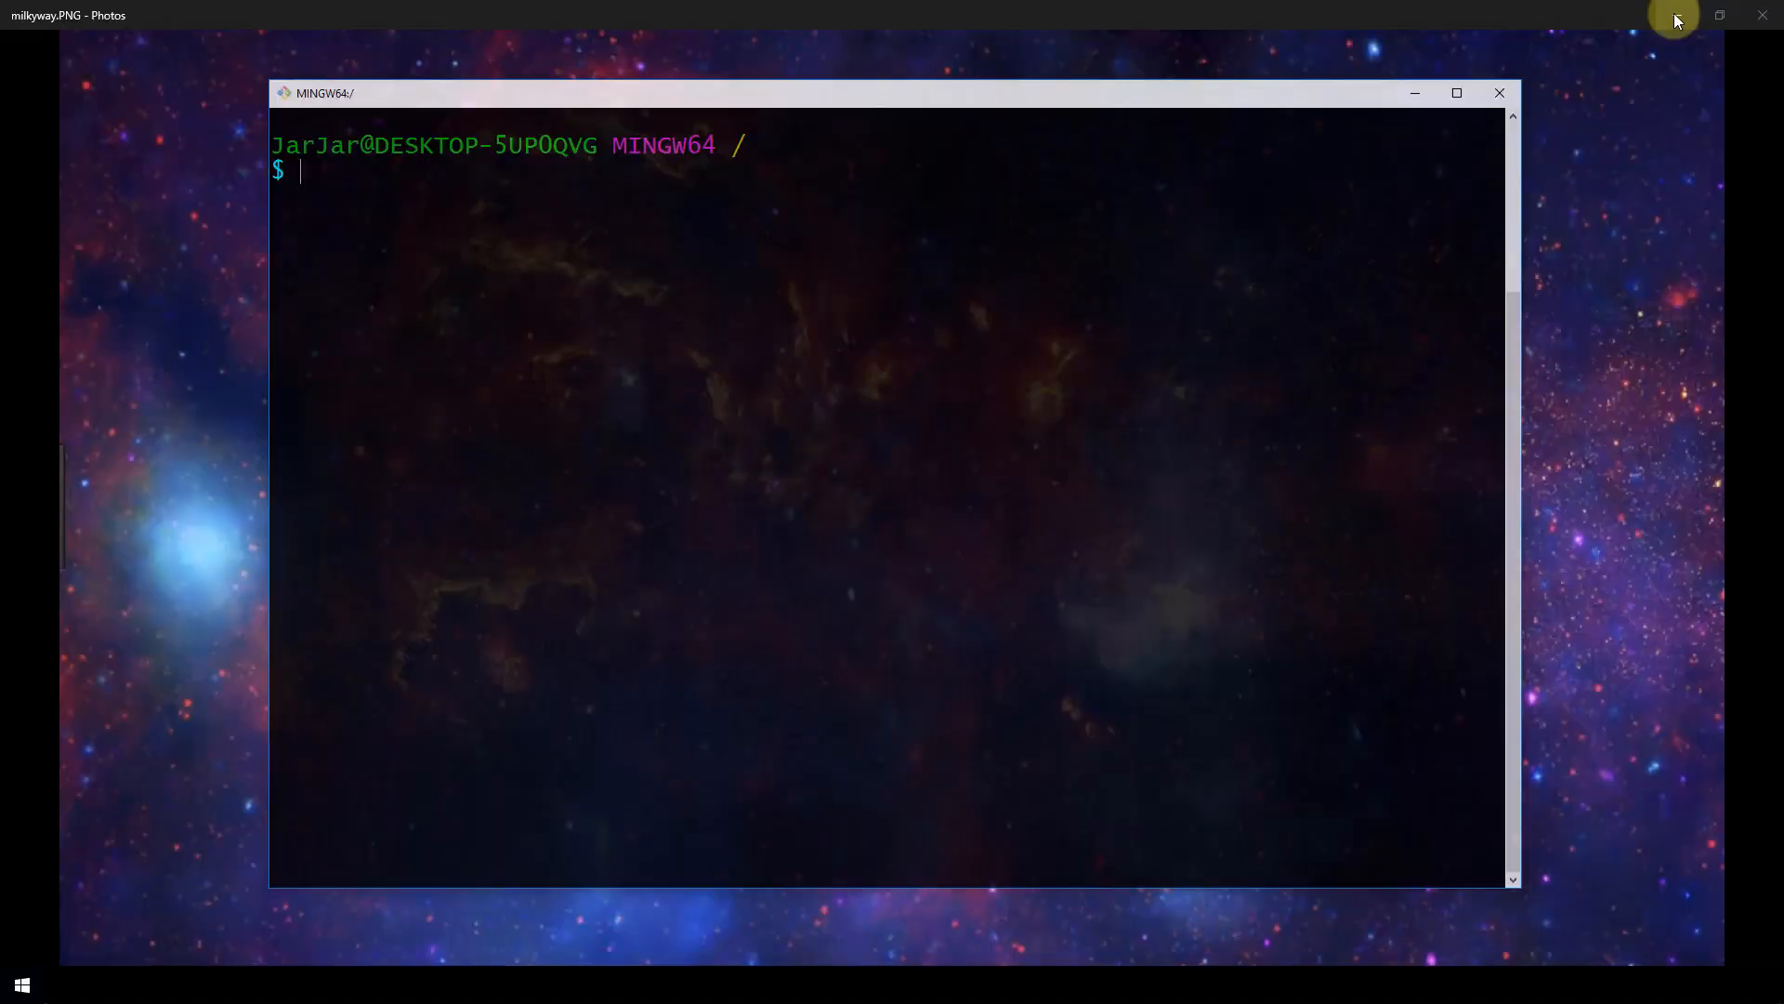
mouse_move(973, 201)
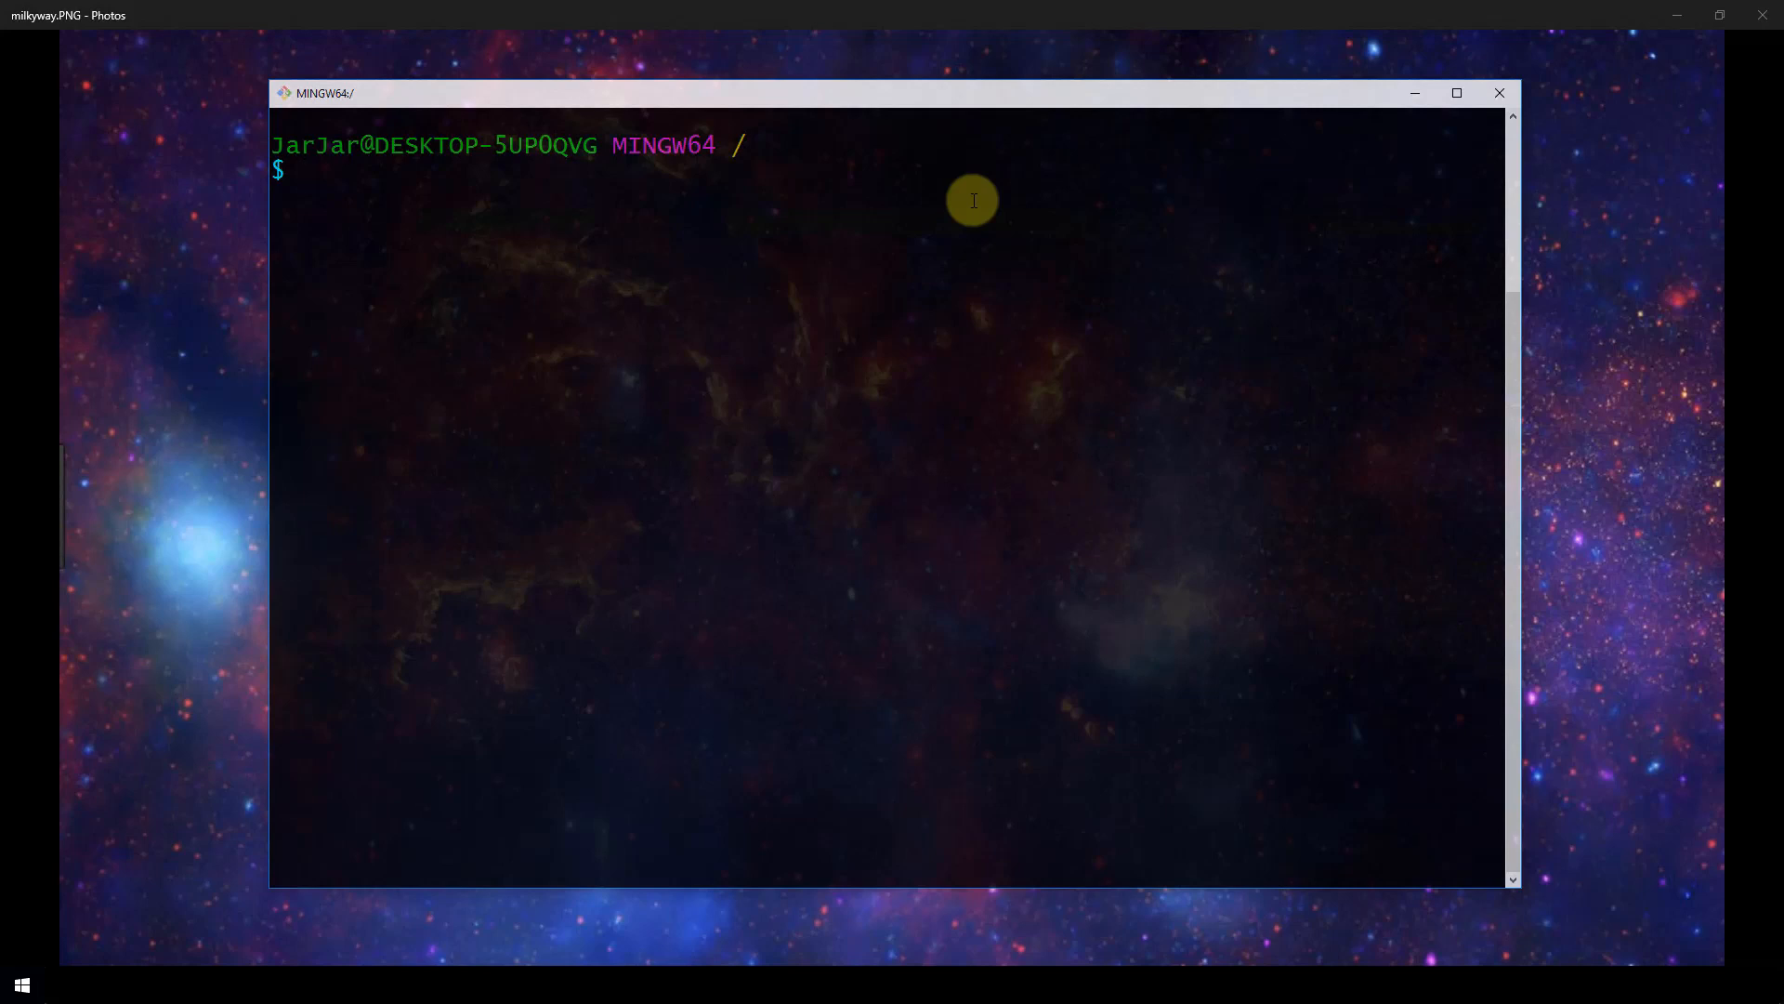
Run 'pip install awscli --upgrade --user', installing awscli 1.11.149 and botocore 1.7.7.
type("p")
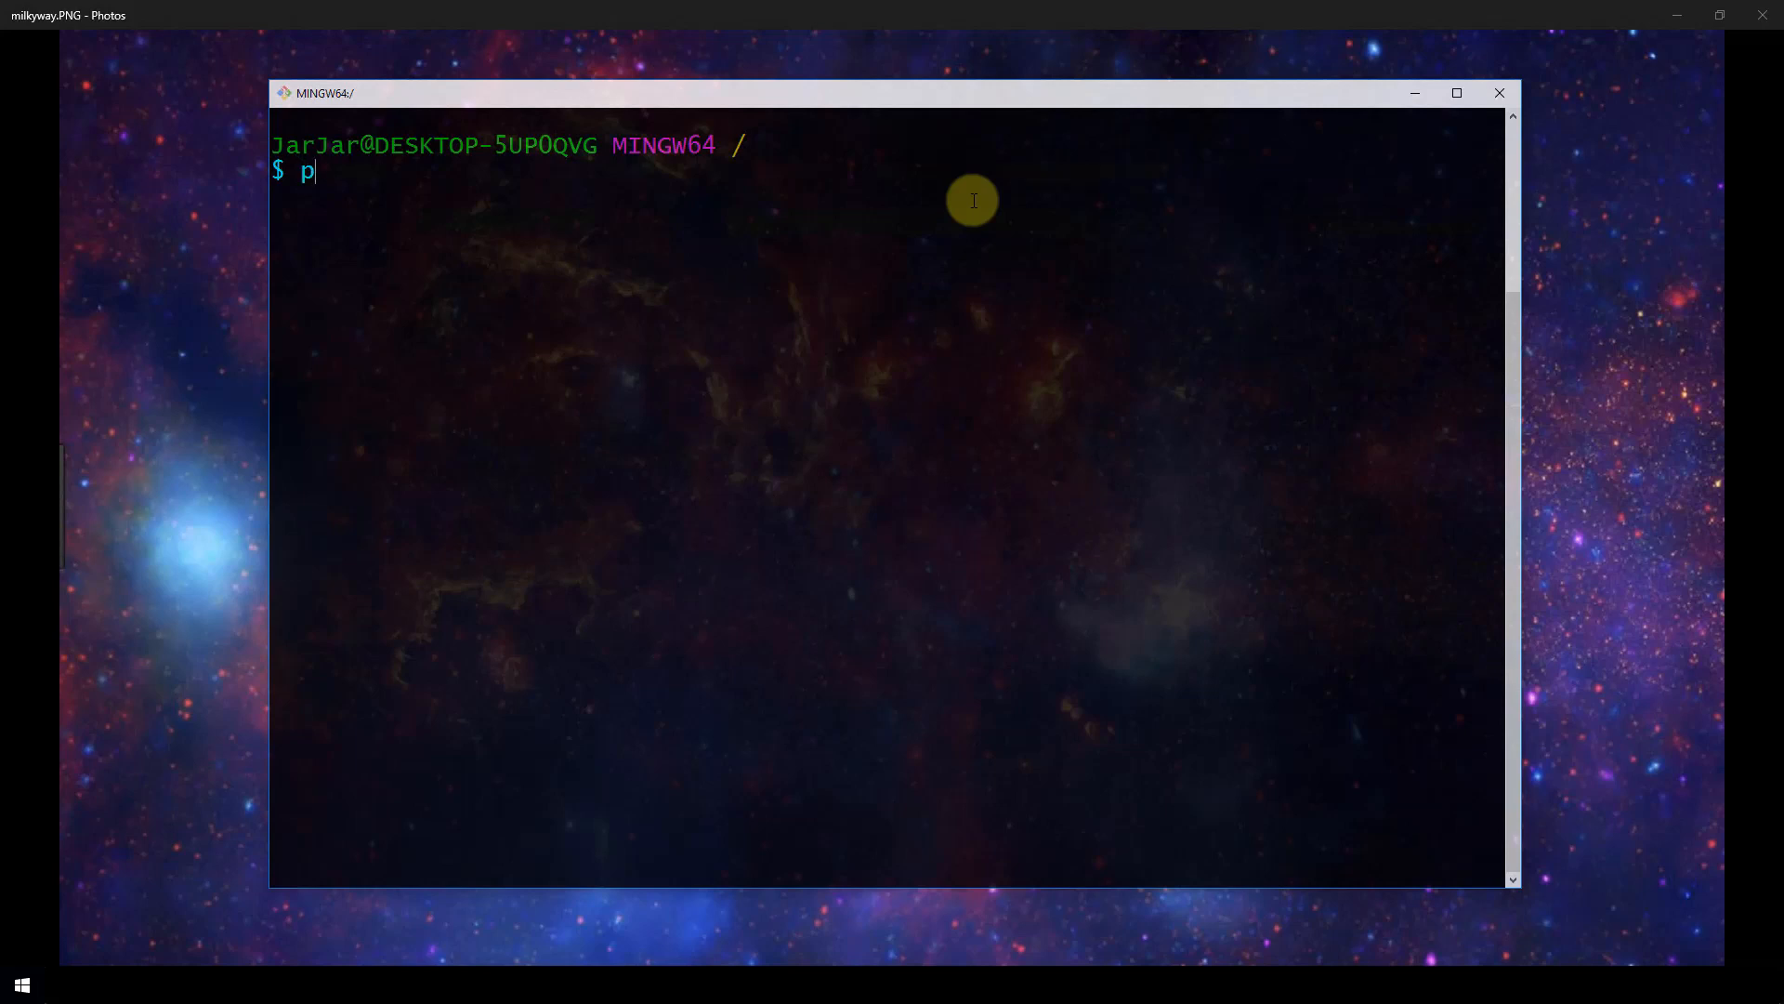
type("ip install aw")
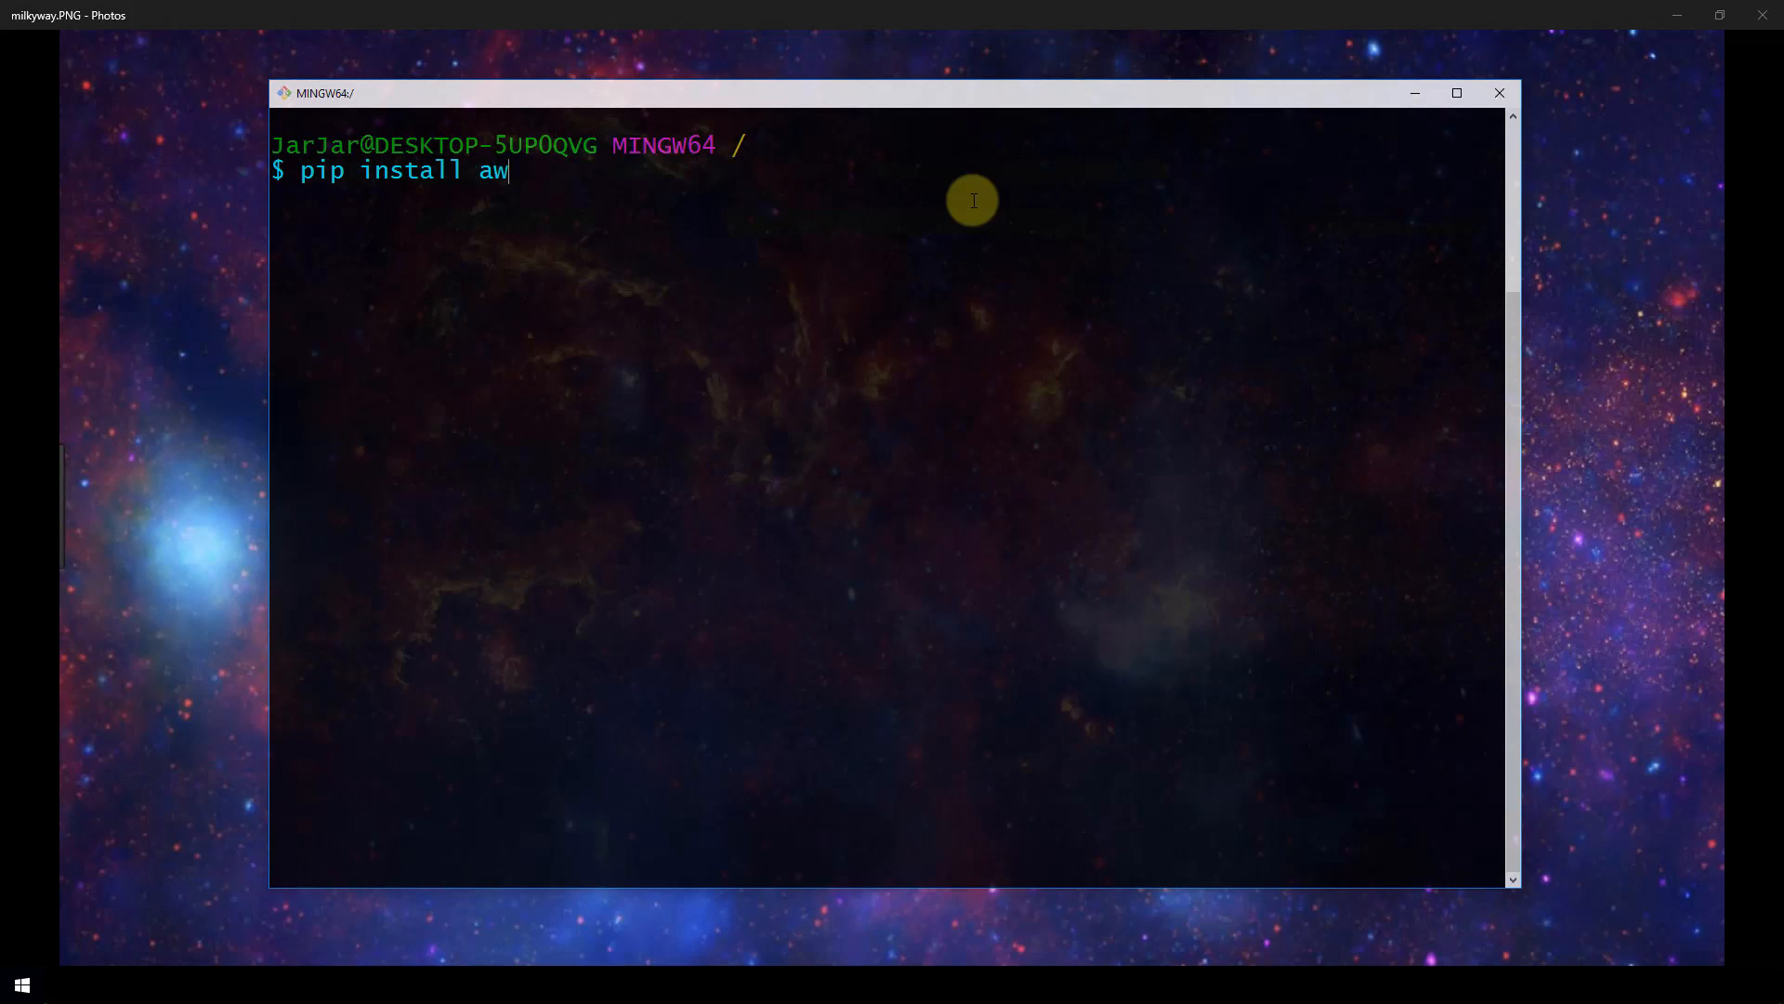
type("scli")
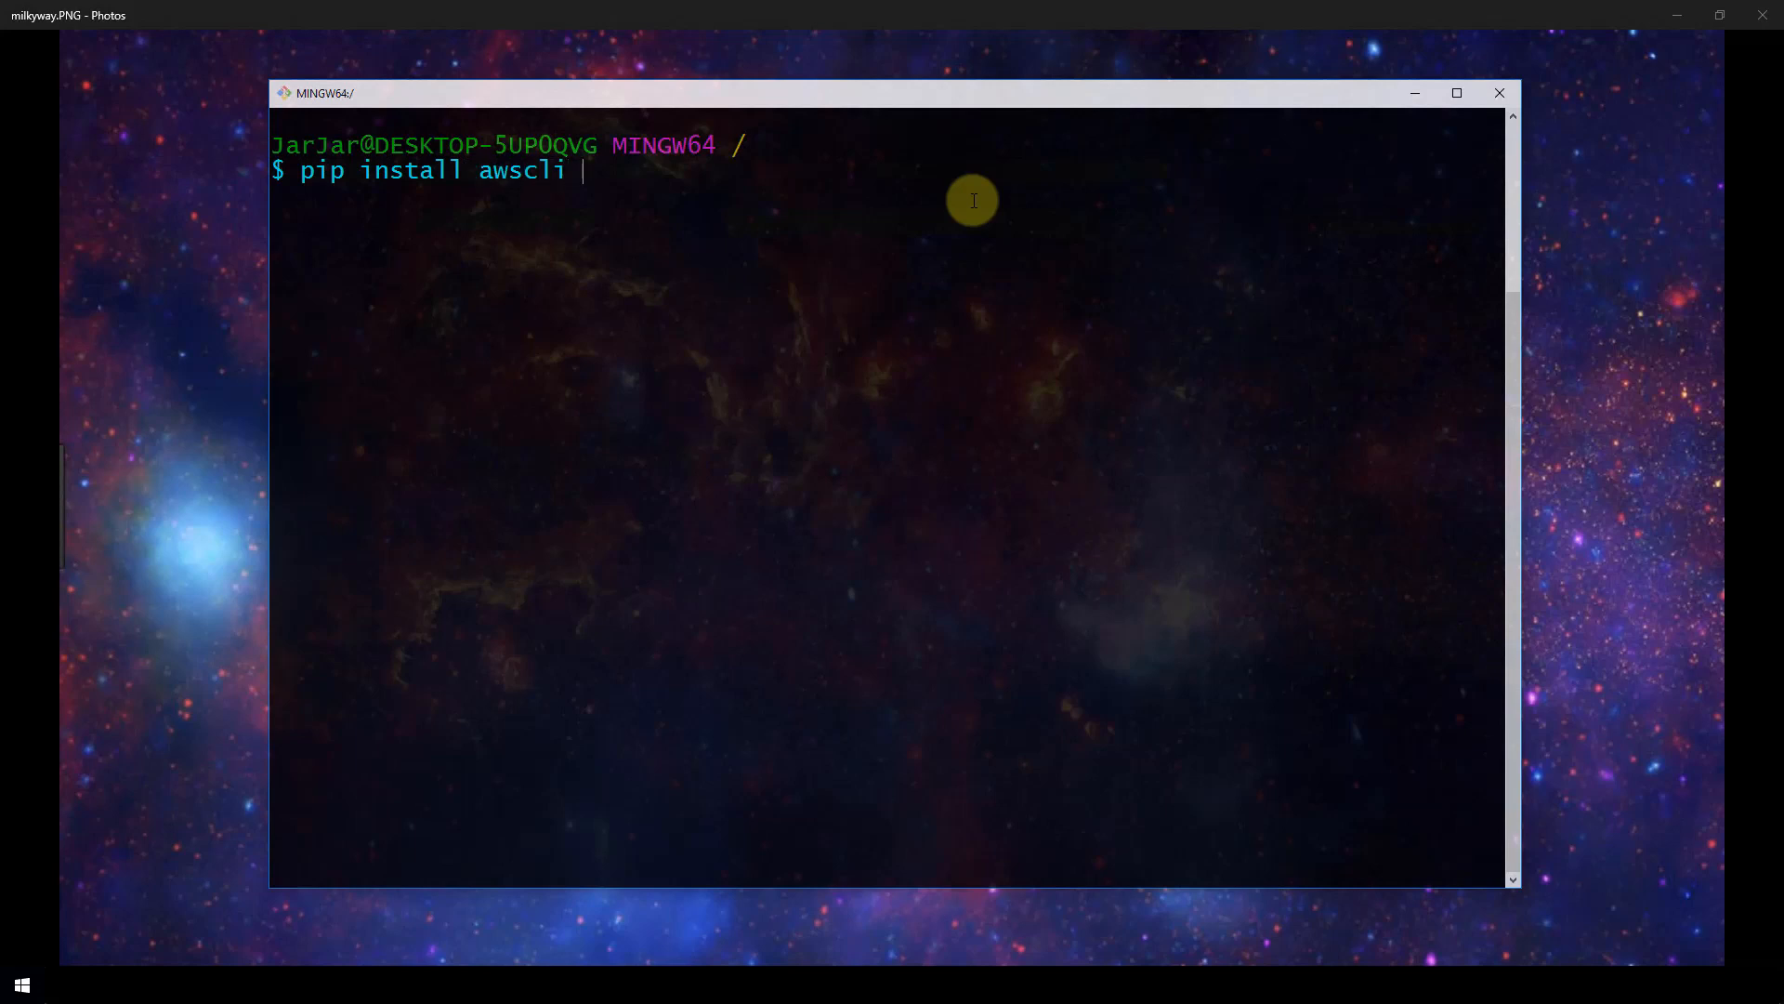
type("--upgrade")
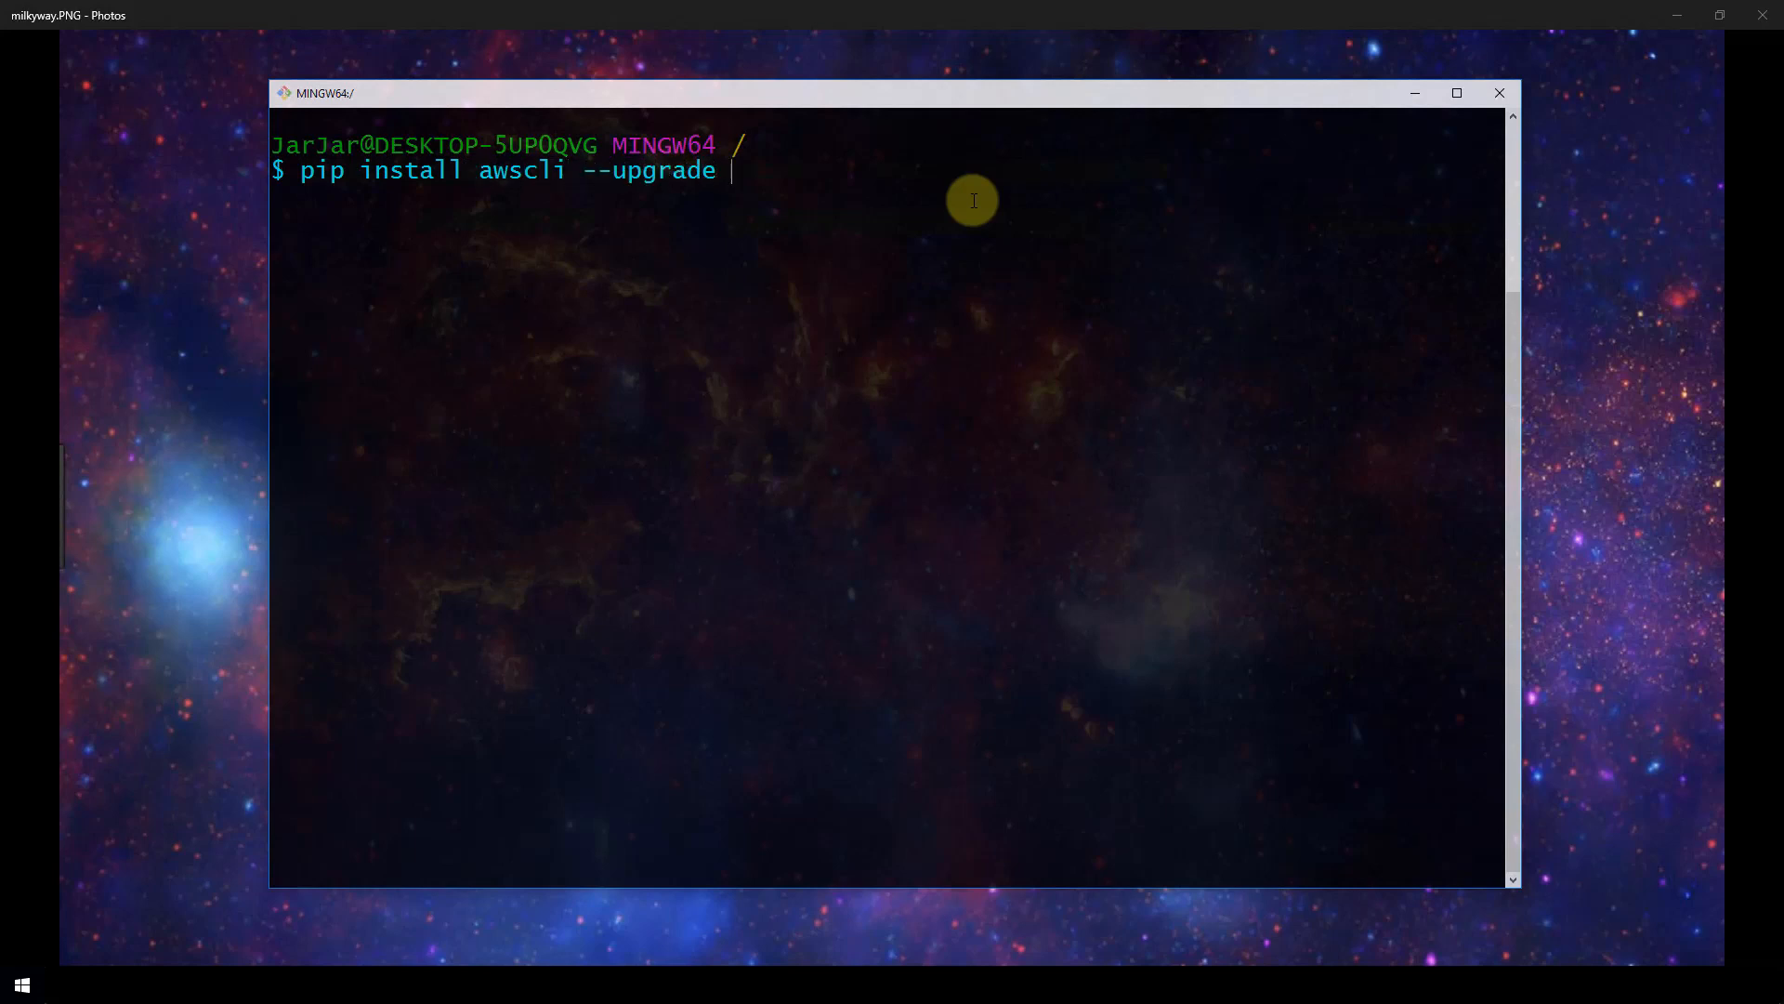
type("--")
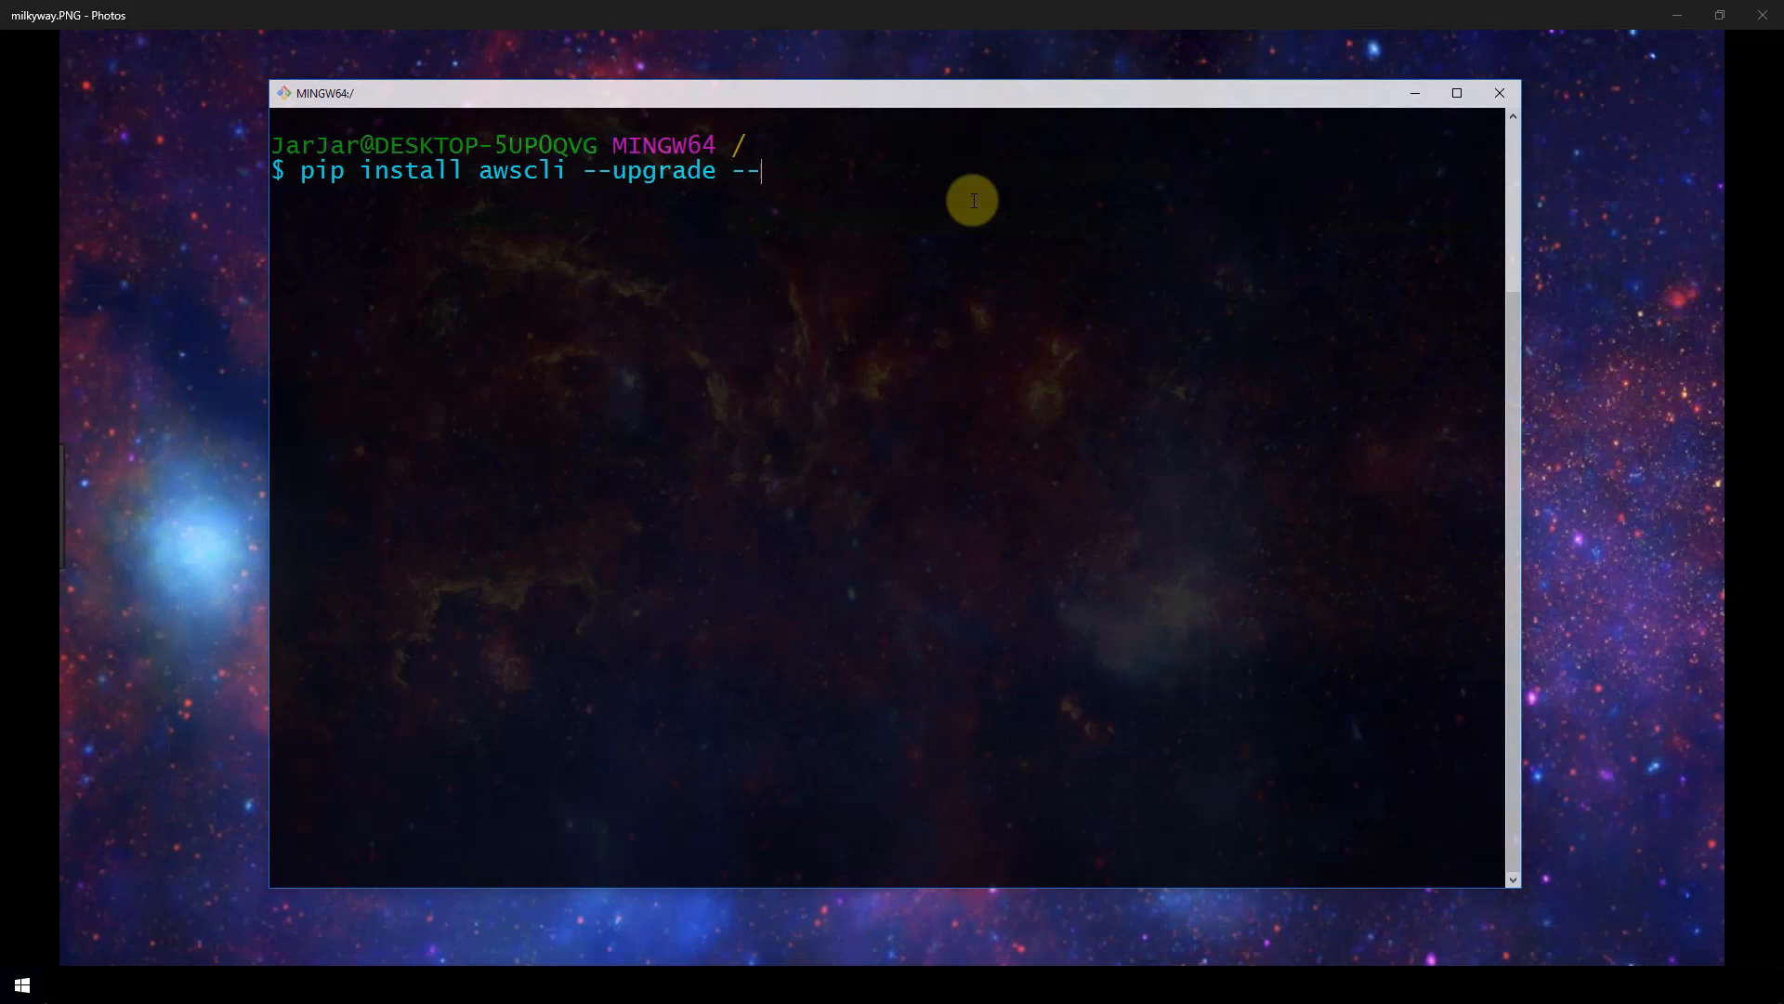
type("user")
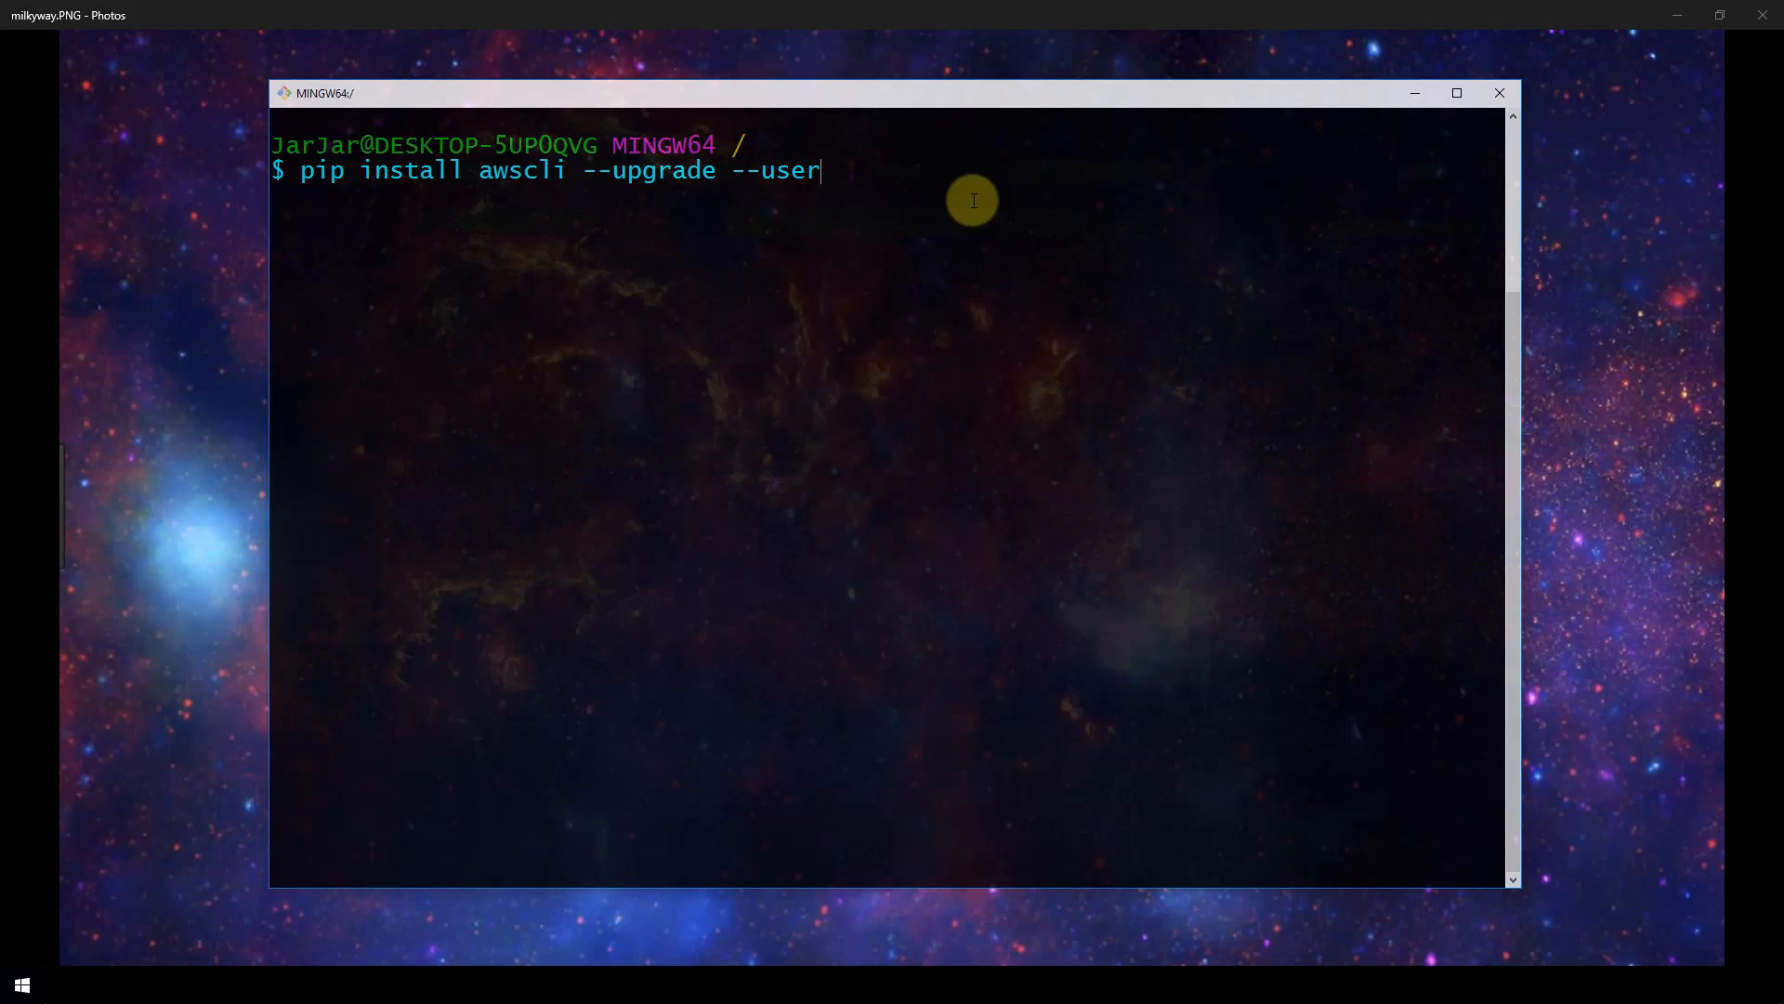
key("Return")
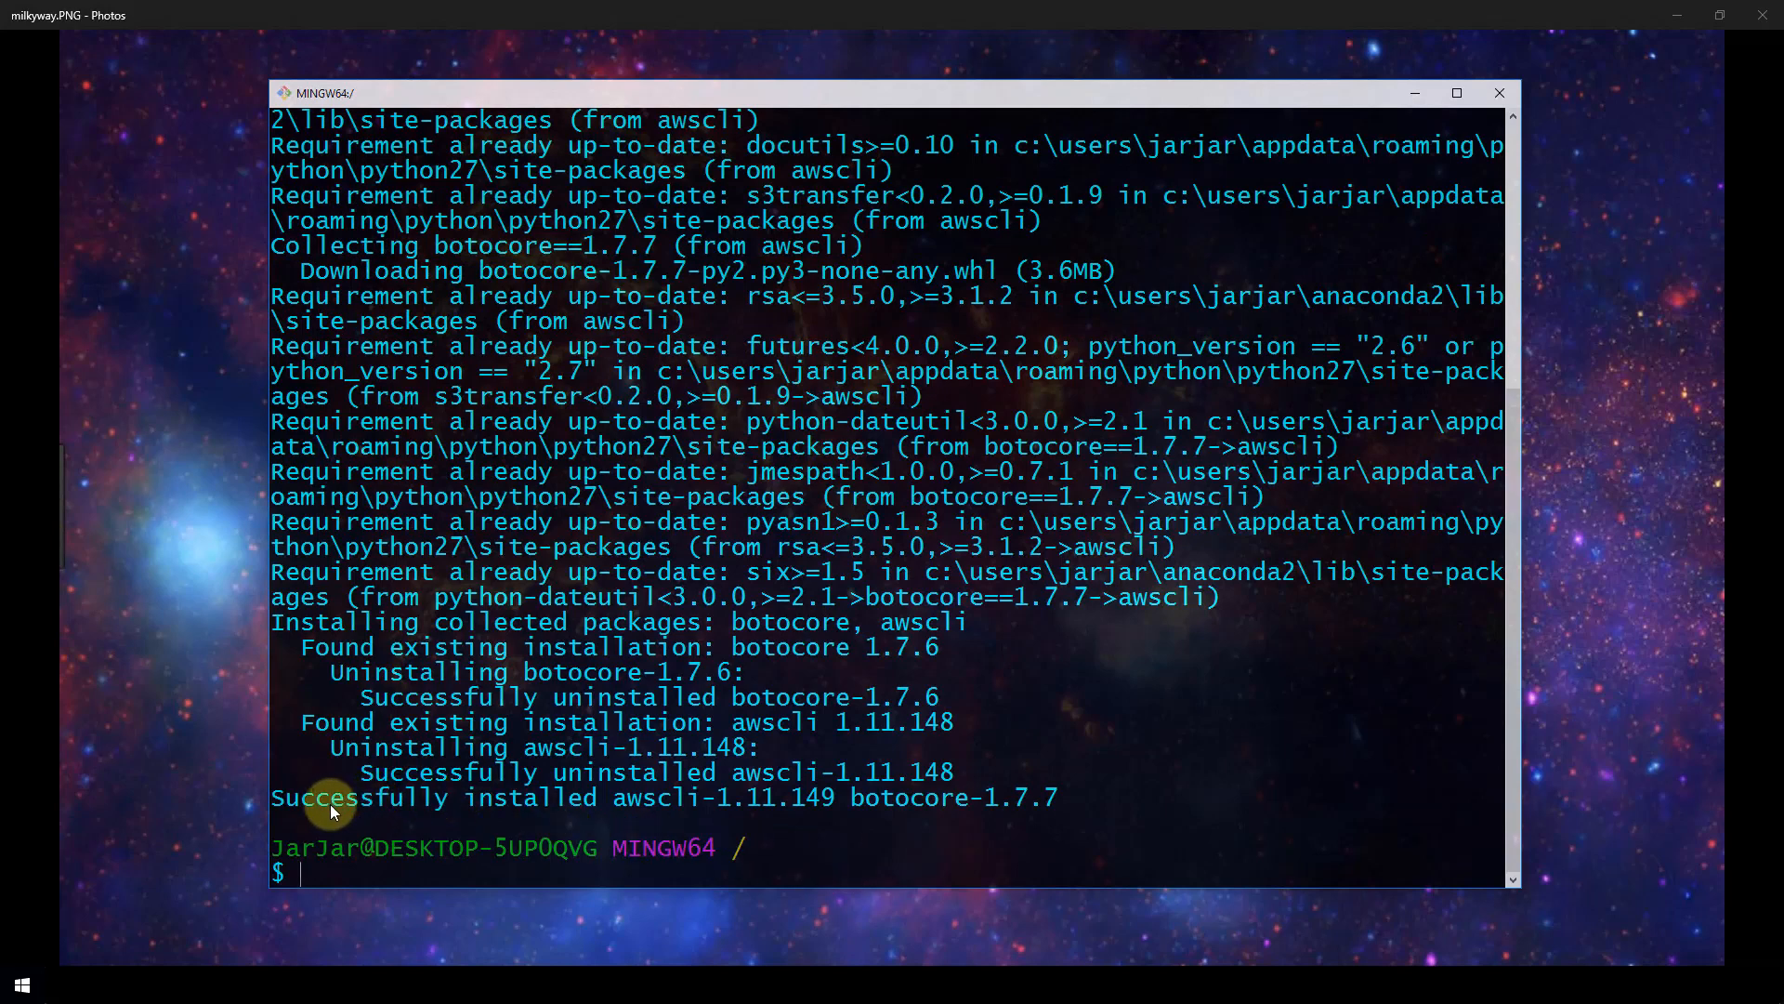
mouse_move(790, 846)
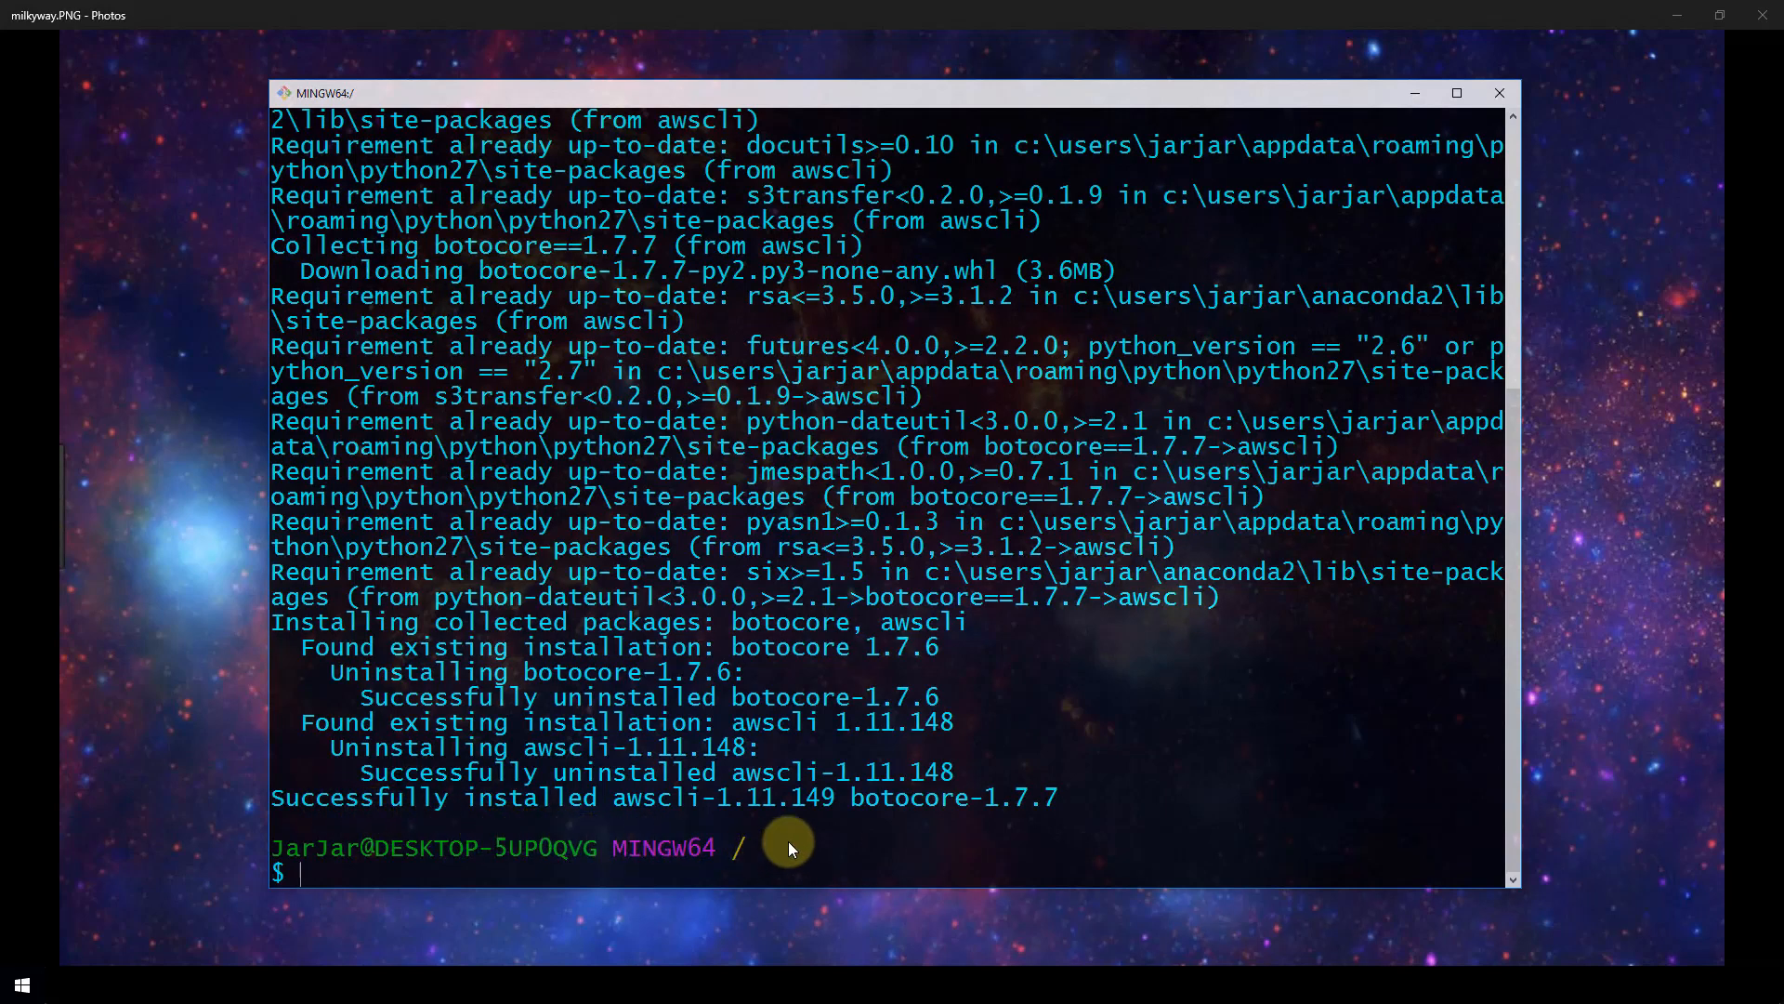
mouse_move(761, 816)
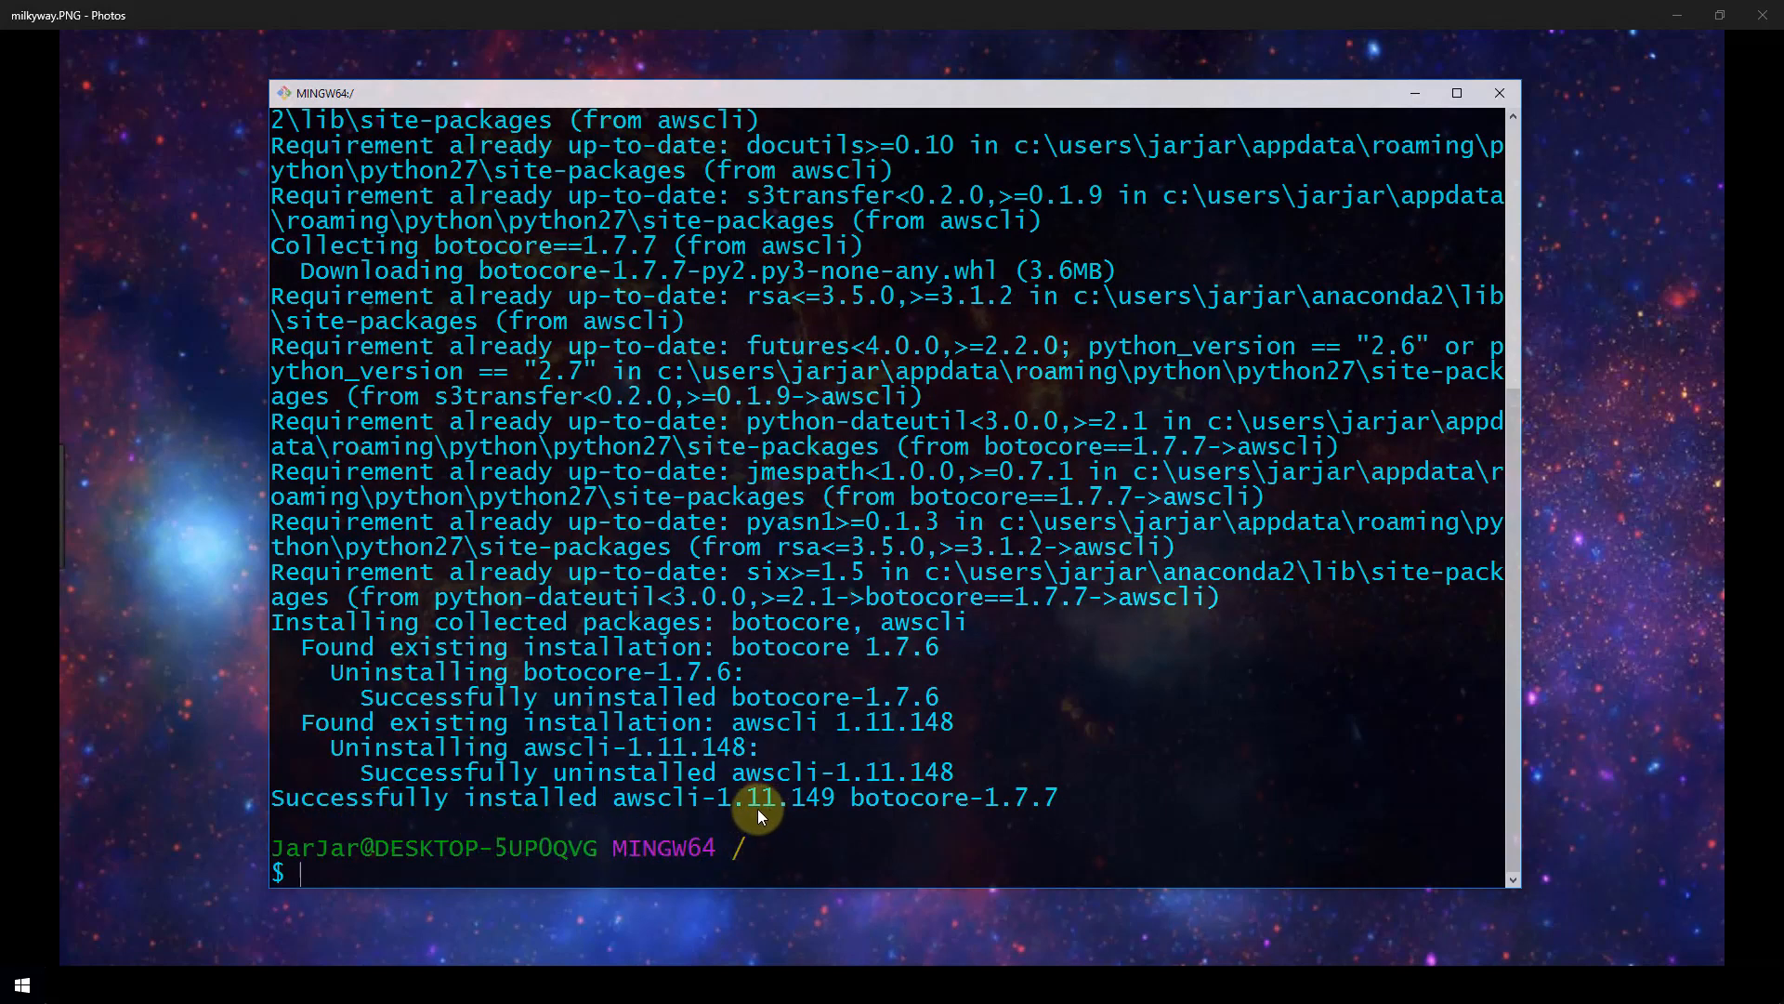
mouse_move(817, 853)
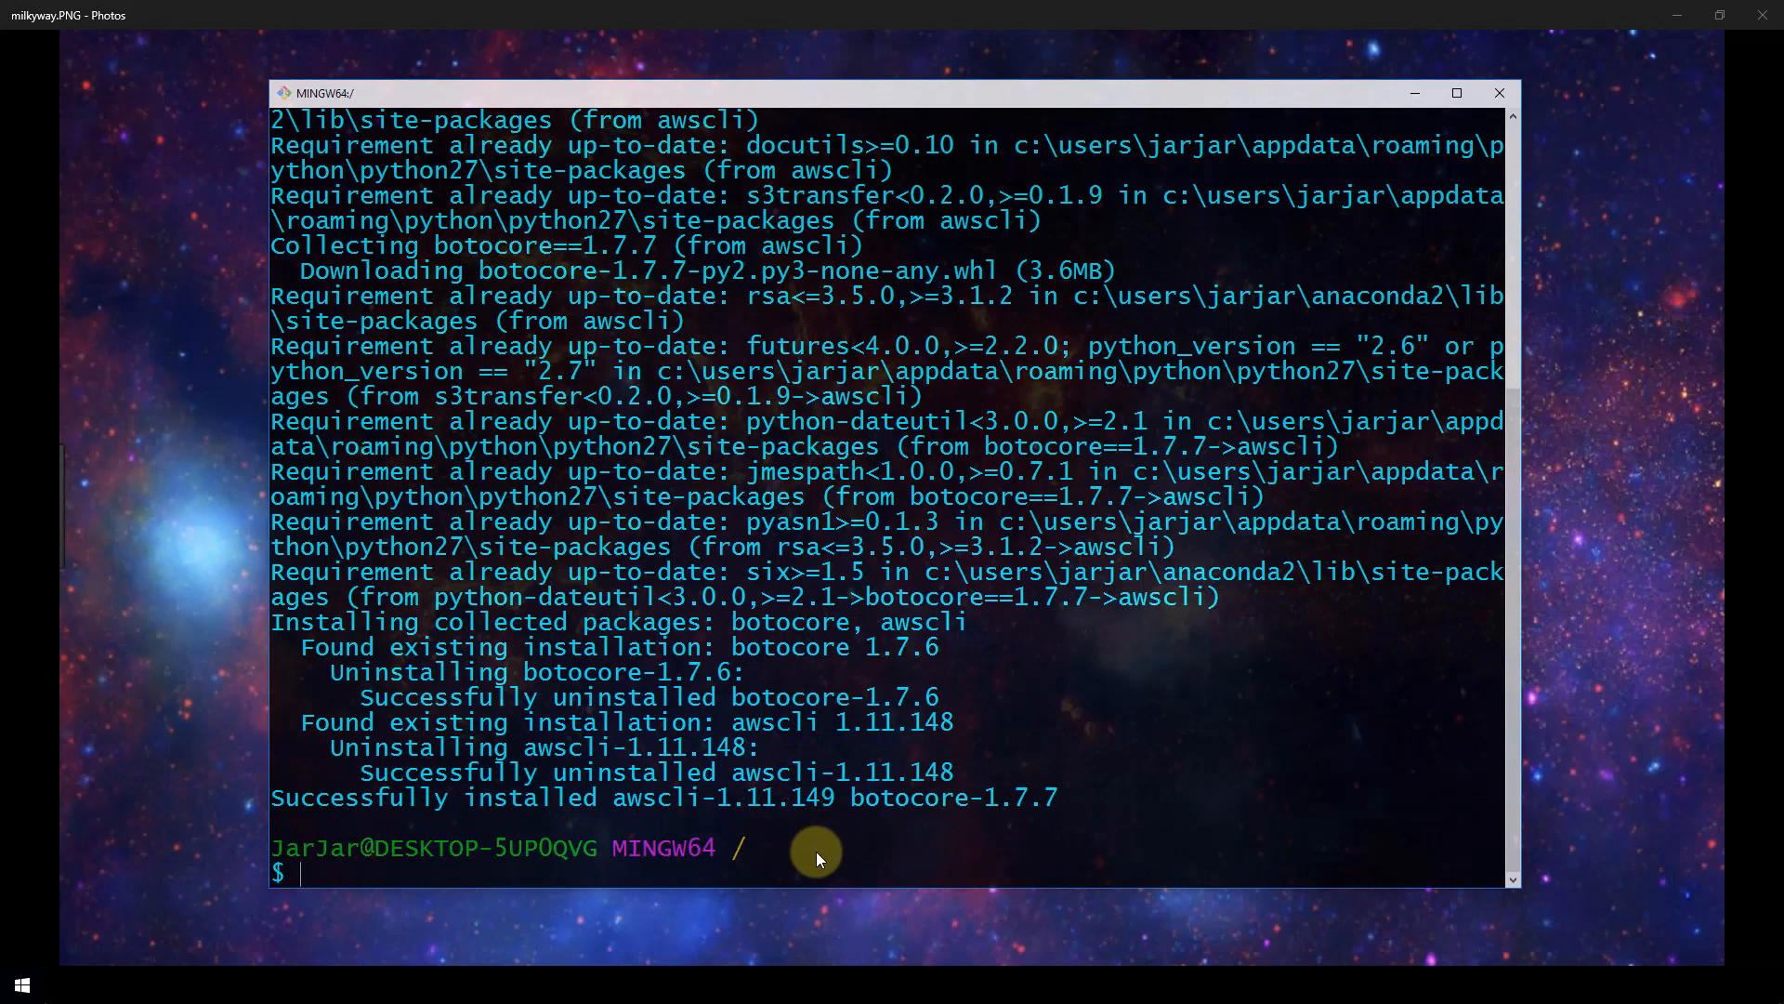
mouse_move(816, 852)
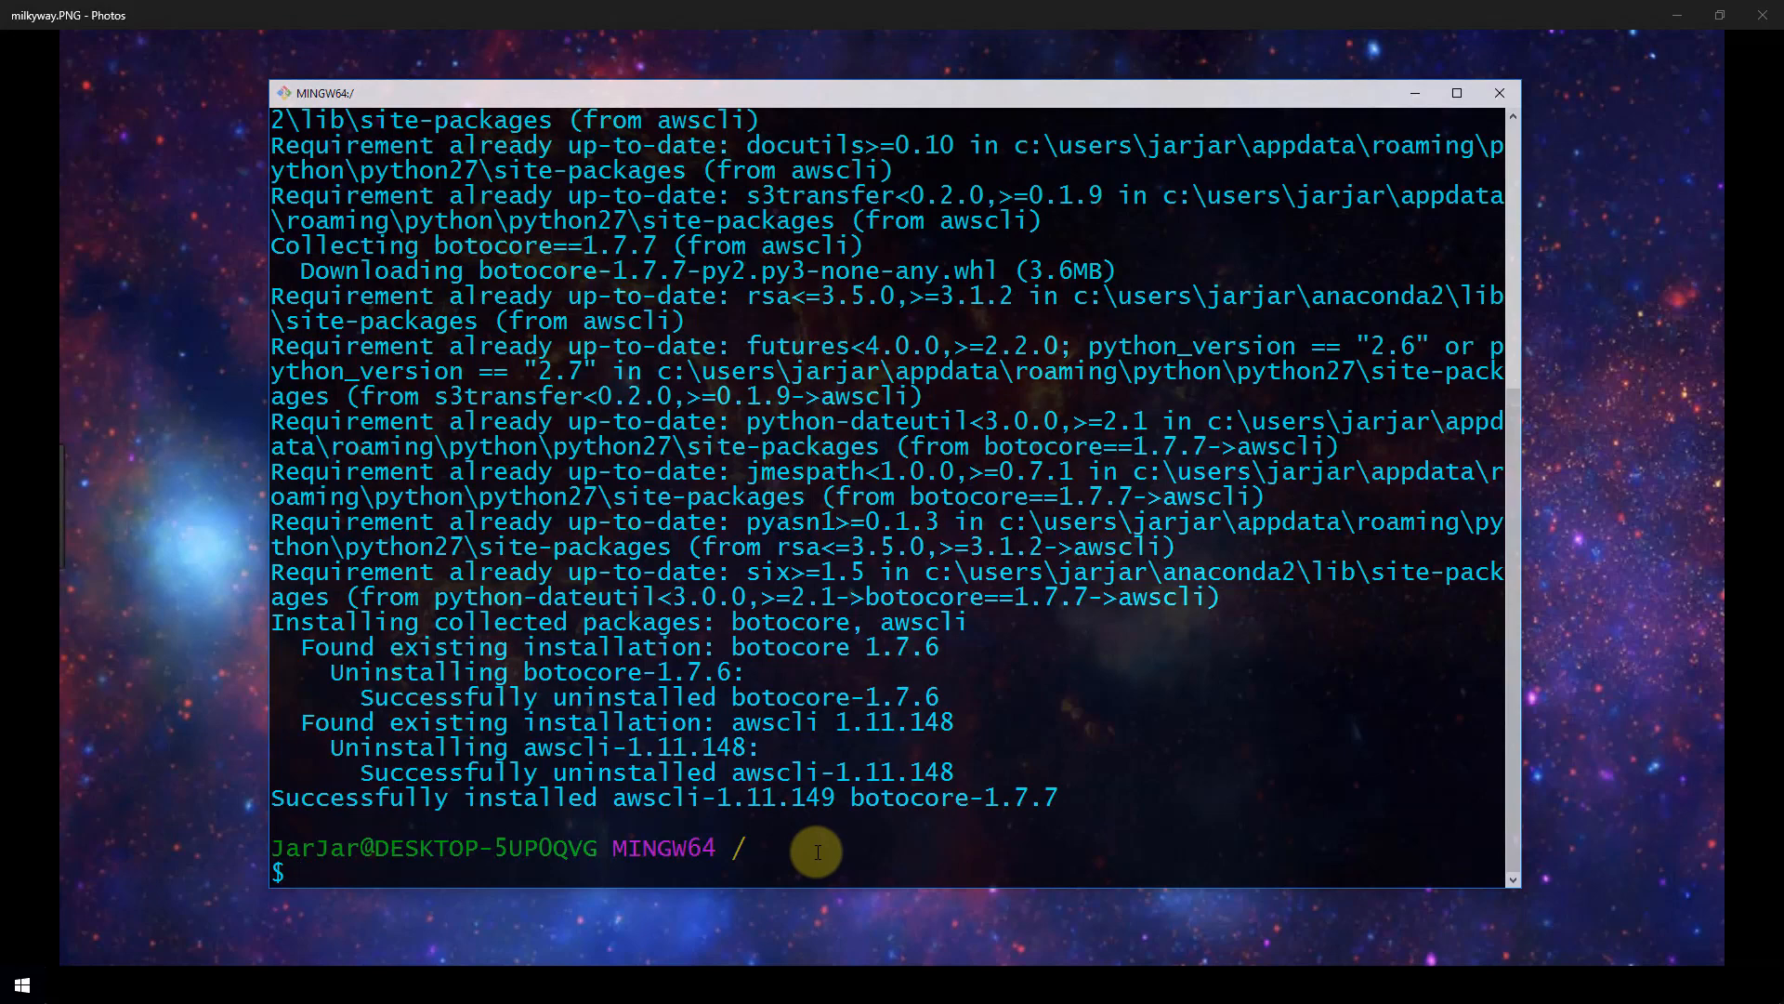
Run 'aws --version' to confirm aws-cli/1.11.149 with Python 2.7.13.
type("aws")
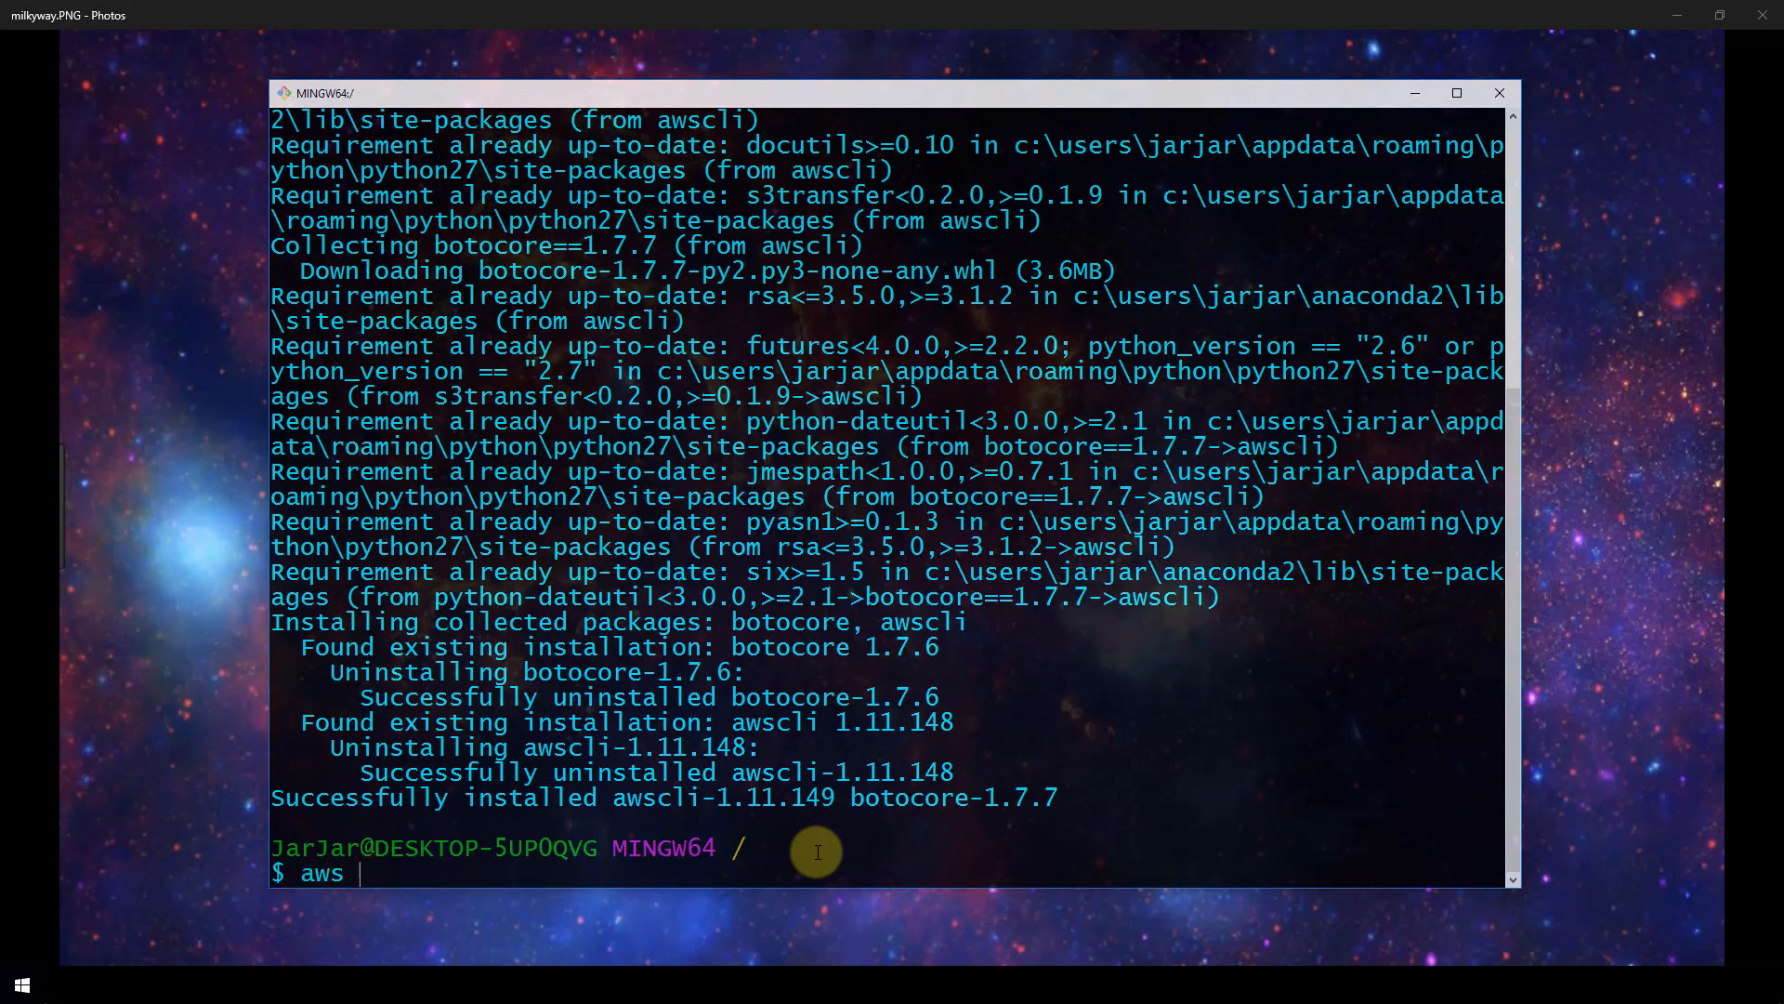
type("--version")
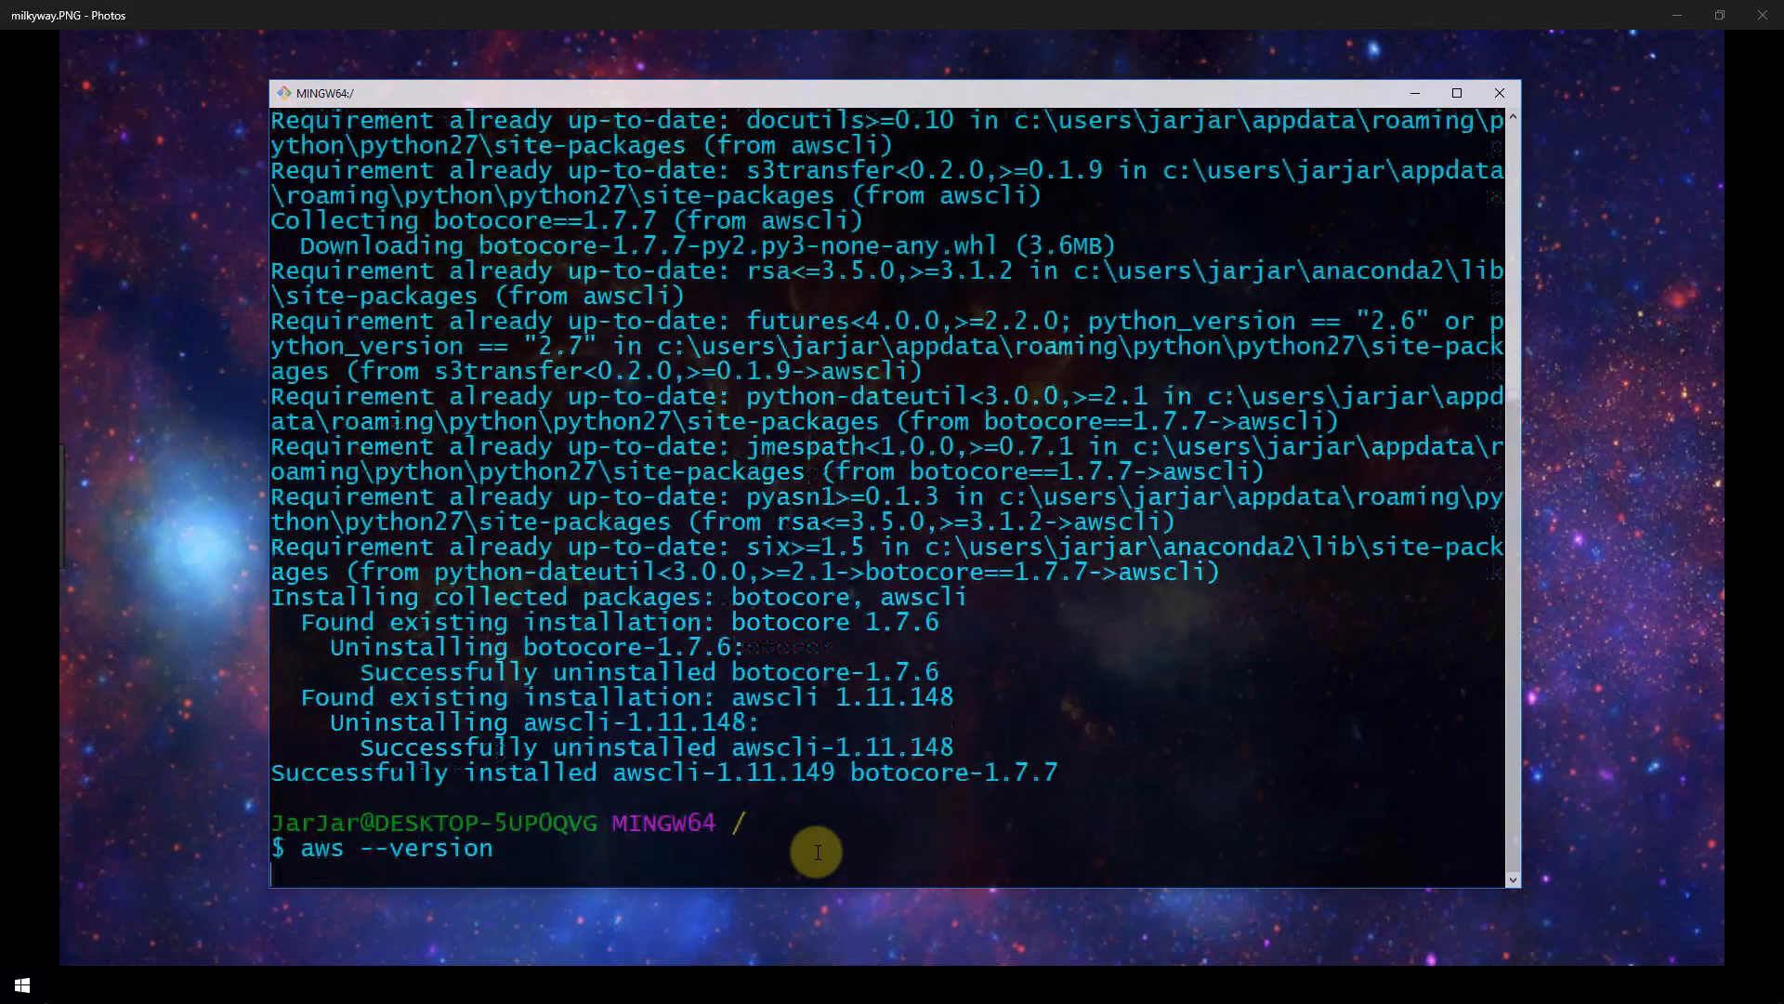
key("Return")
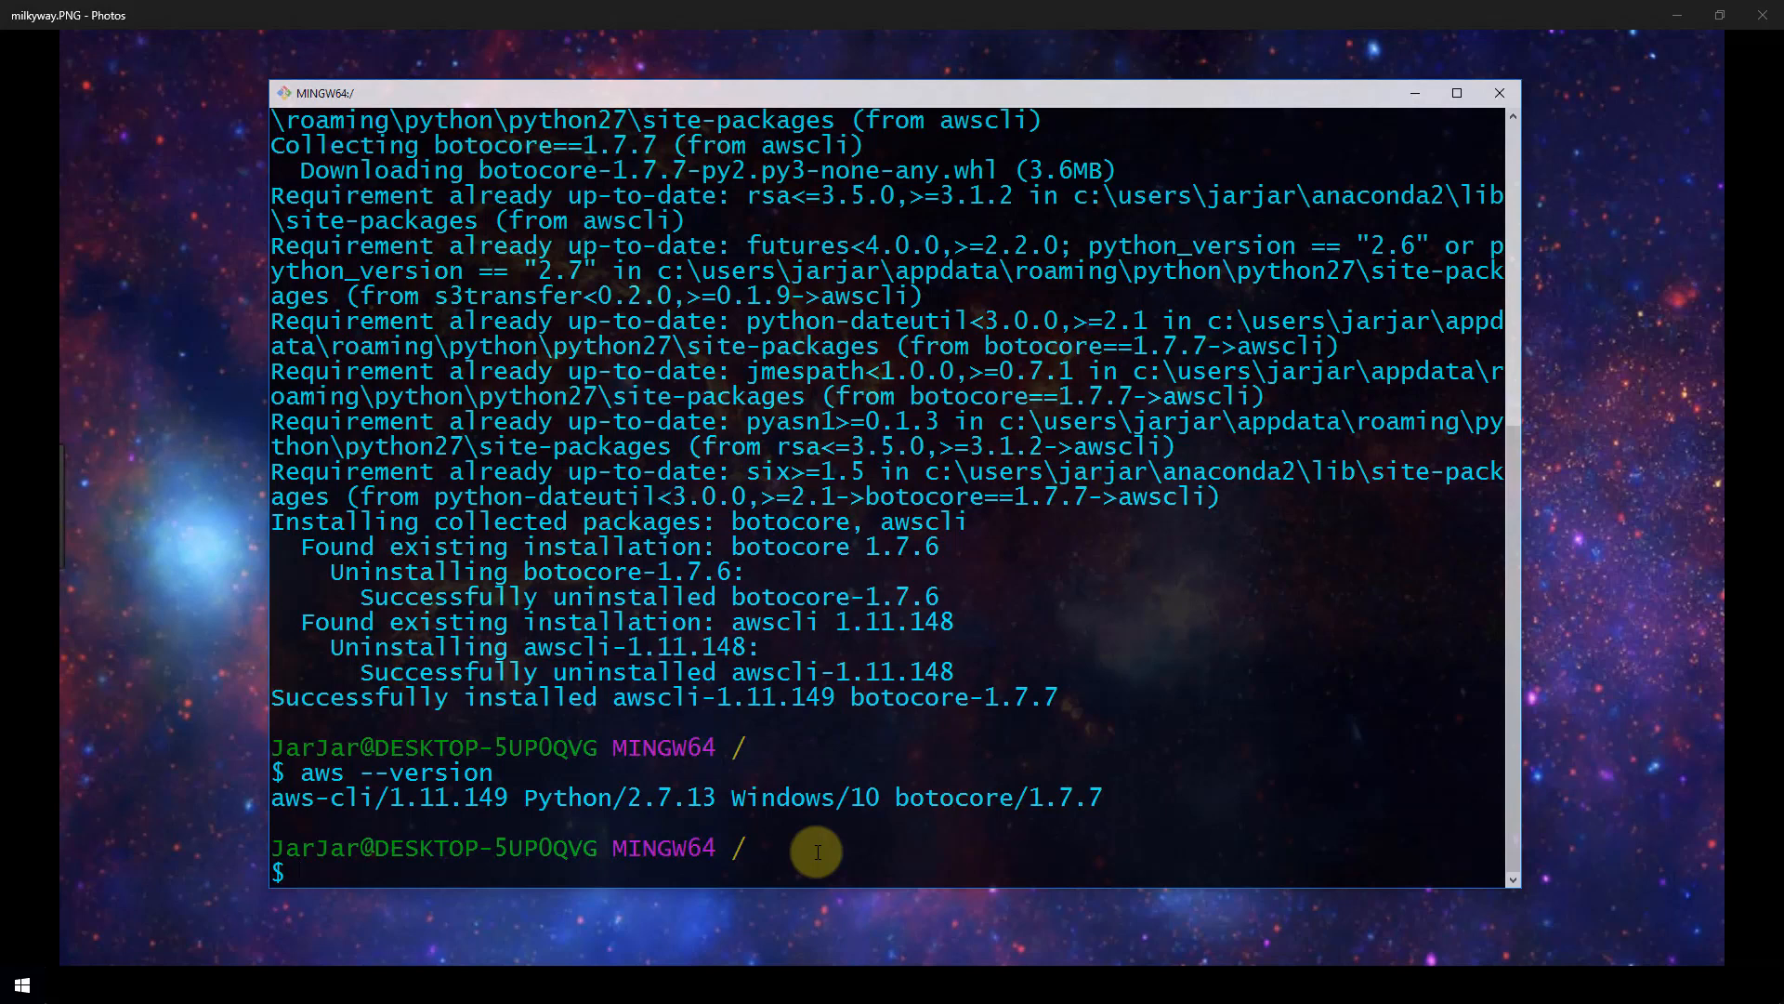
mouse_move(802, 855)
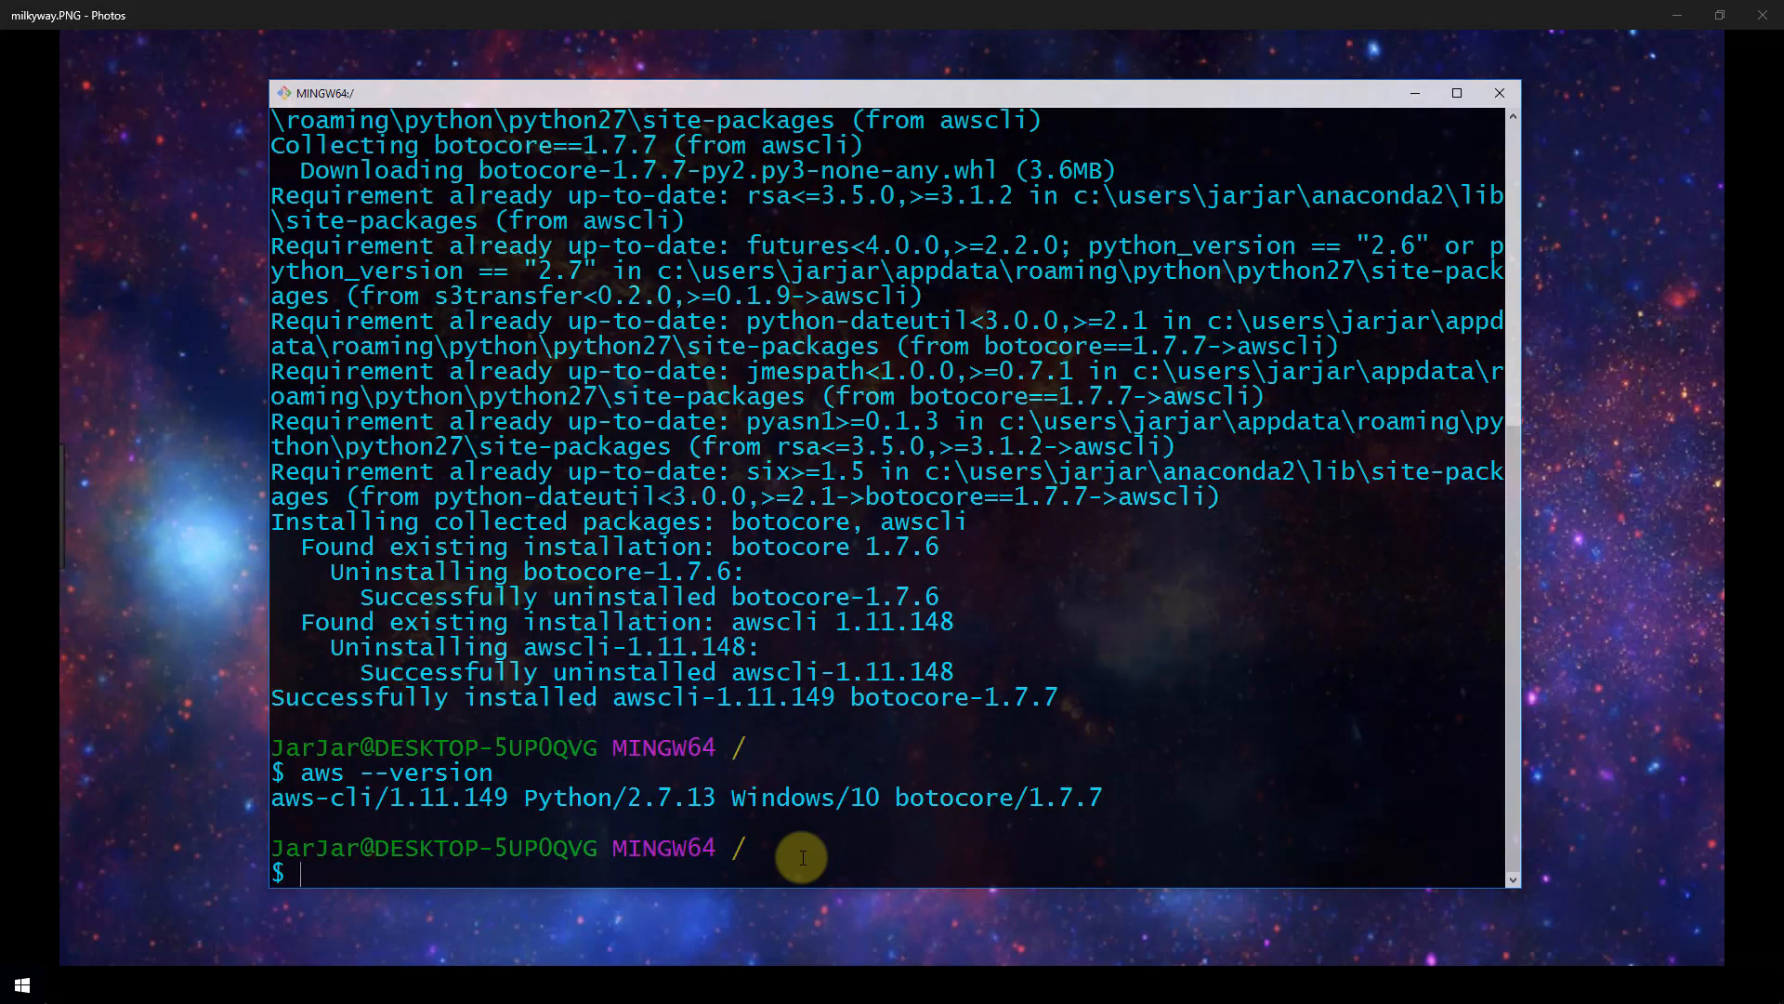
Clear the terminal, run aws configure, and keep the existing access key ID and secret key.
type("cl")
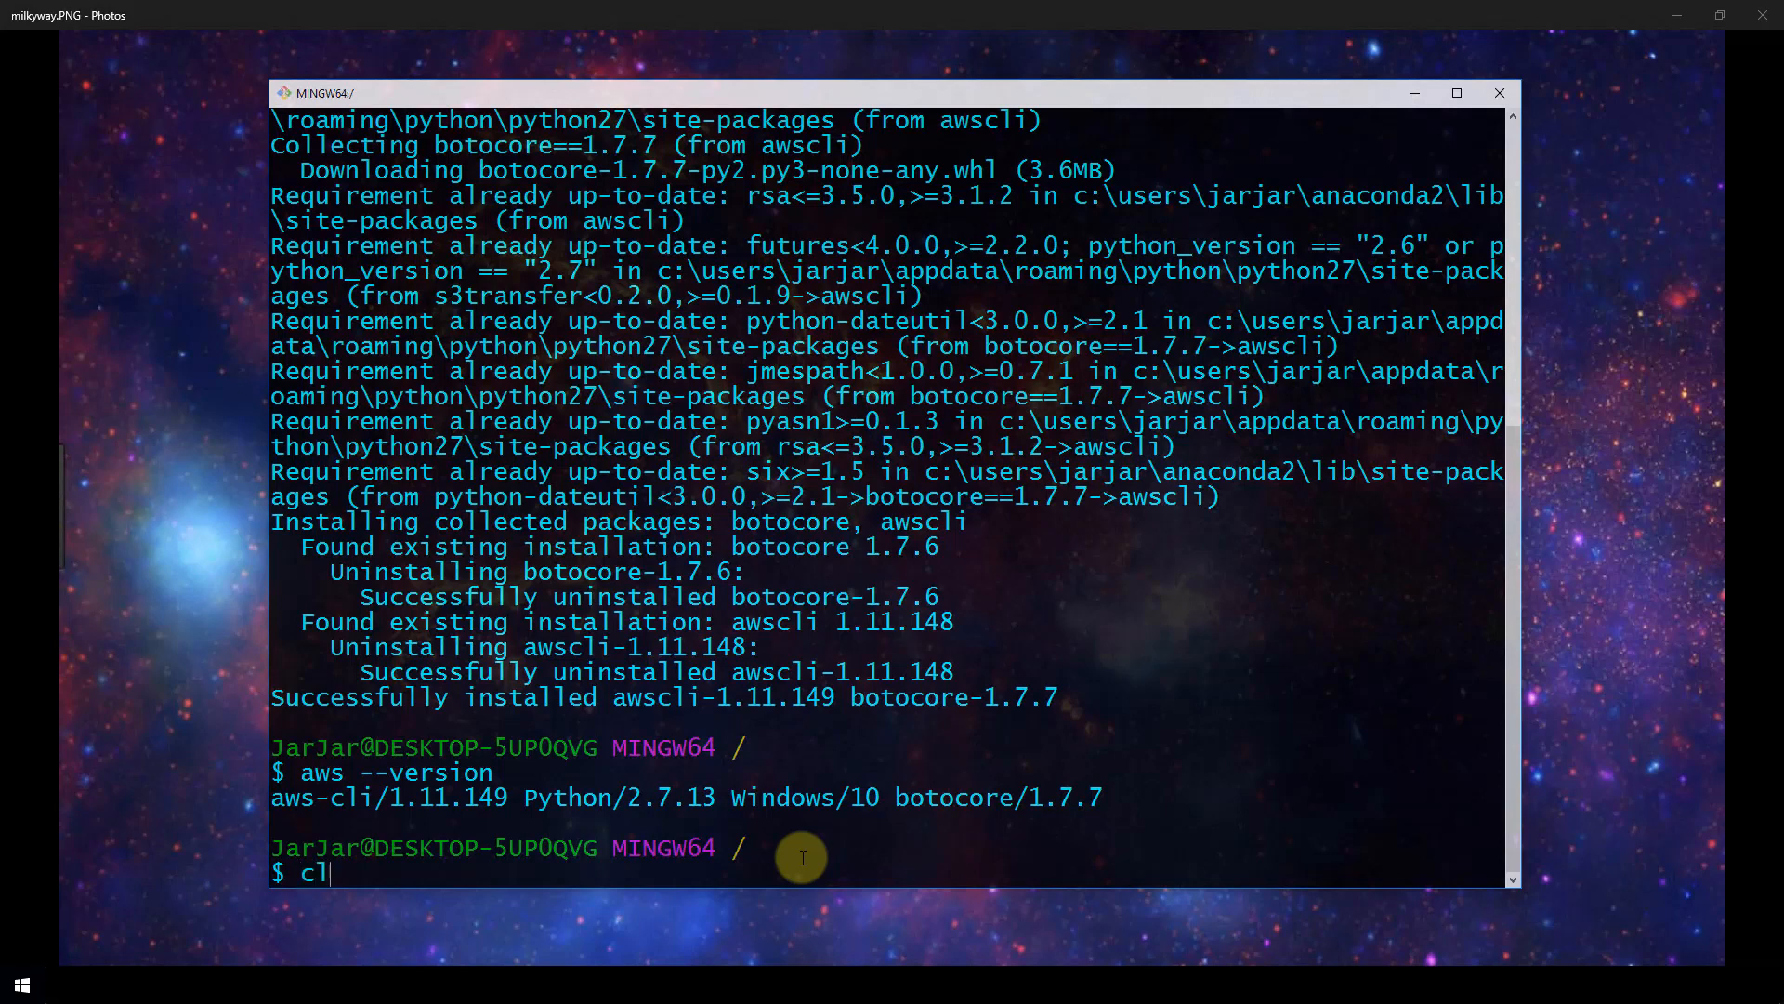
key("Return")
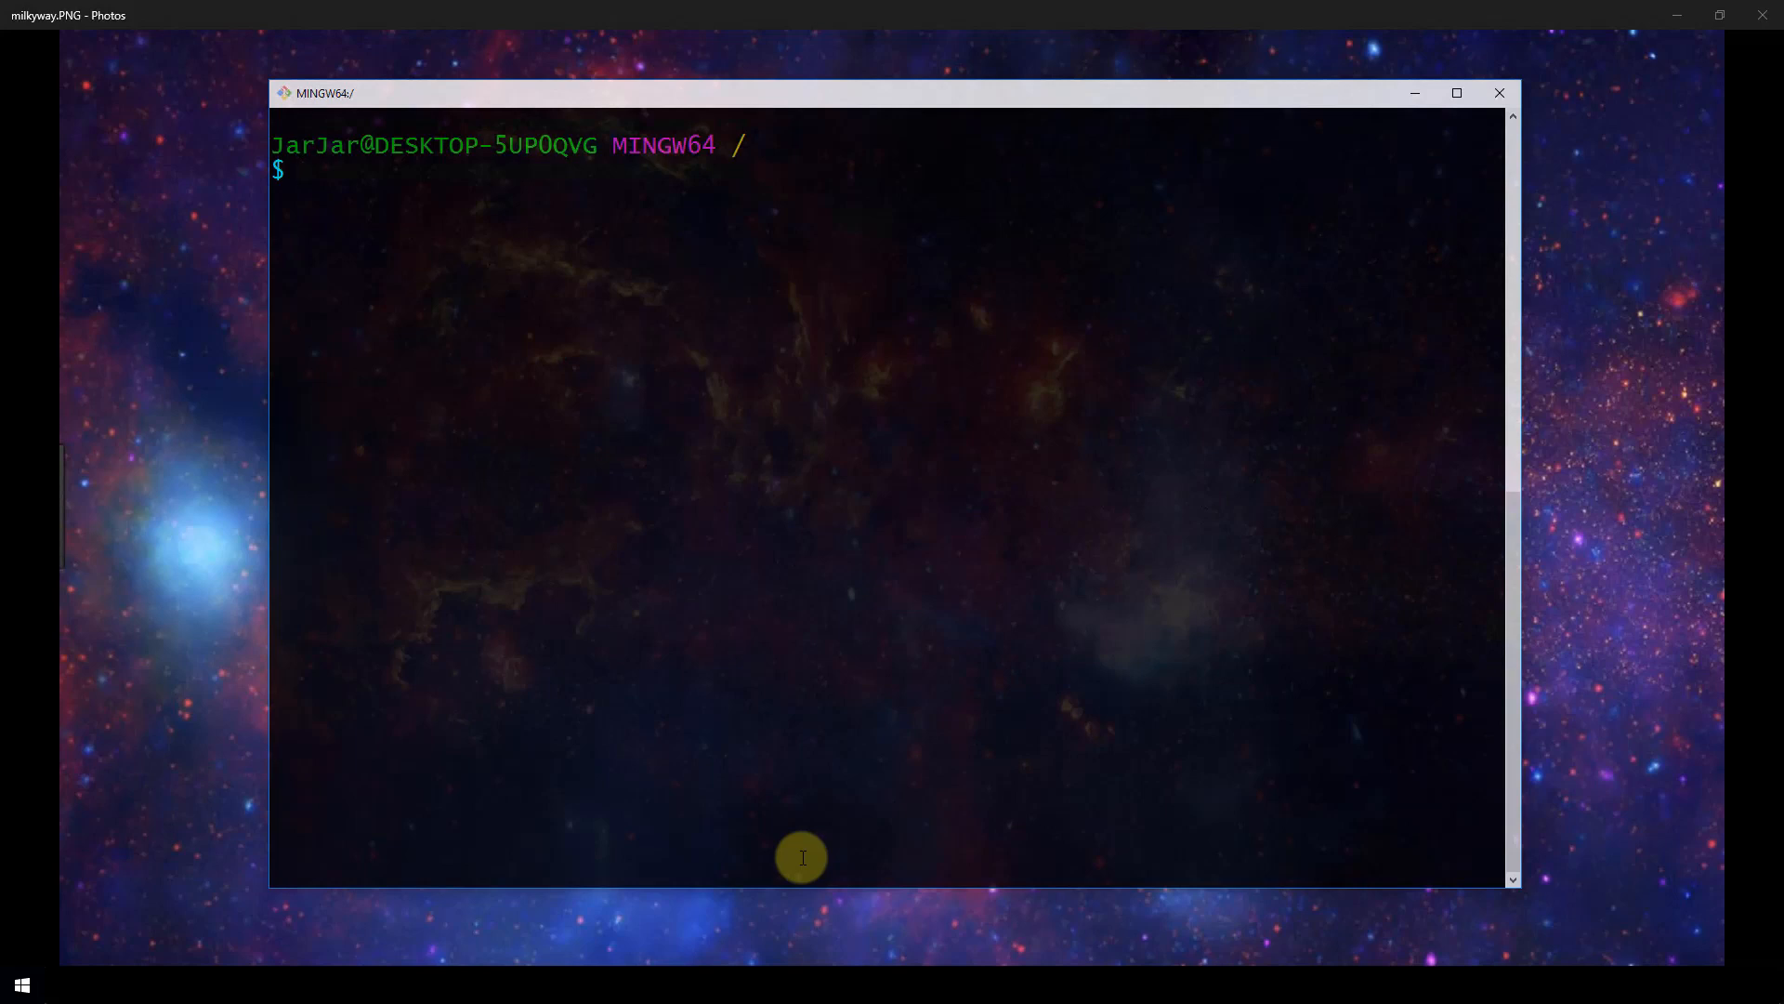
type("aws")
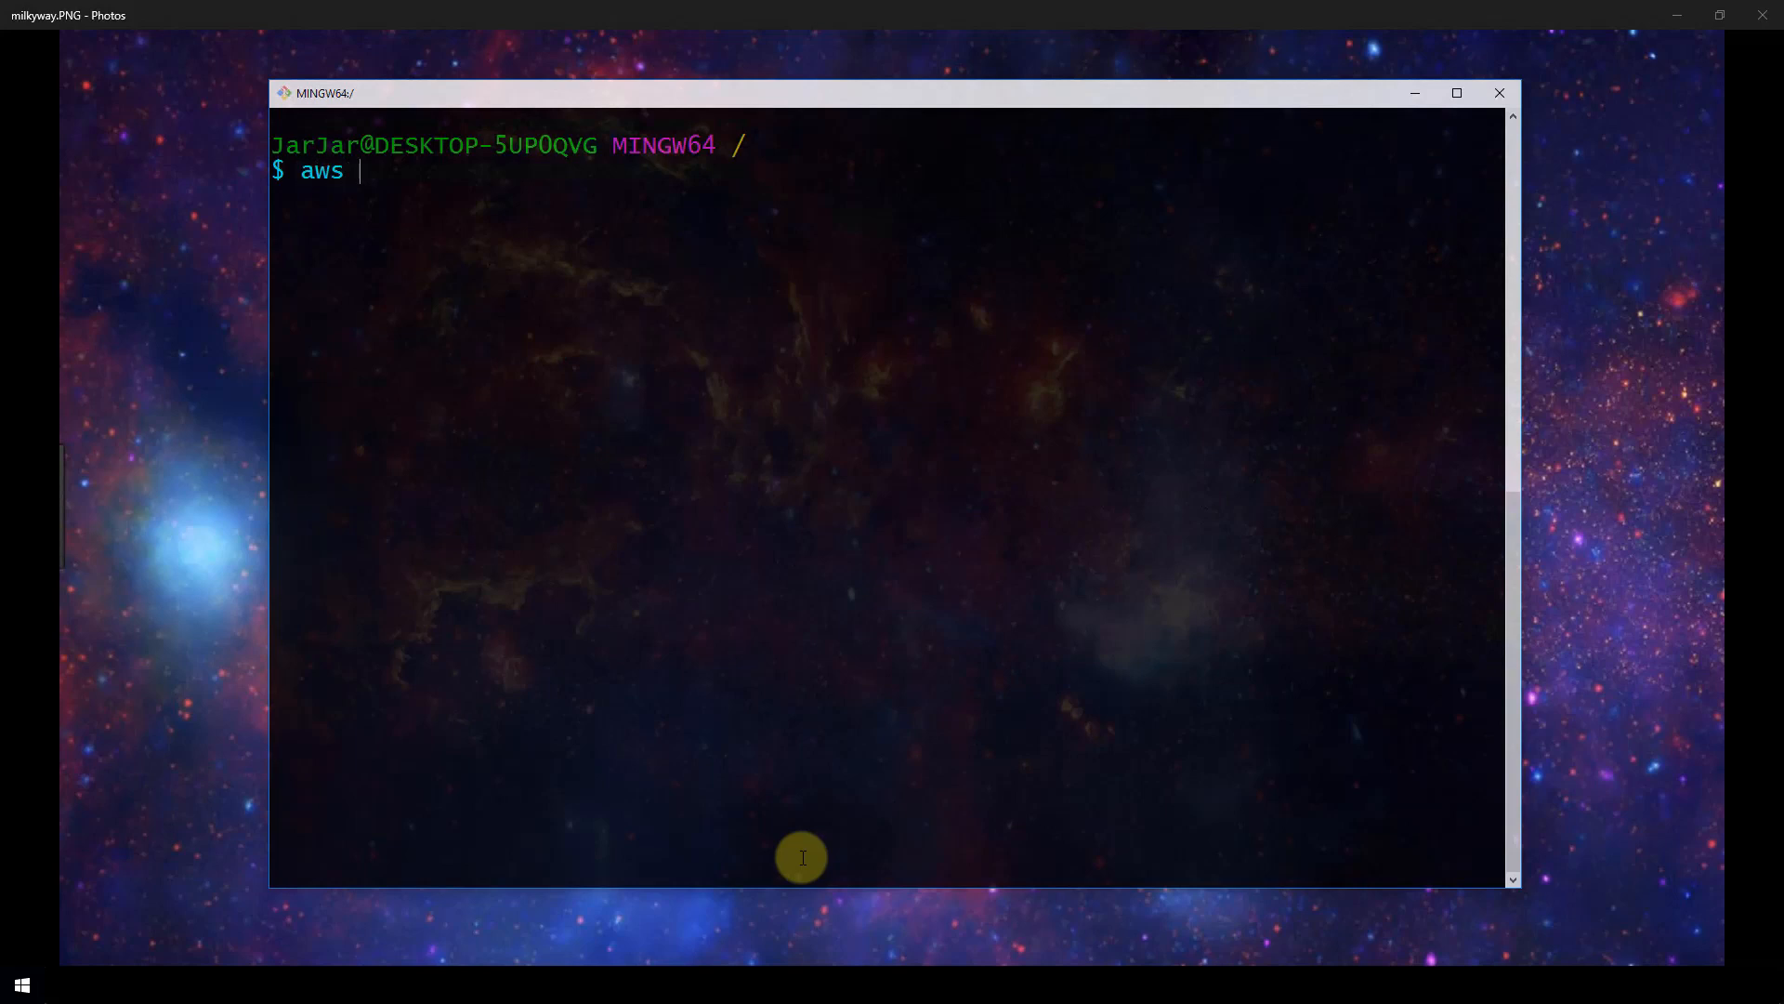
type("configure")
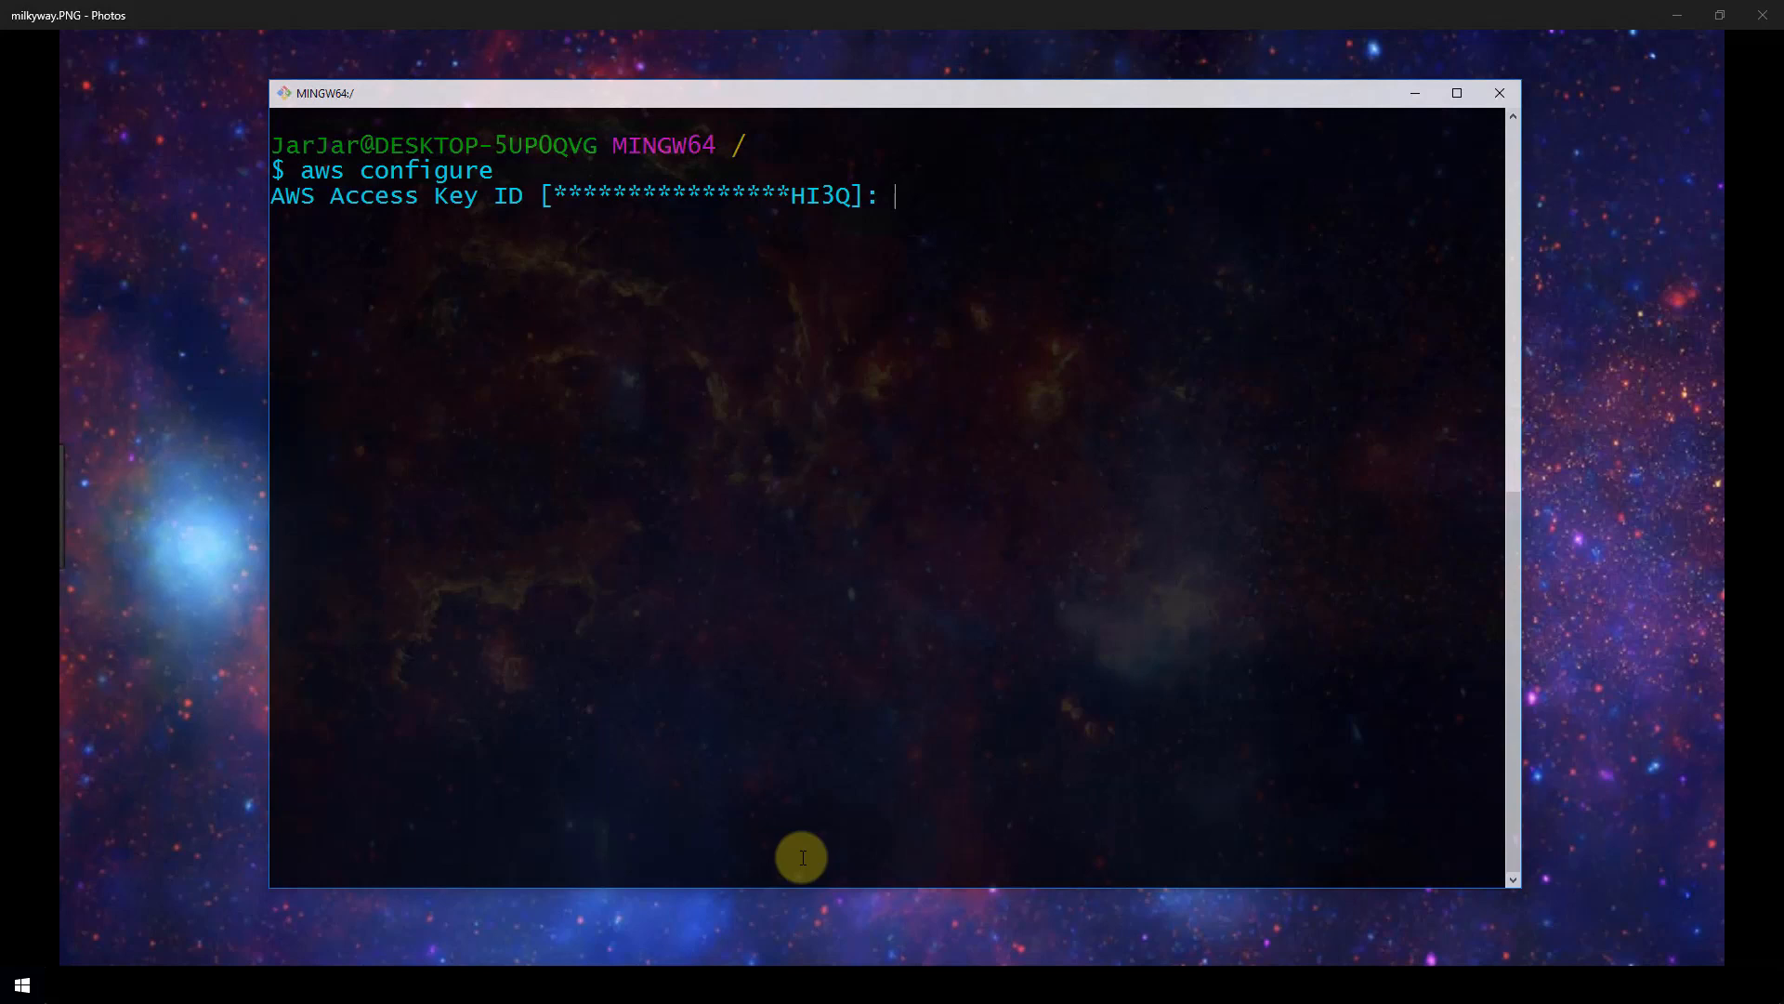
key("Return")
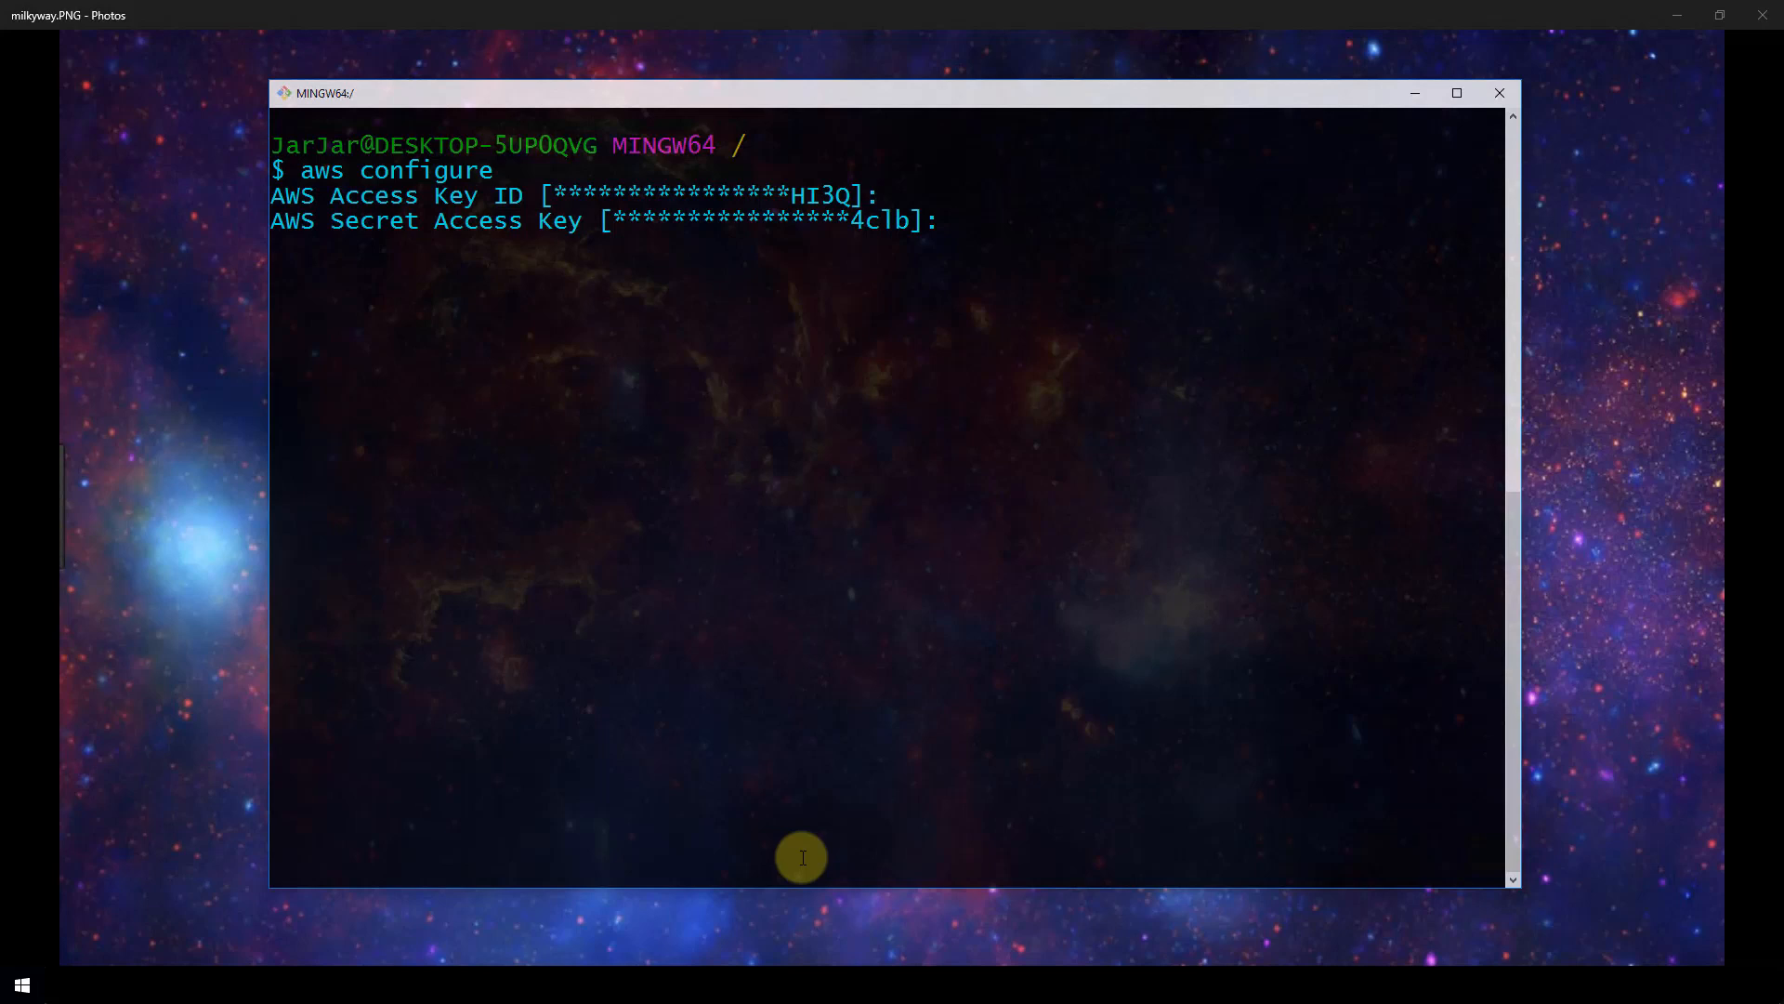
key("Return")
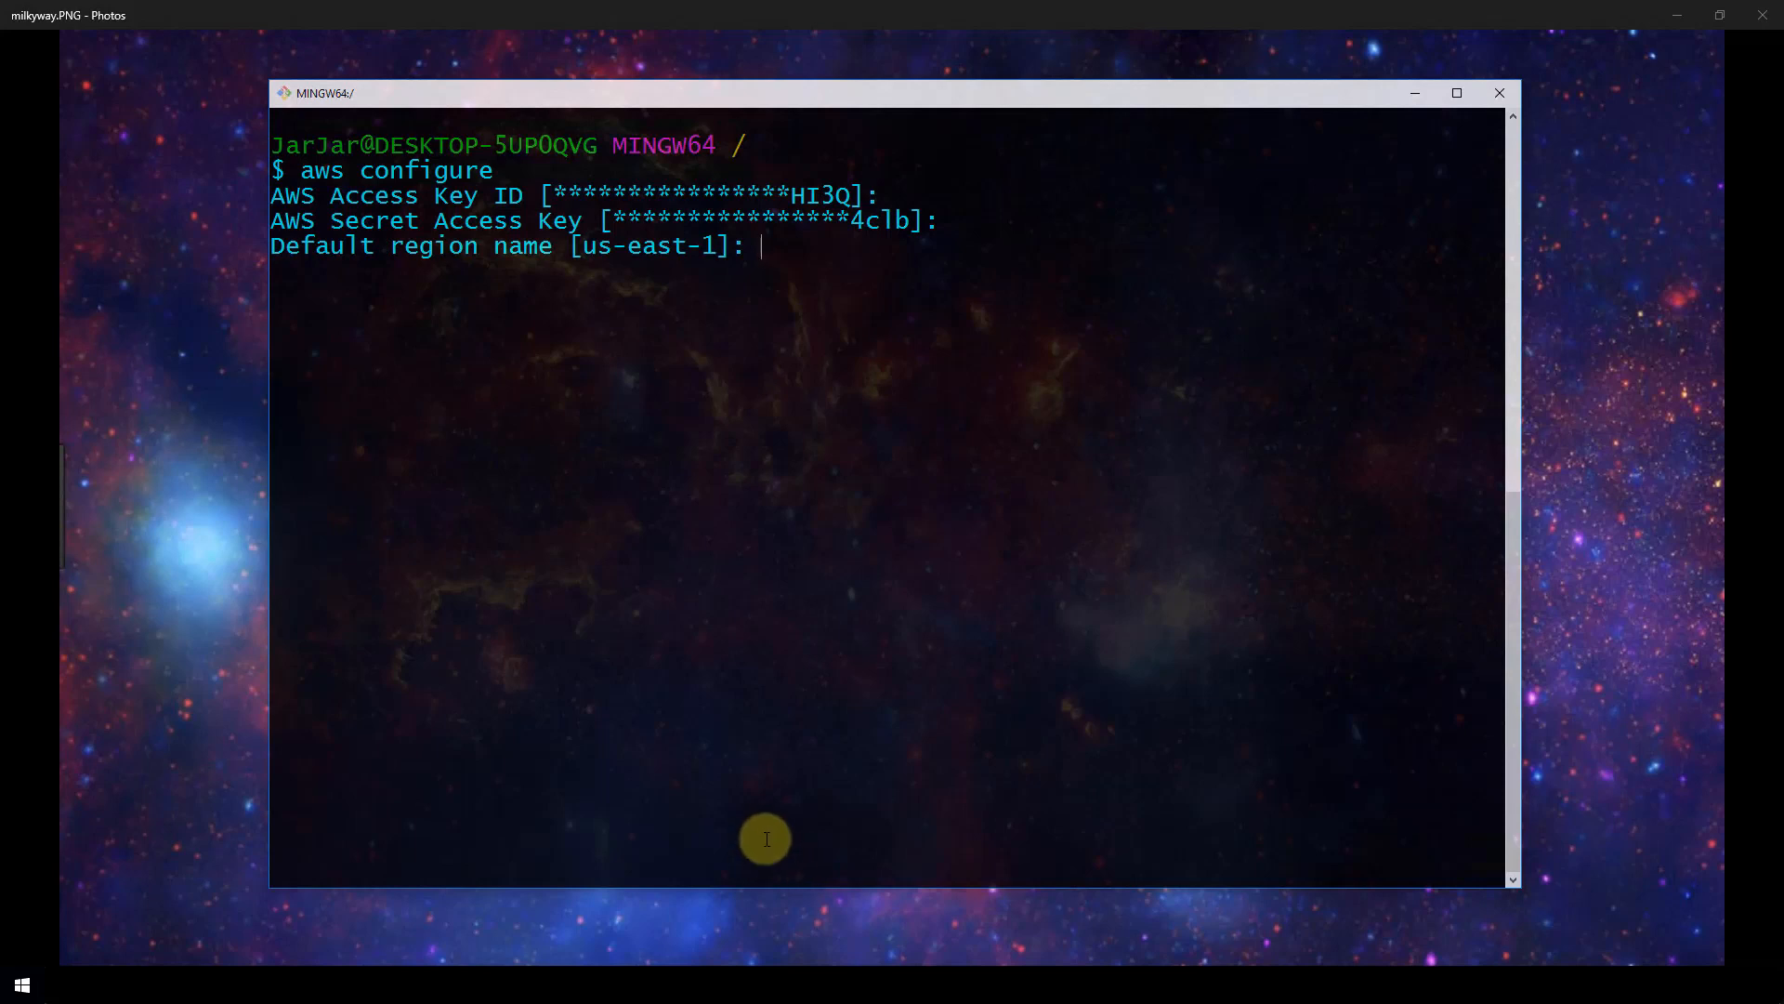
mouse_move(699, 278)
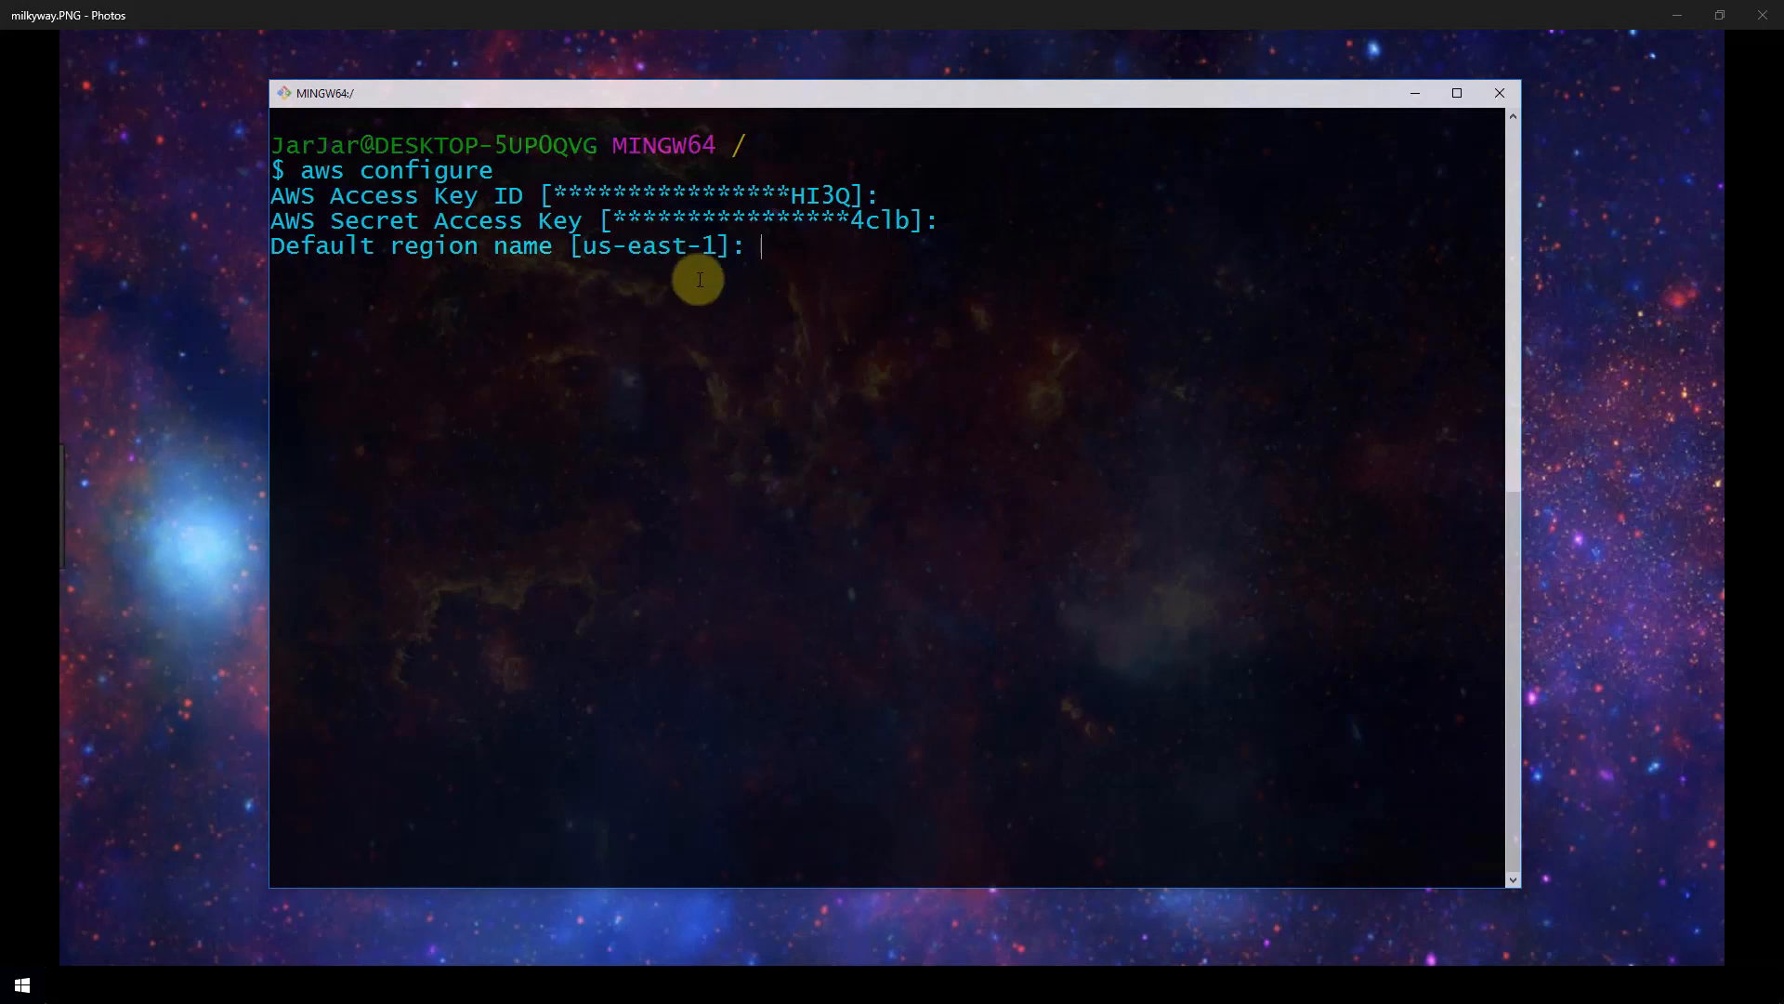
mouse_move(762, 705)
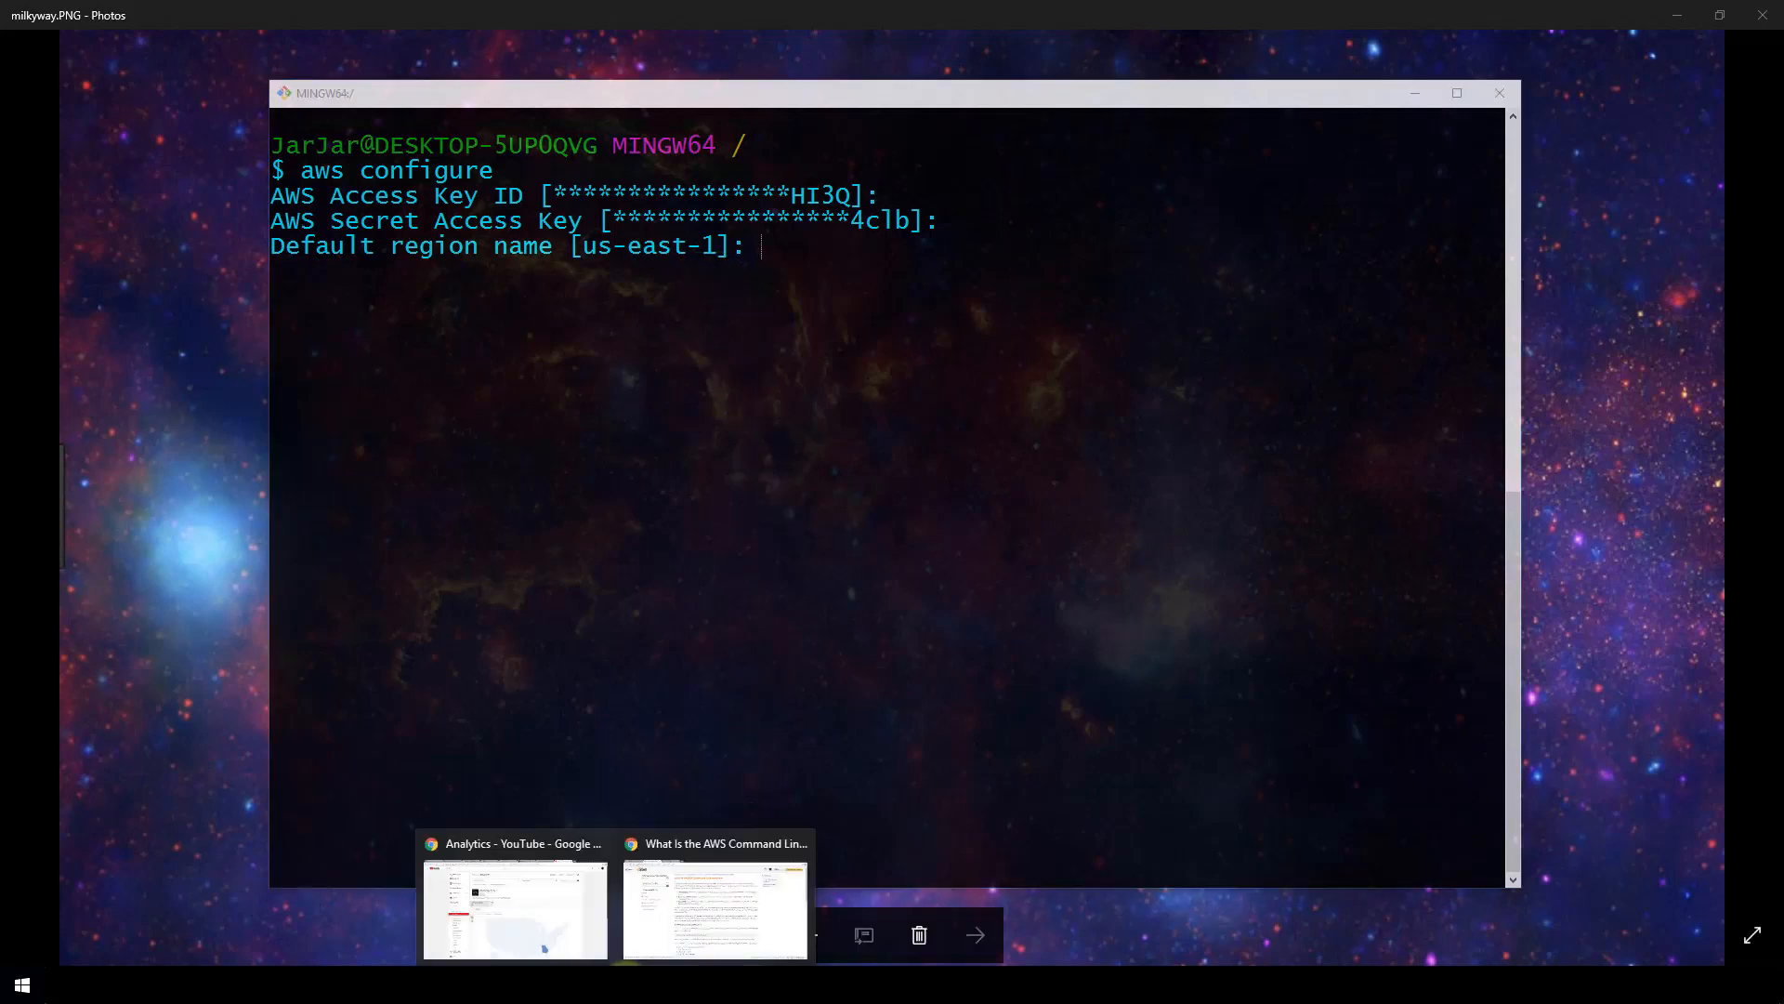
mouse_move(1177, 862)
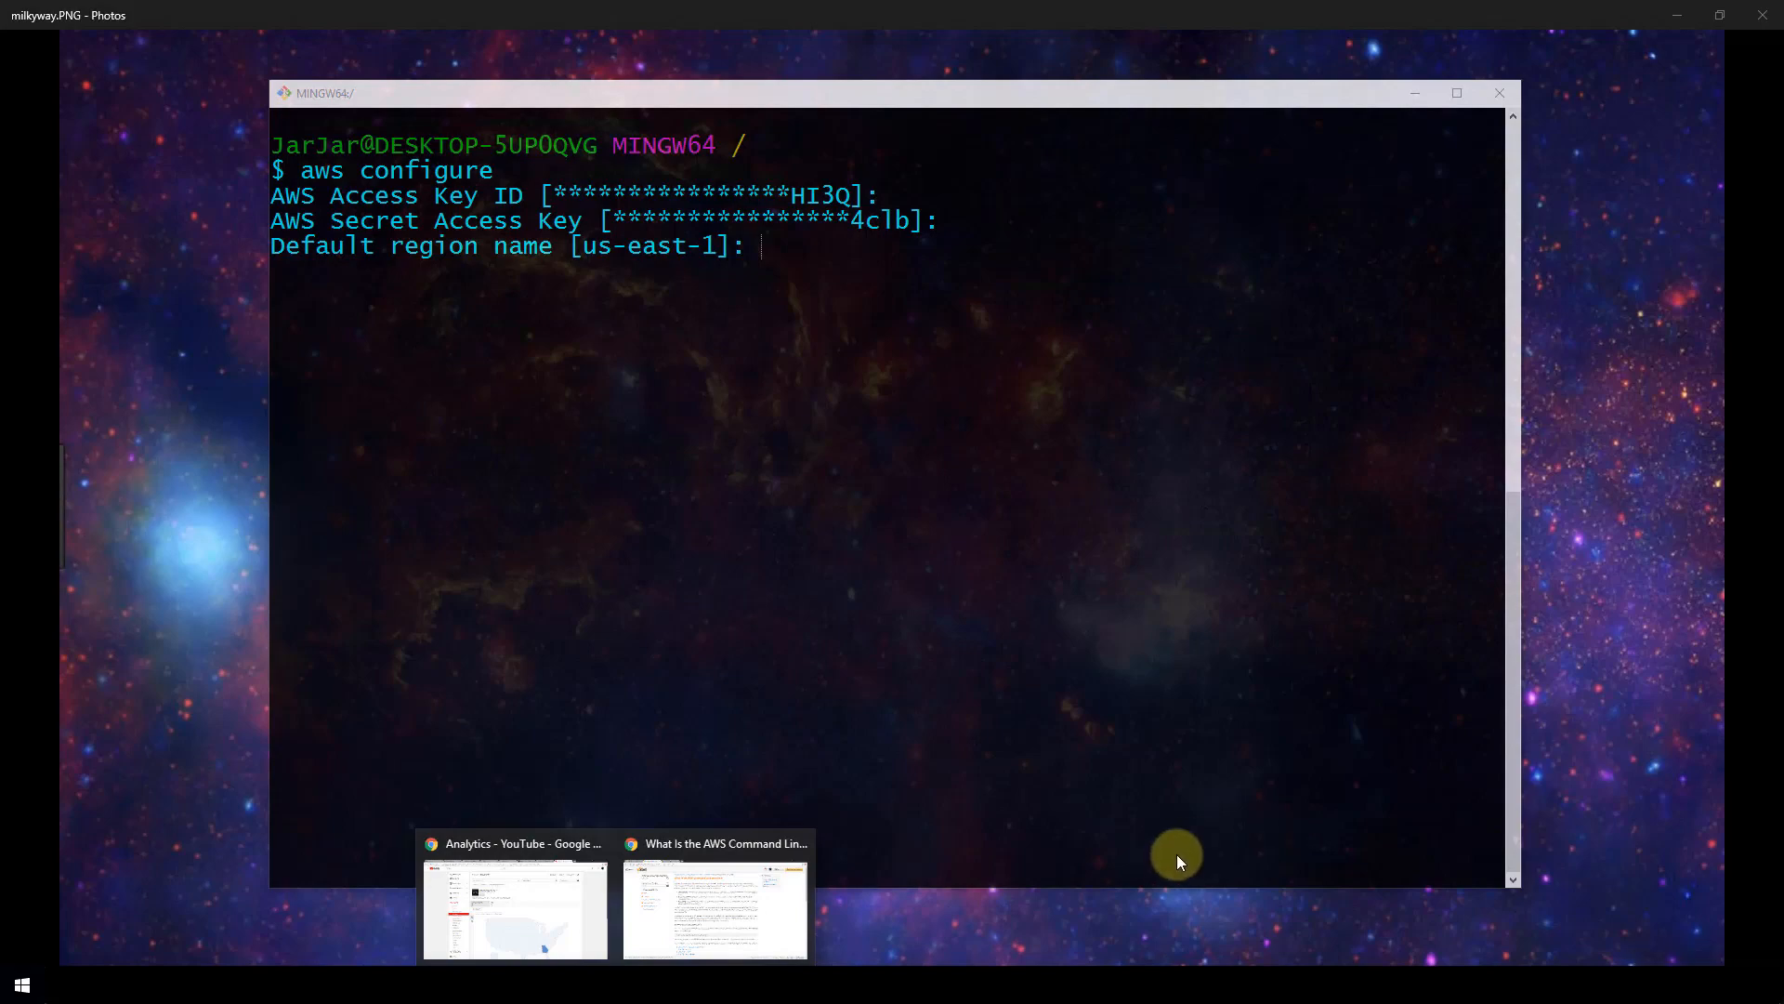
left_click(714, 910)
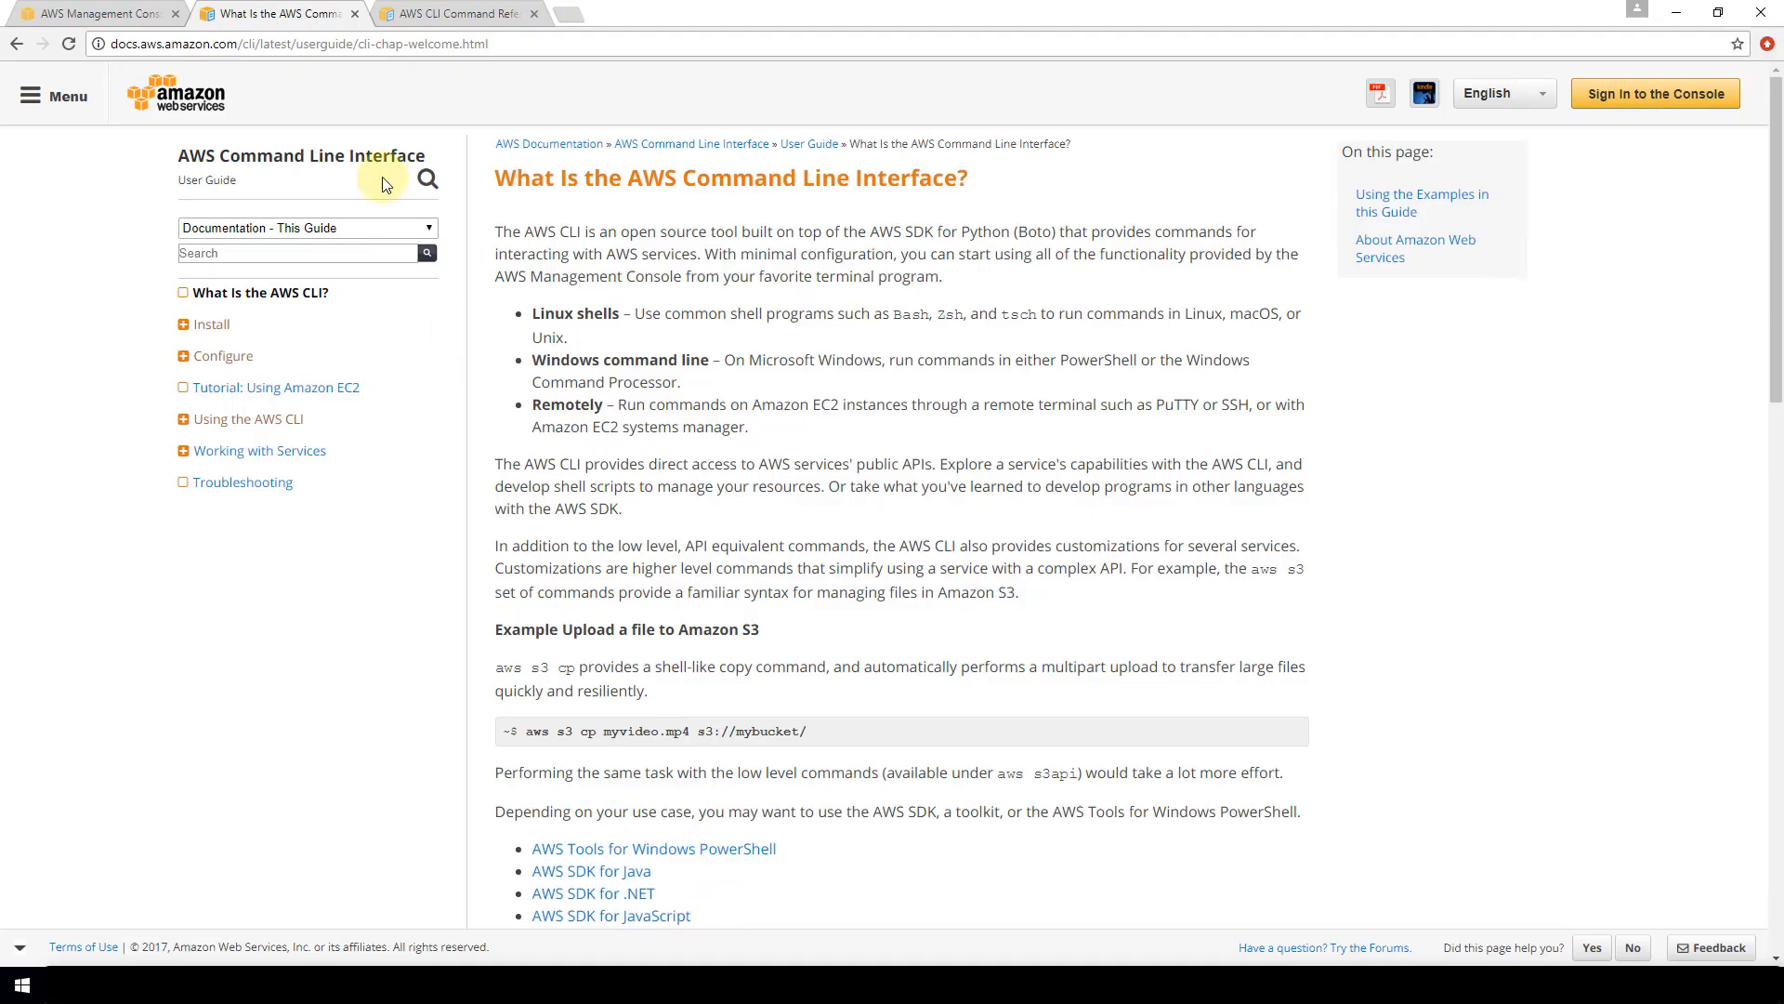
left_click(97, 12)
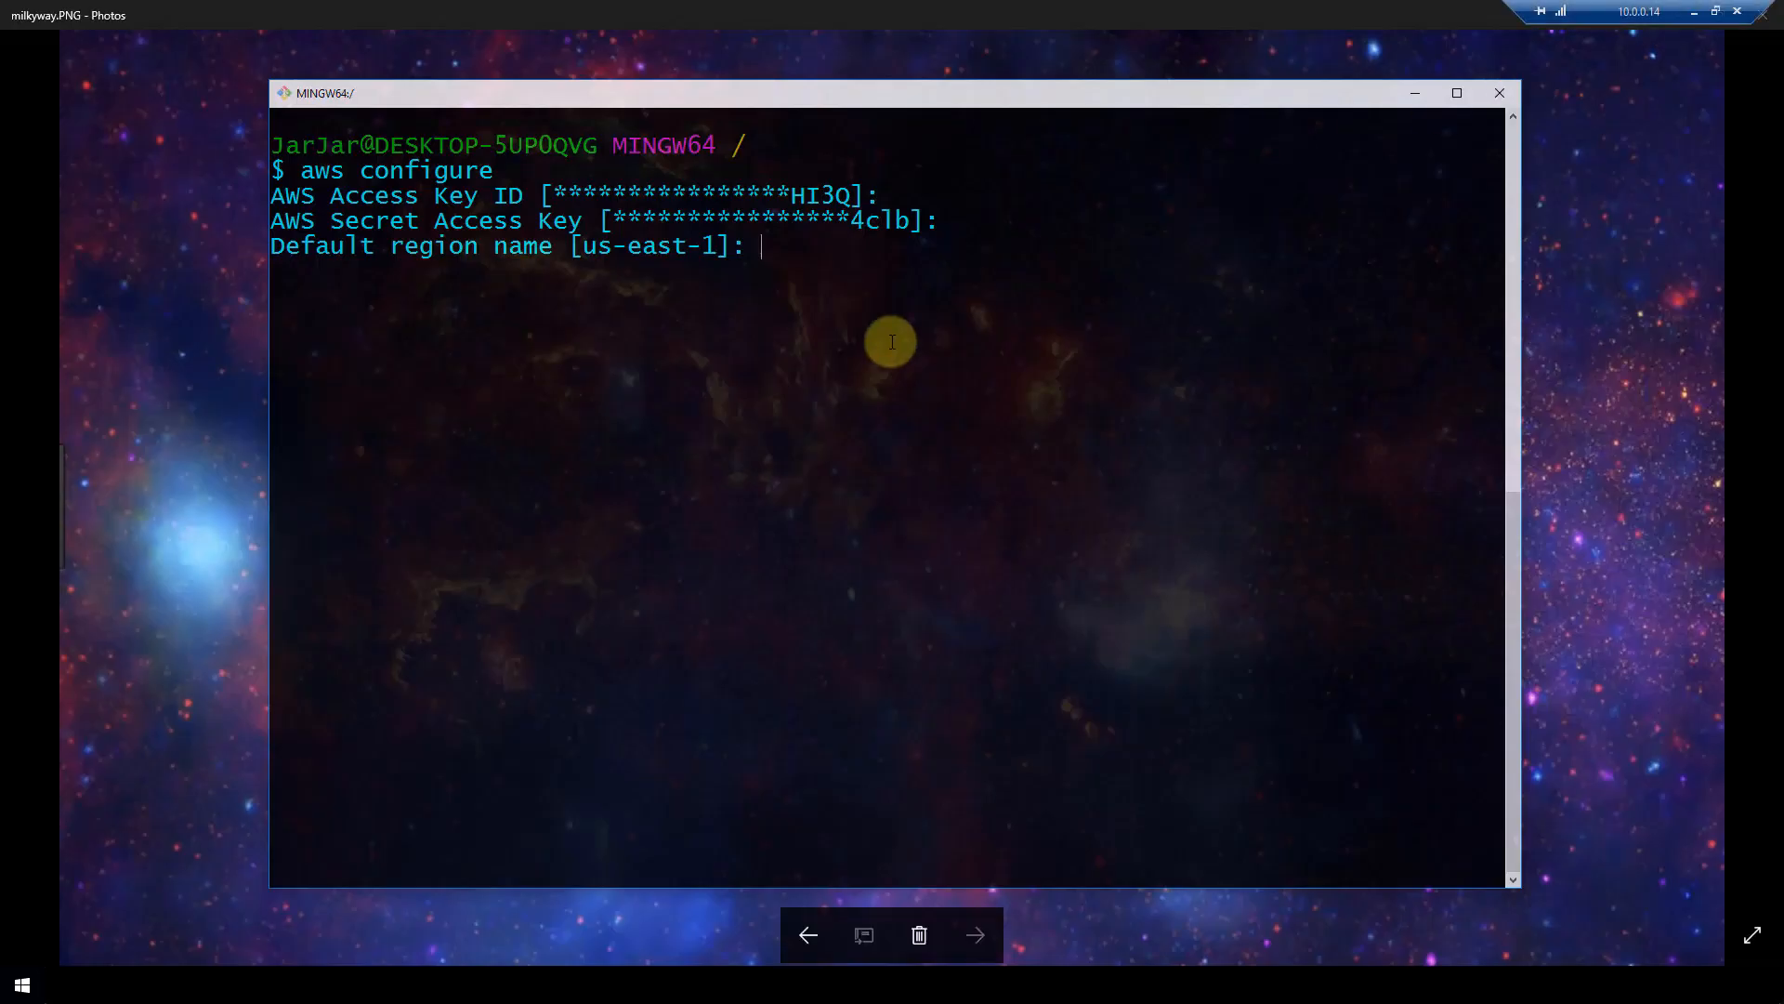
Accept default region us-east-1 and text output format to finish aws configure.
key("Return")
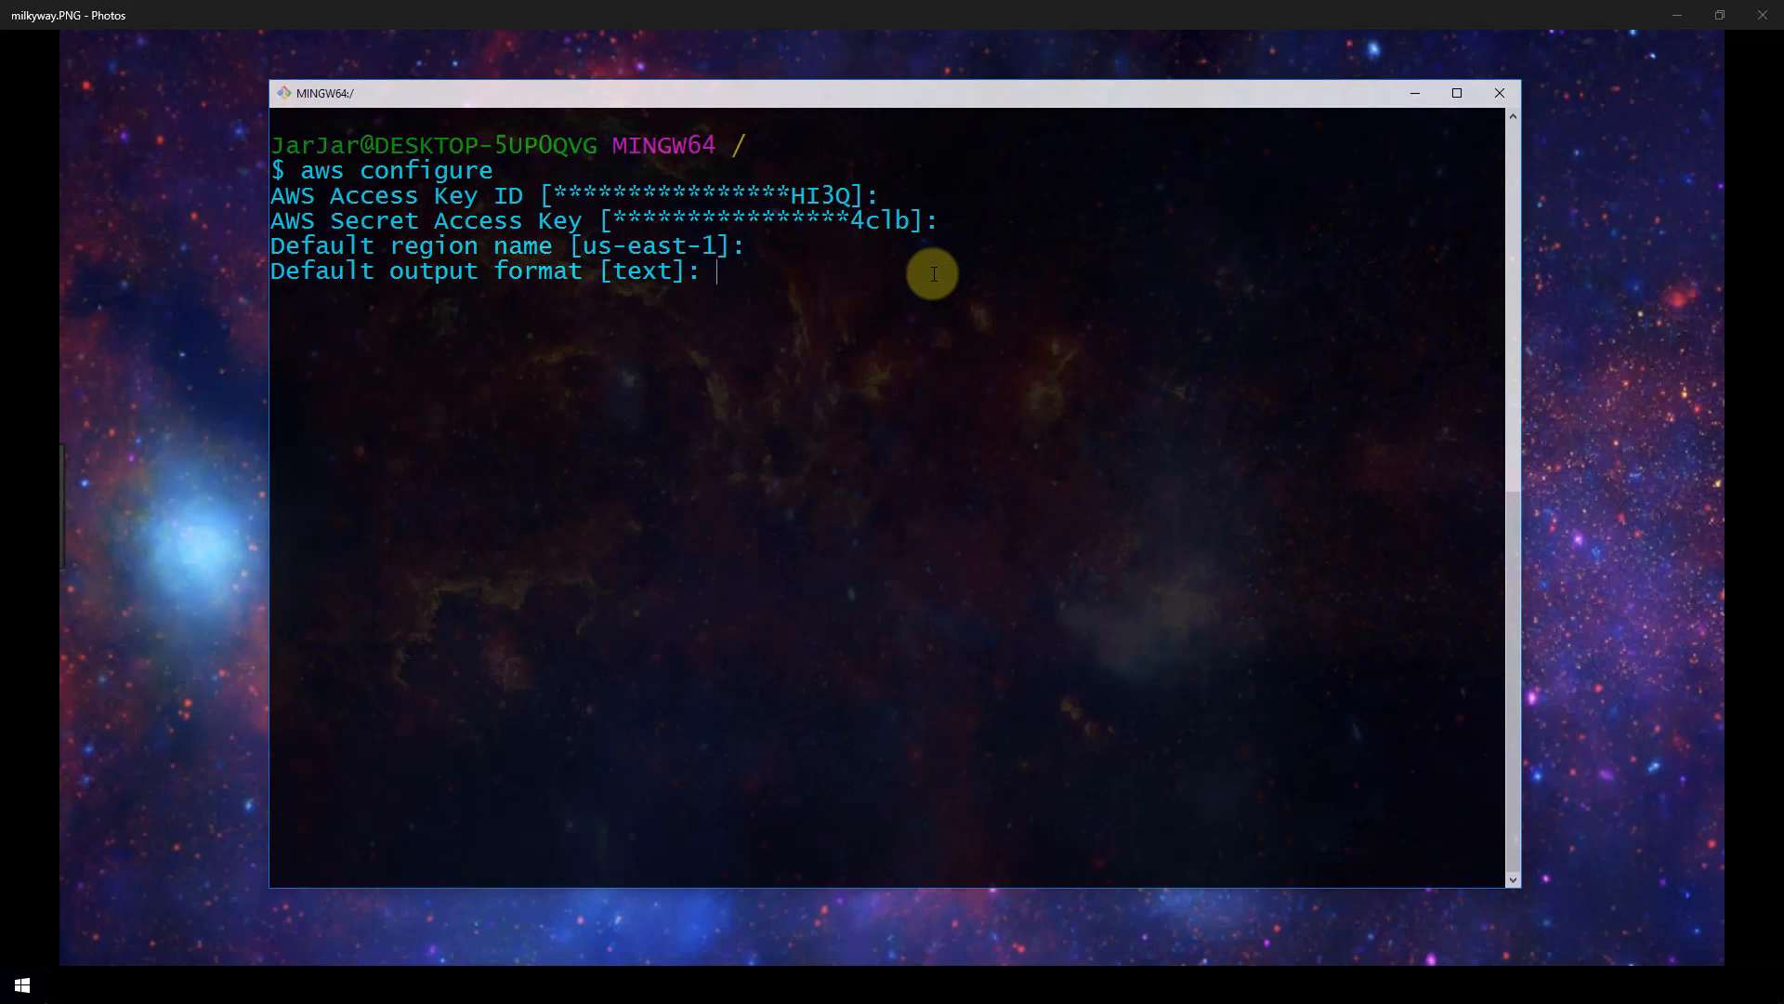
key("Return")
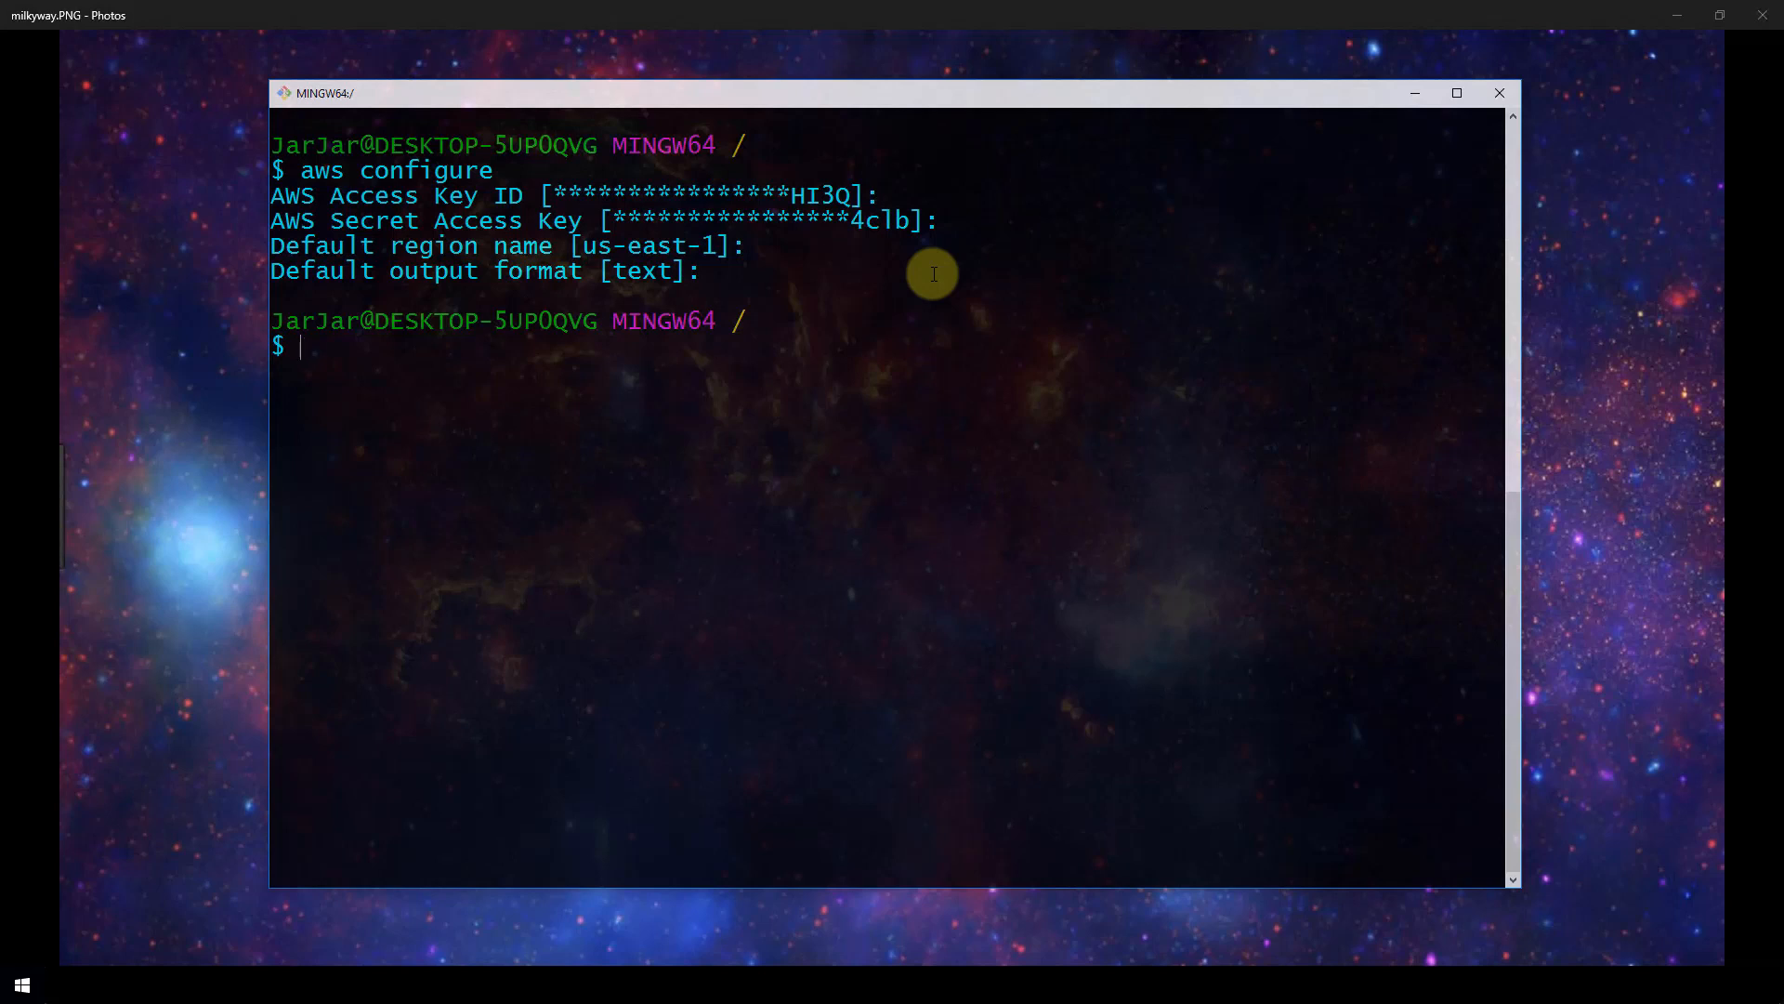
mouse_move(933, 273)
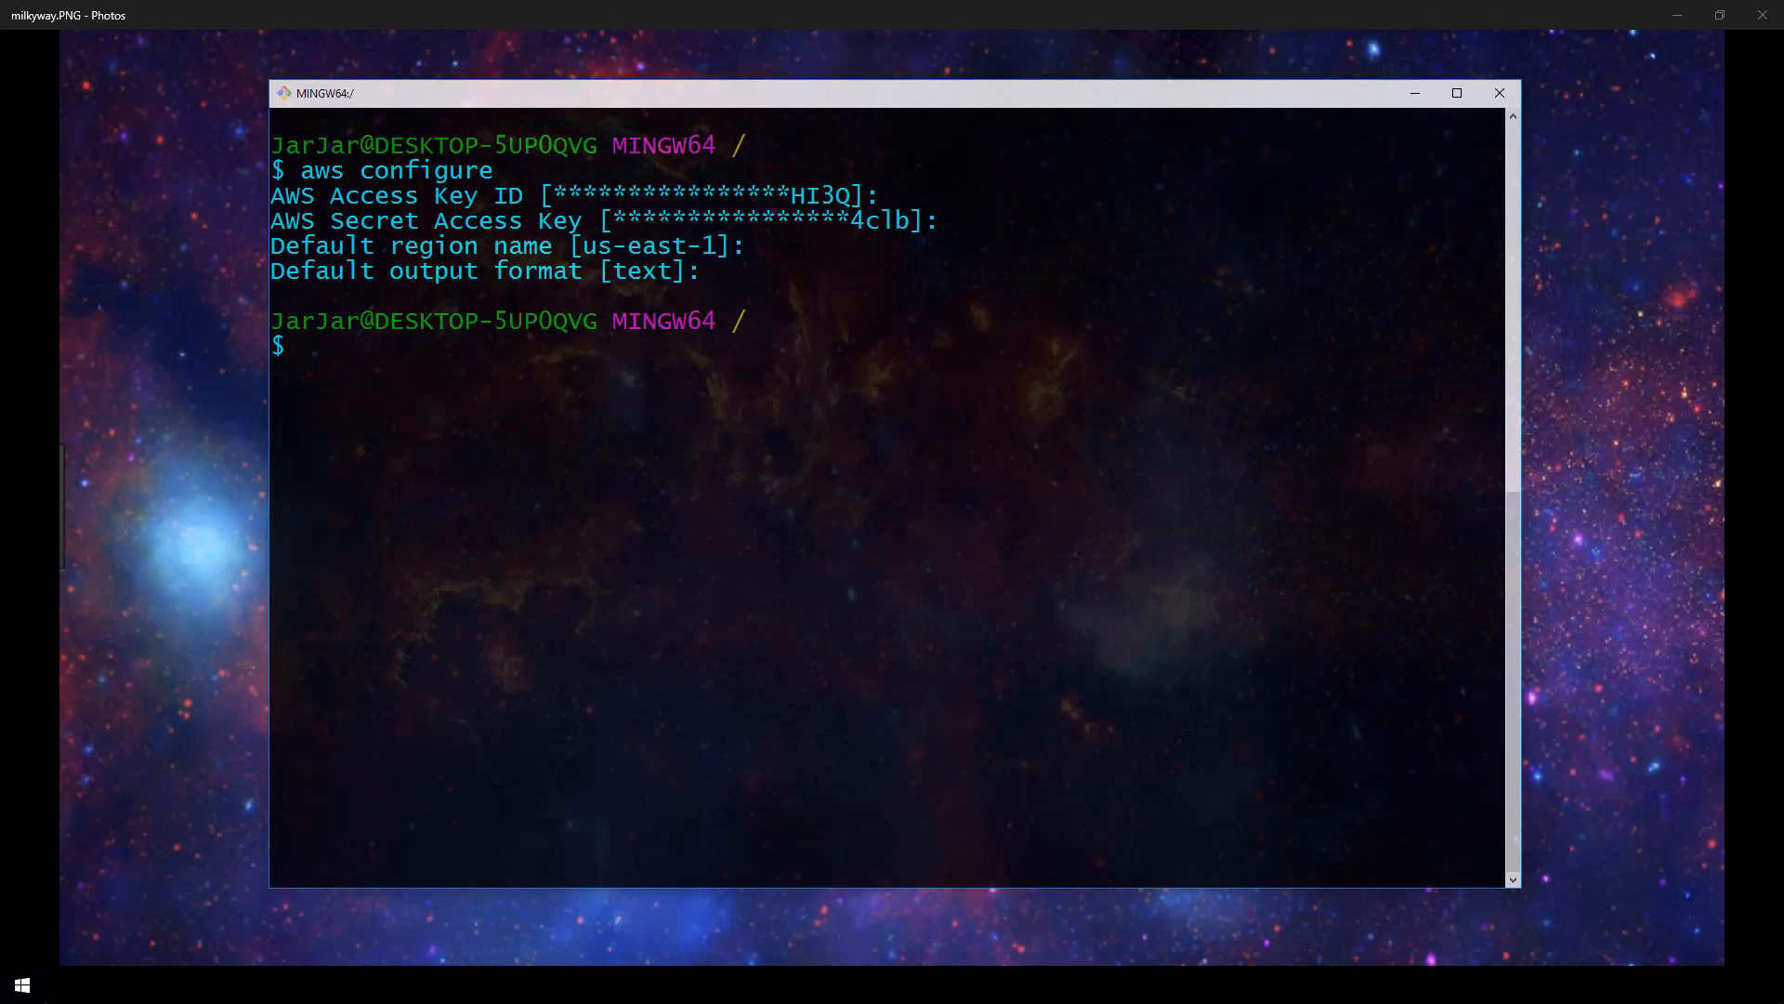
mouse_move(1629, 486)
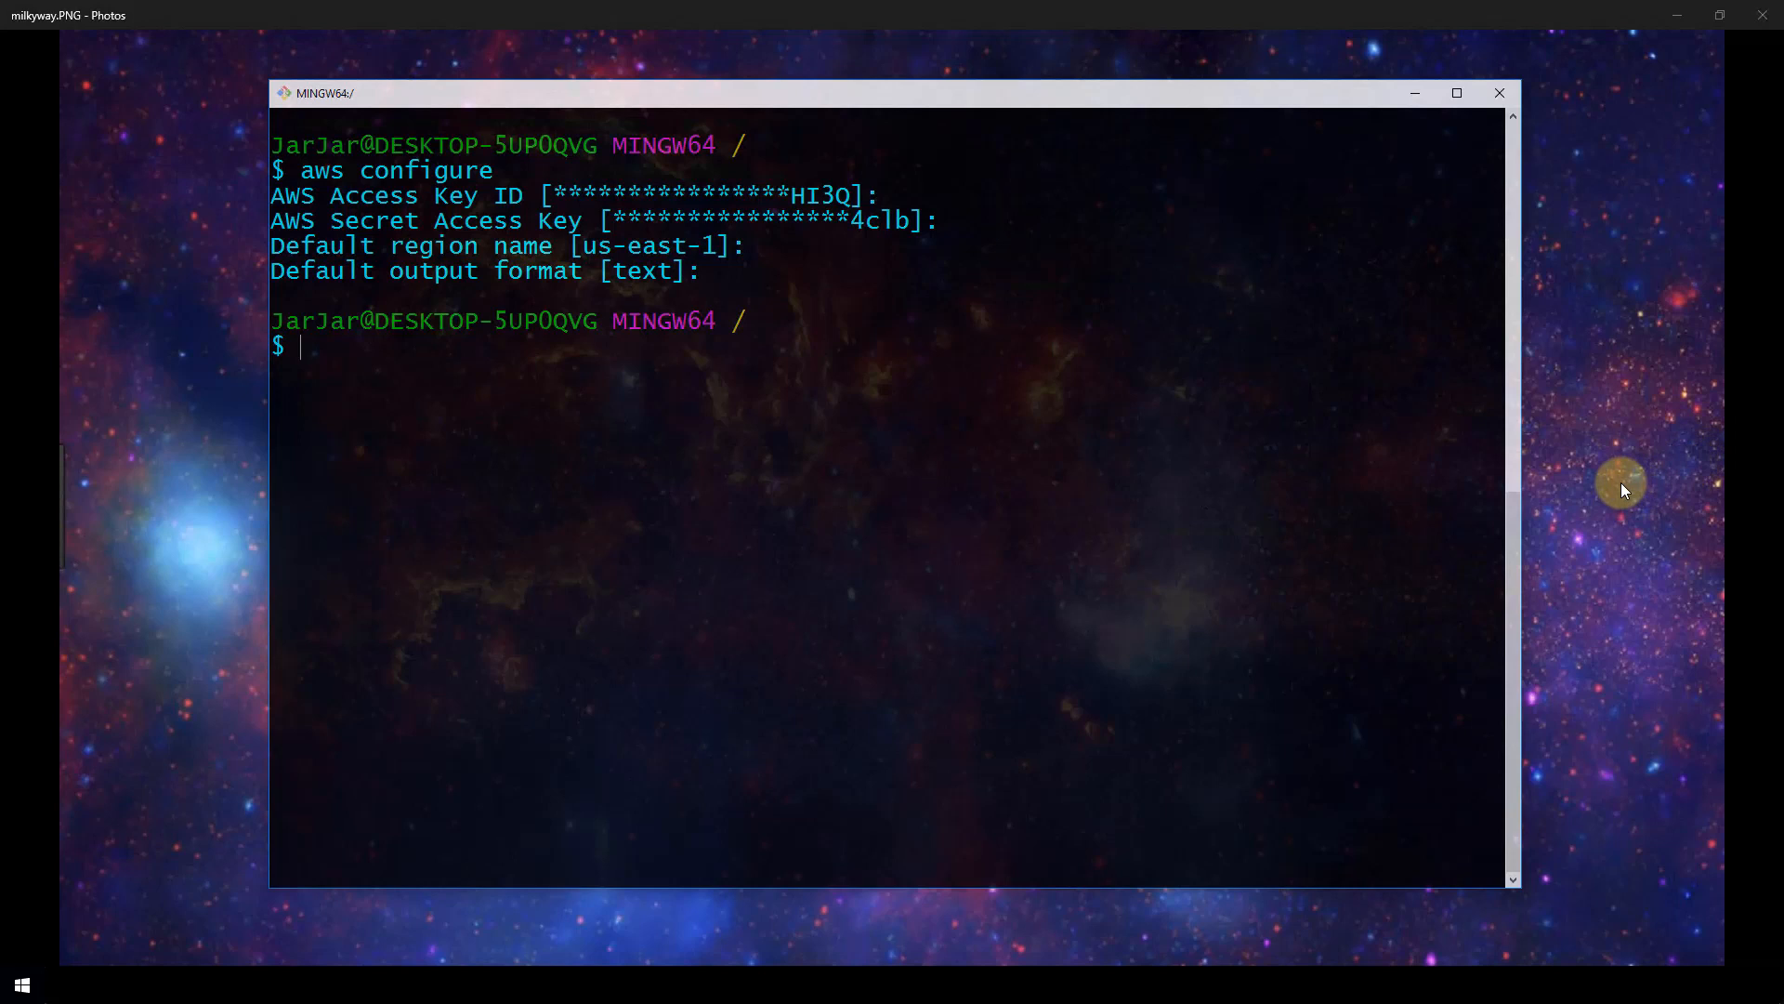
mouse_move(1257, 450)
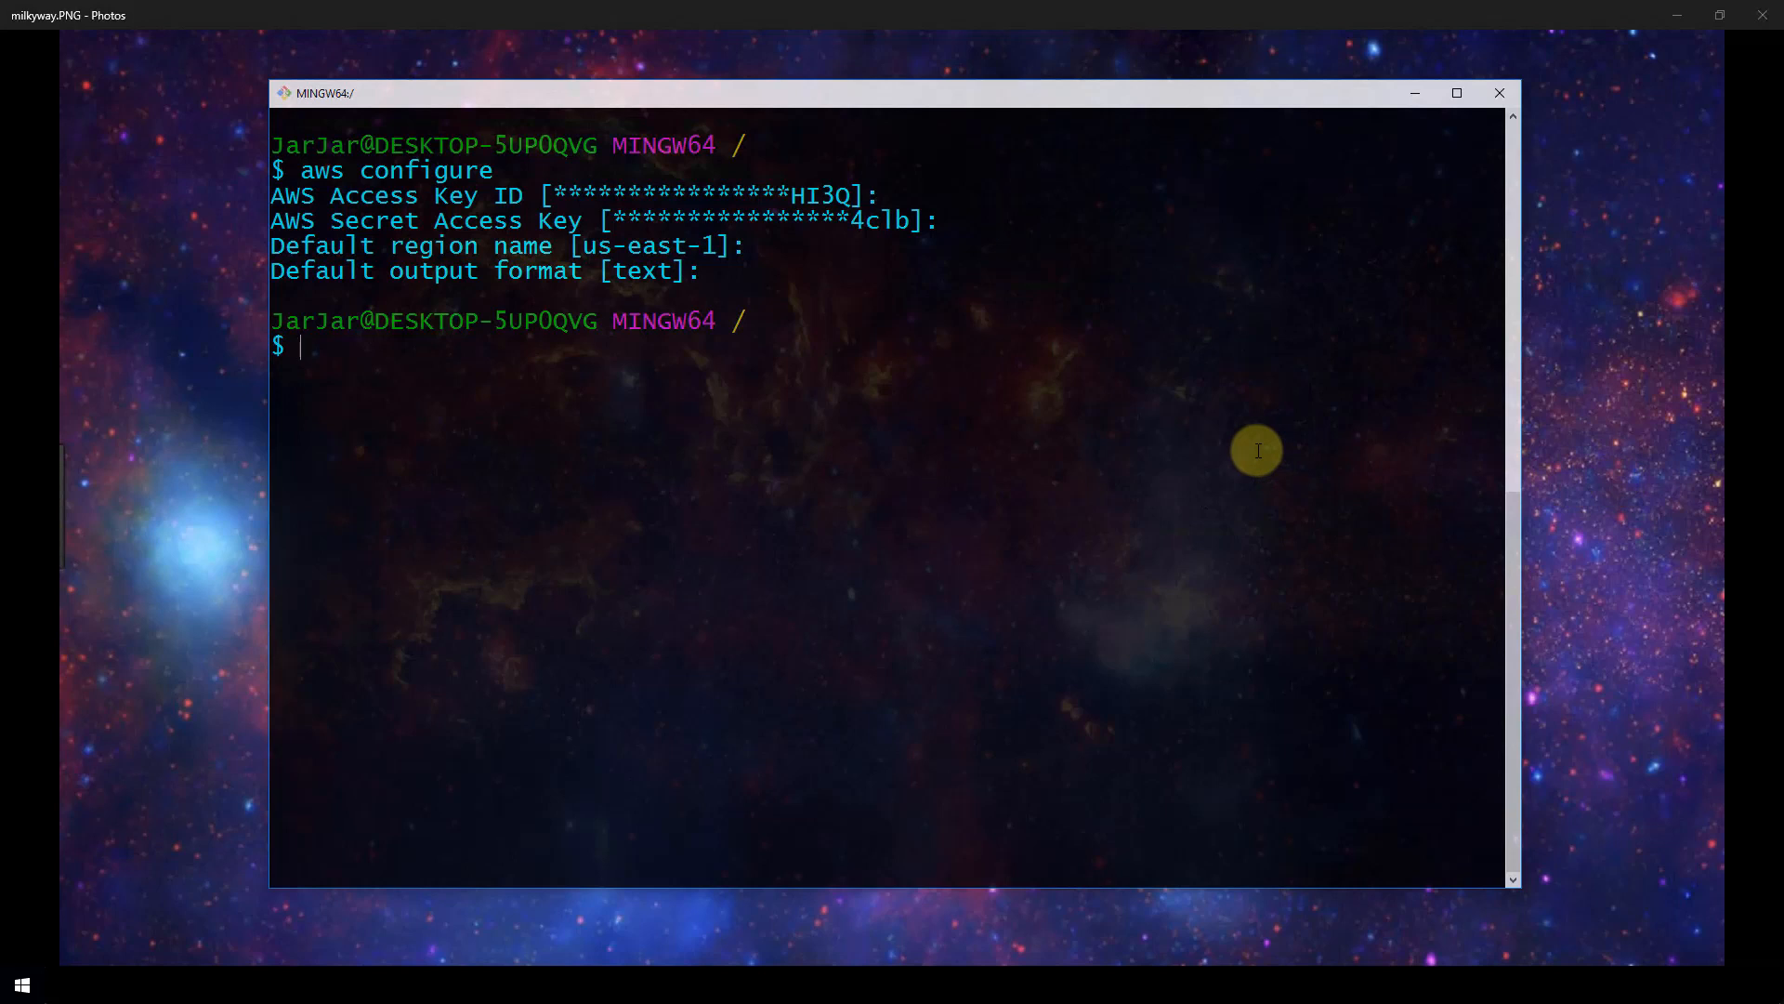
type("aws")
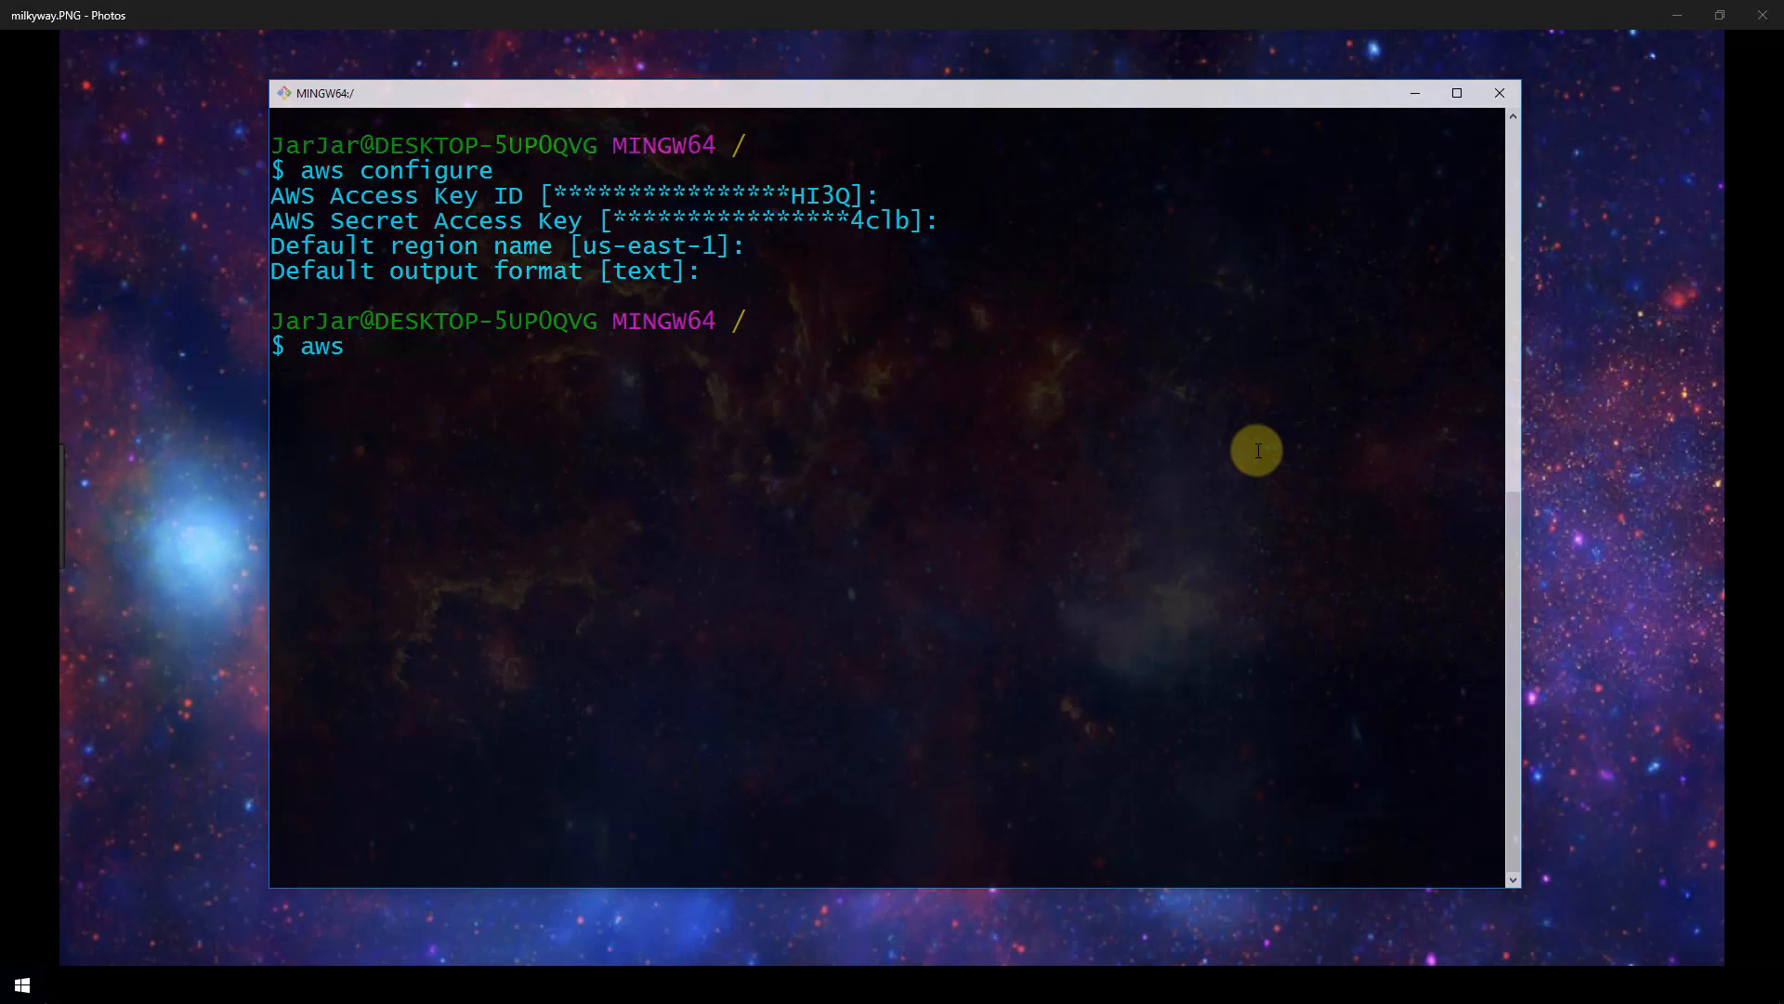
type("com")
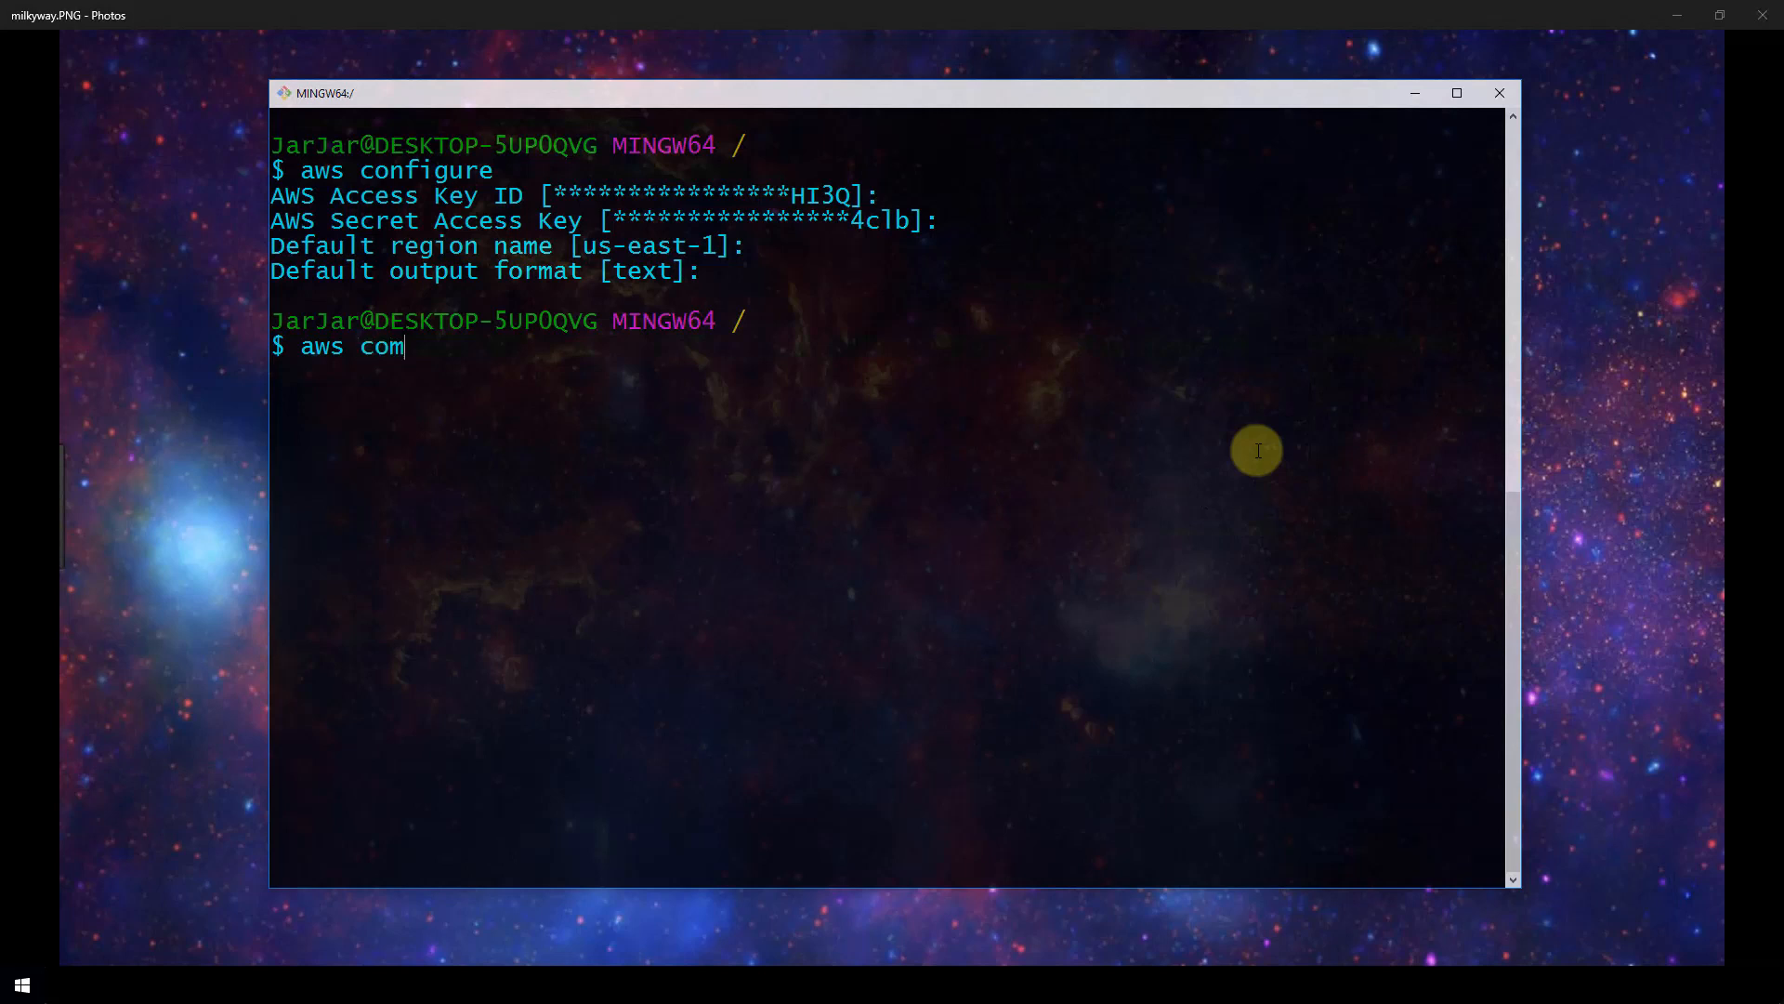
type("mand")
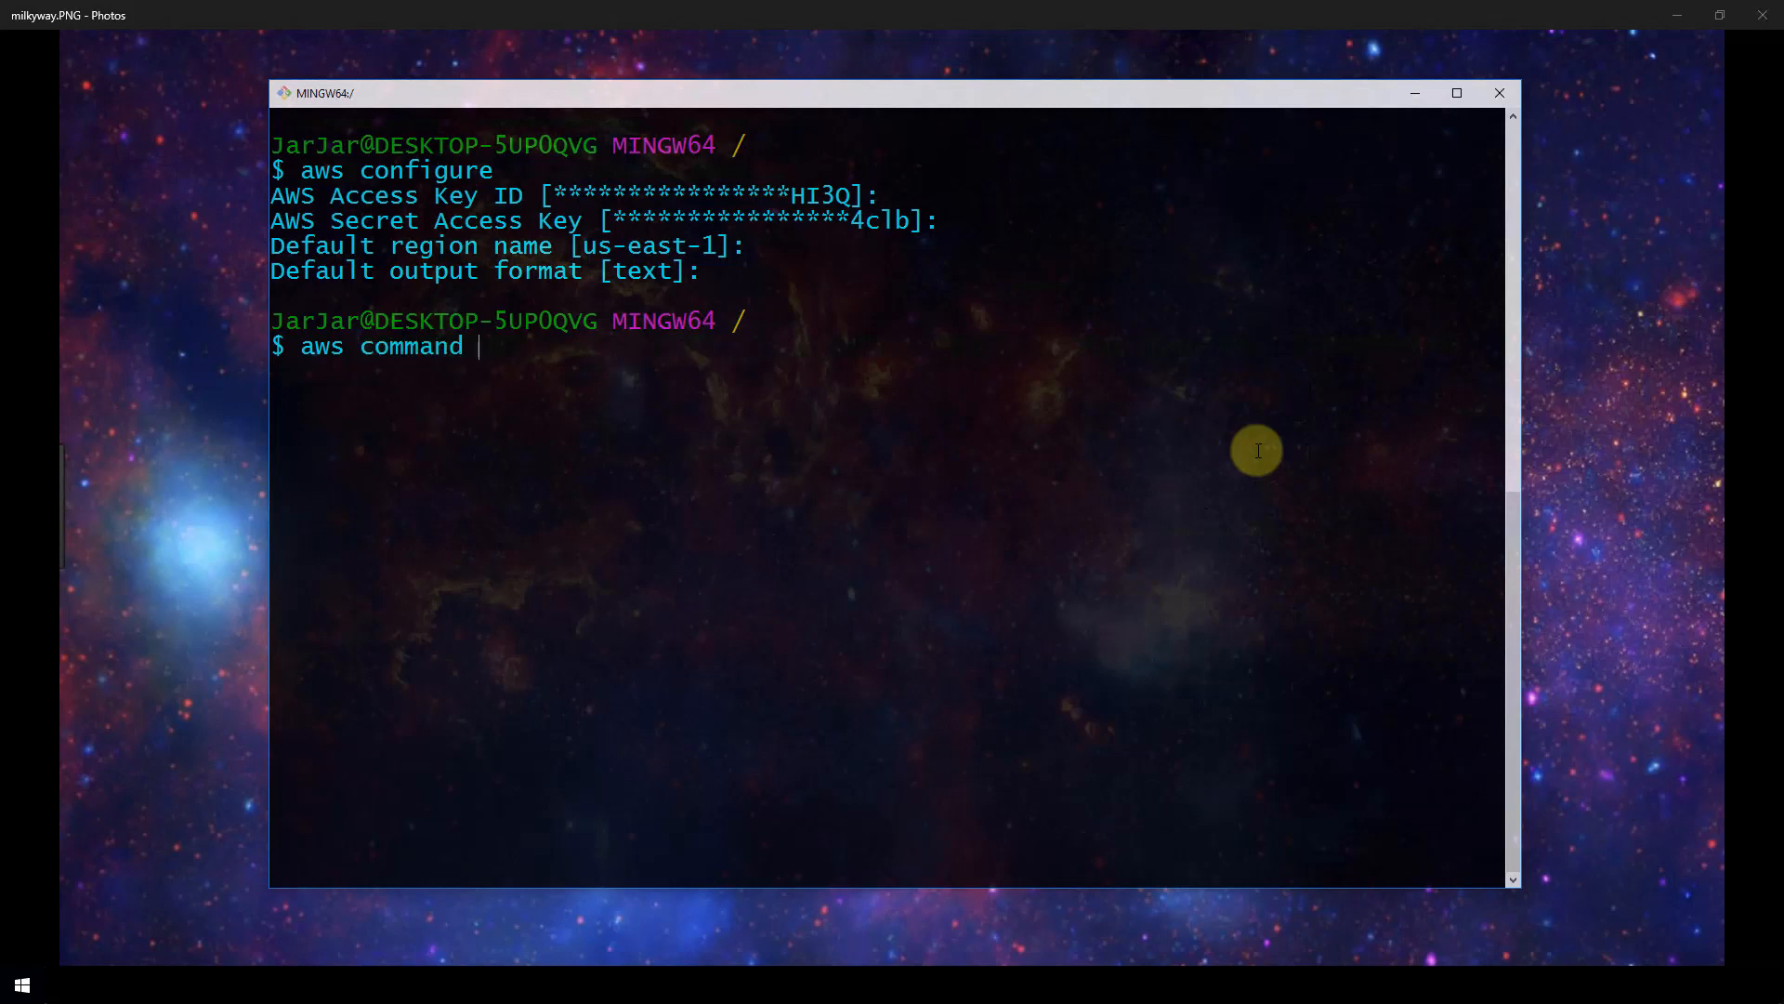
type("sub")
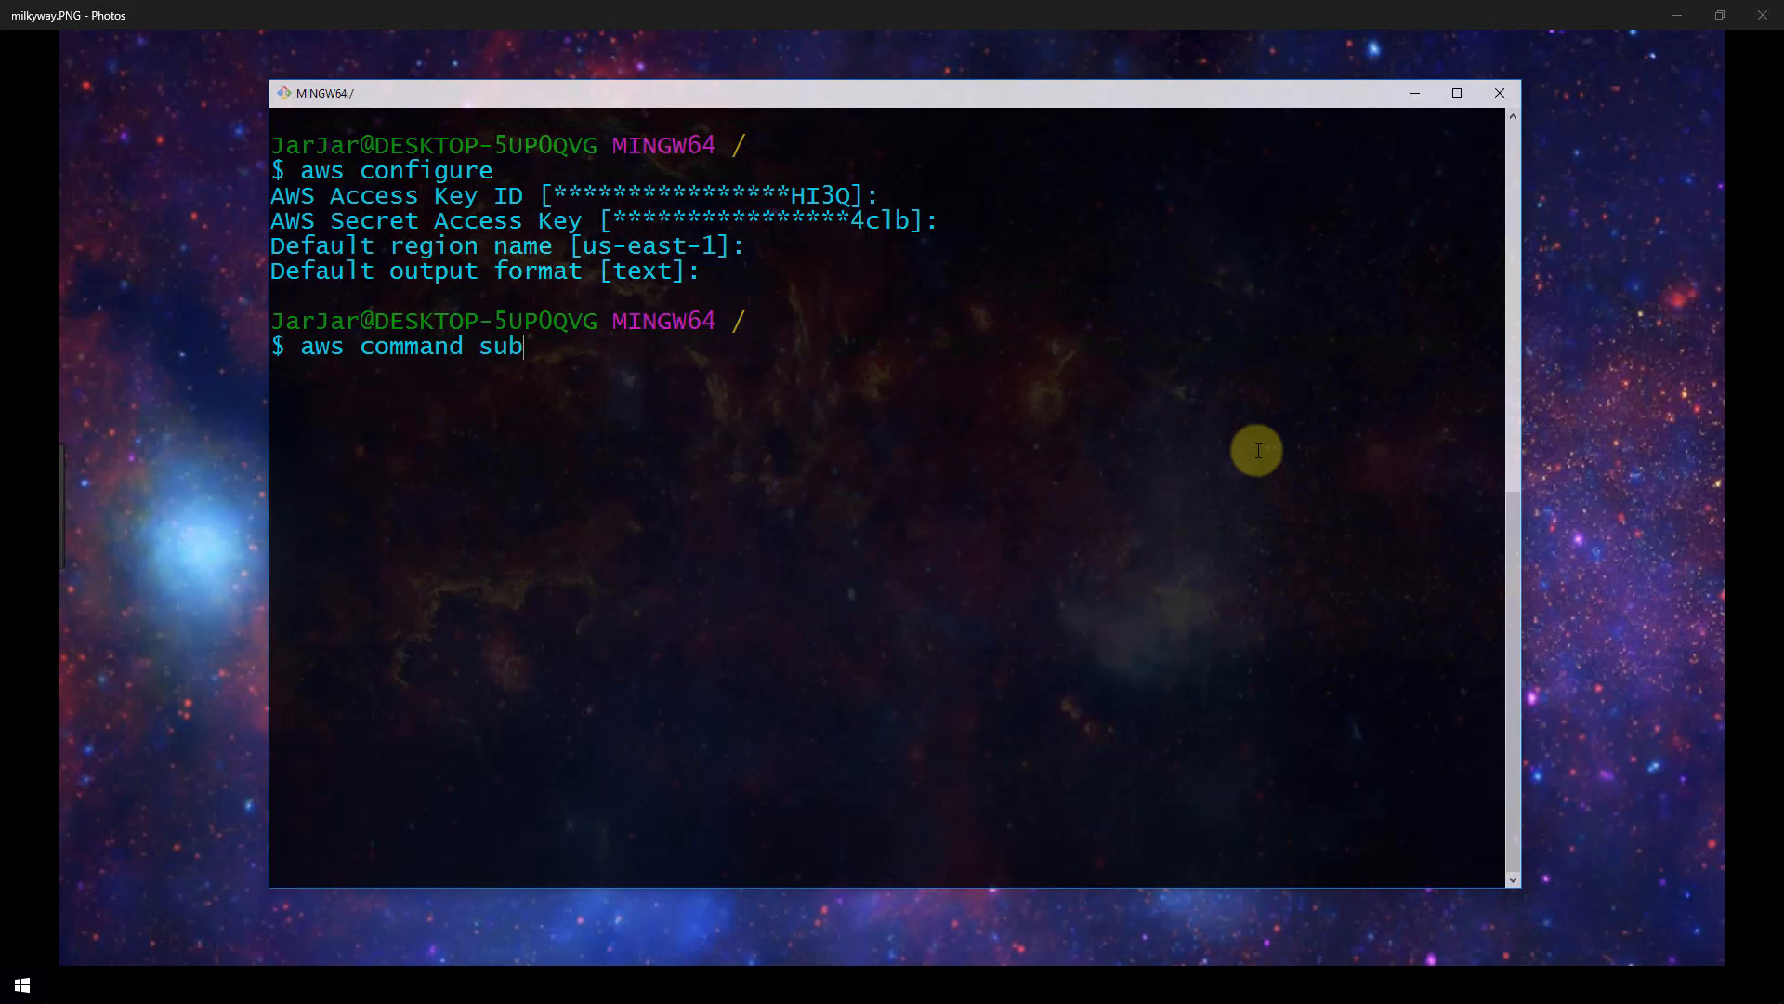
type("-command")
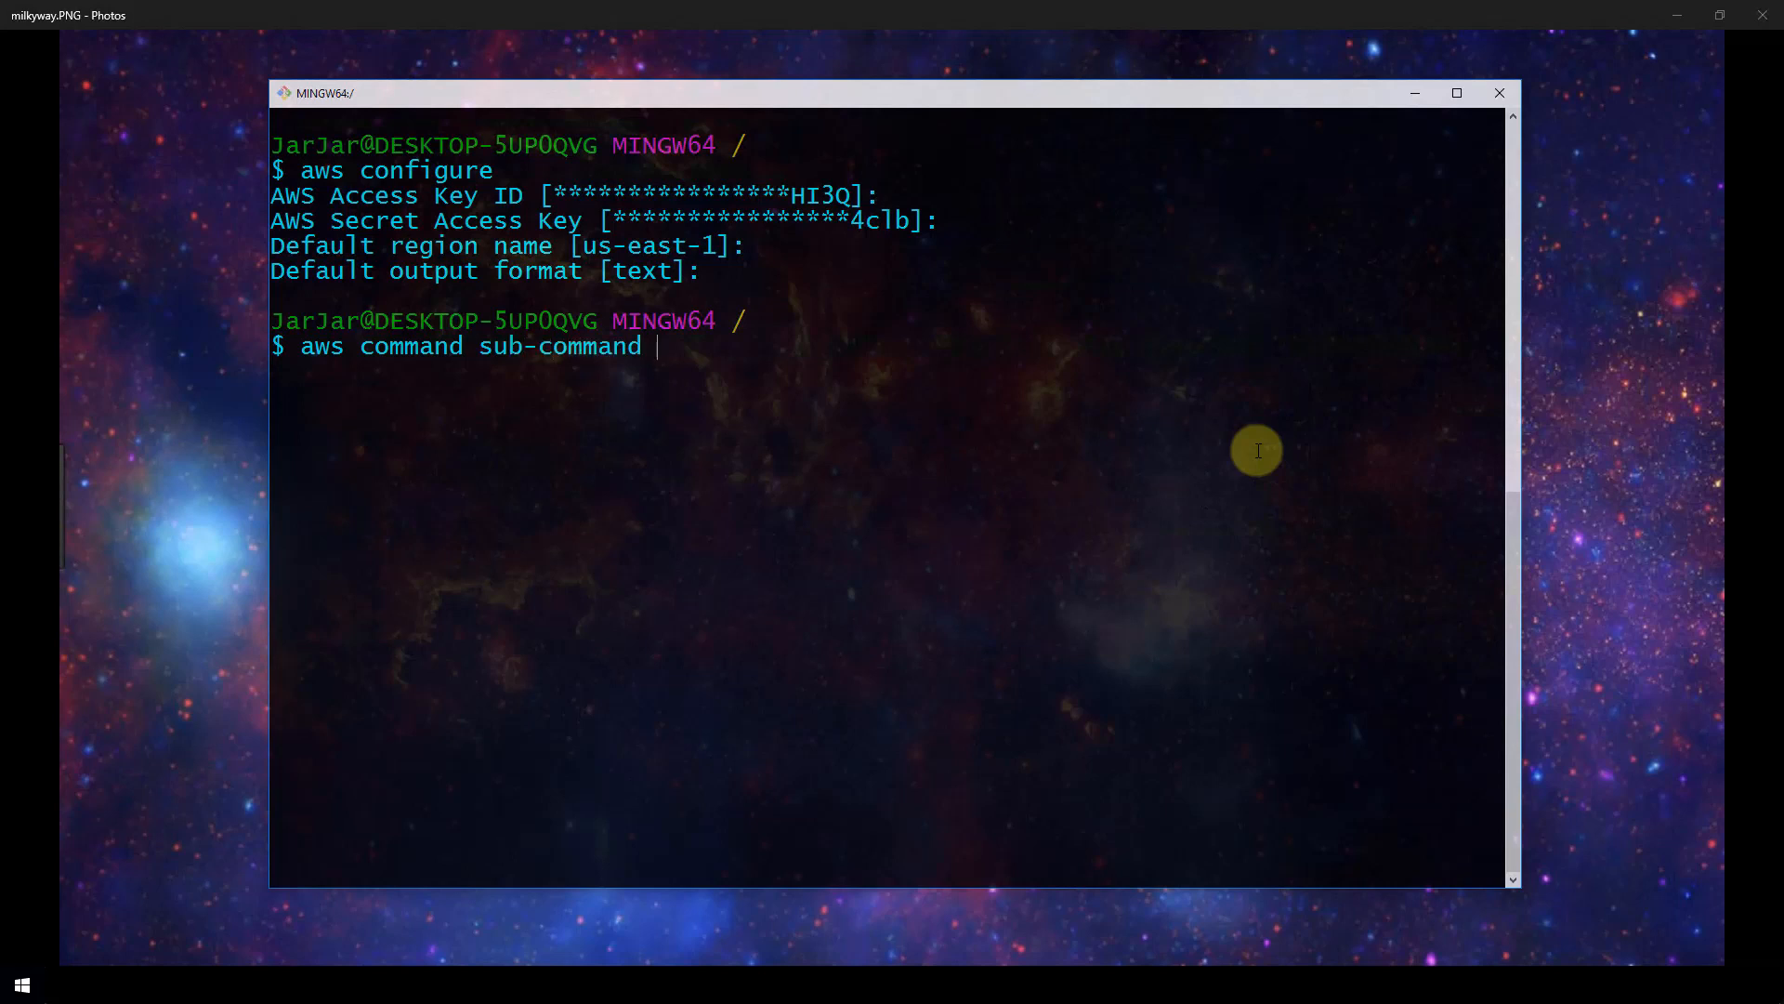
type("--optio")
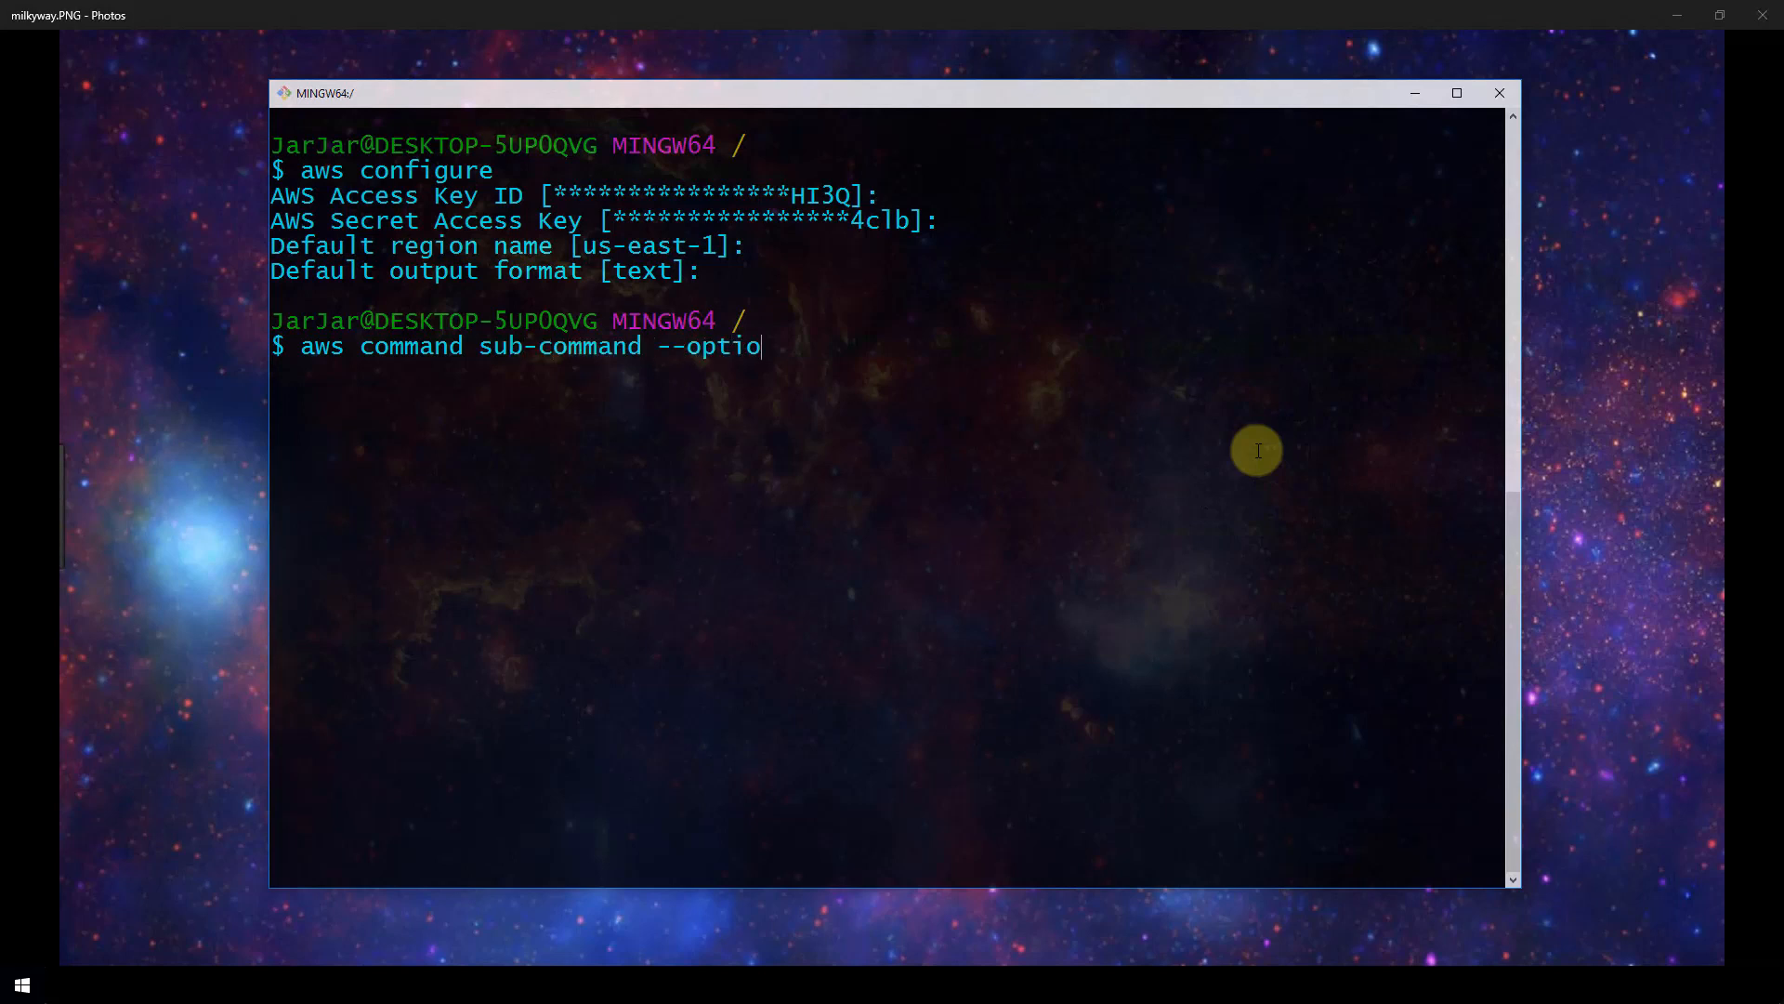
type("ns")
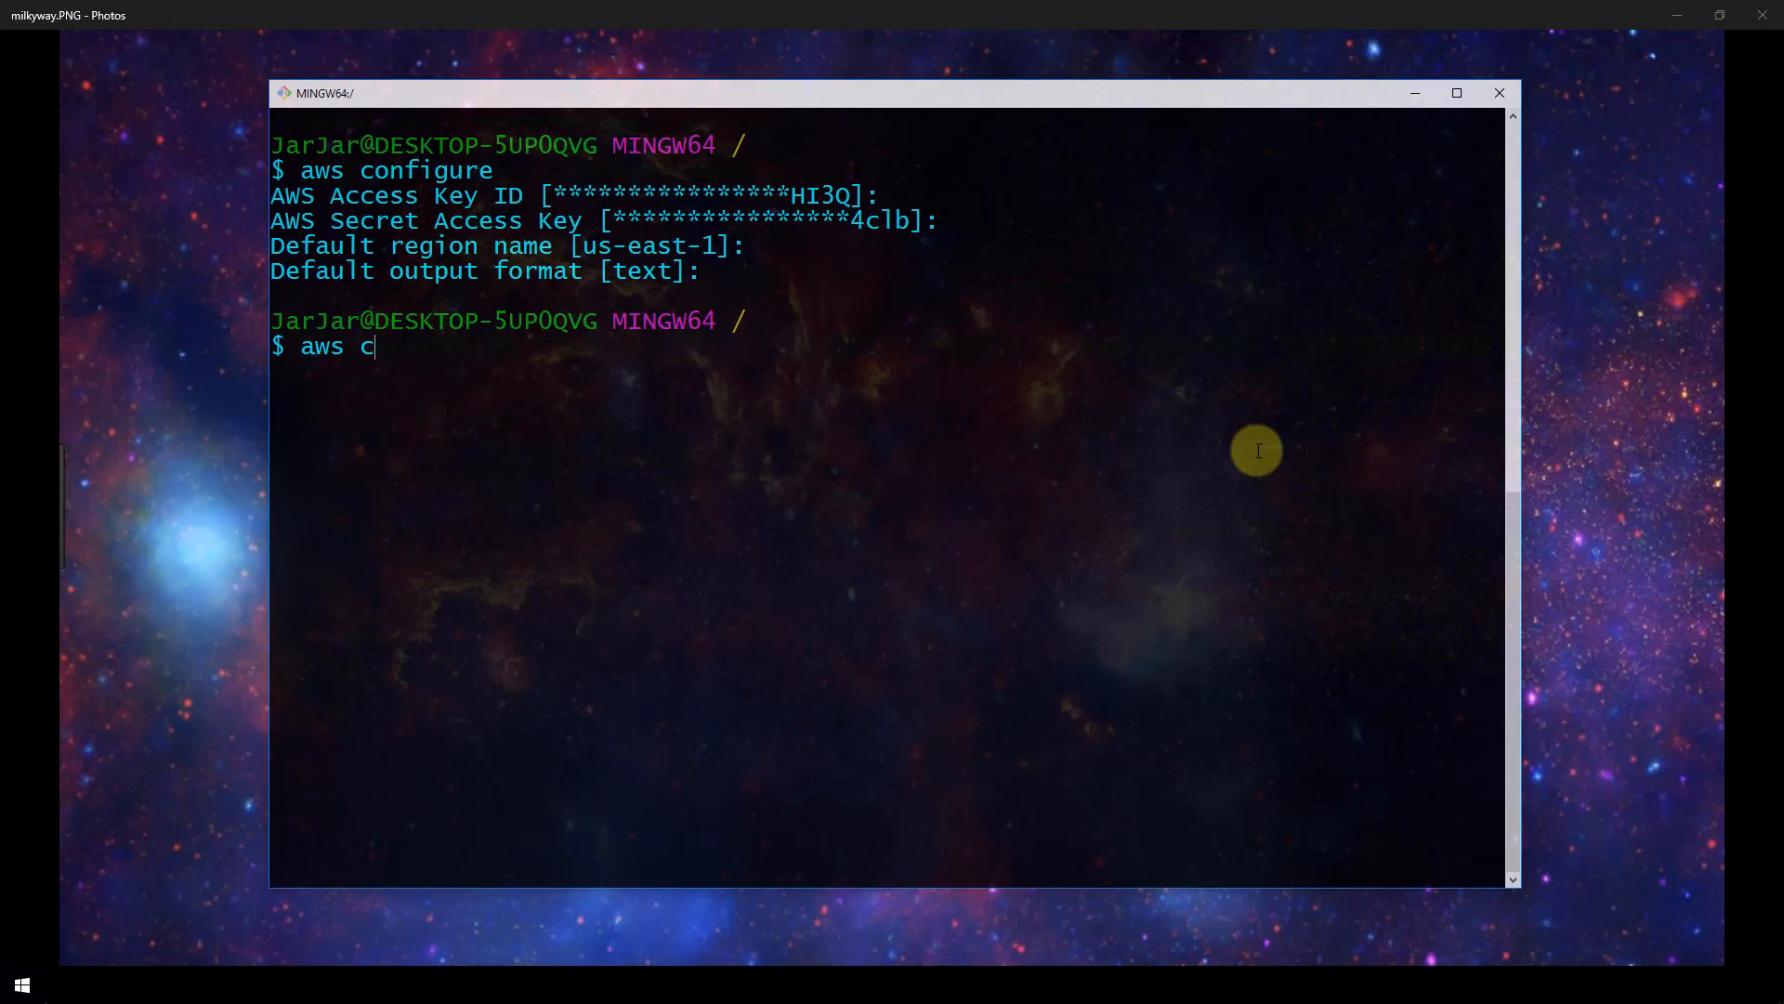
Replace the example syntax with 'aws ec2 start-instances --instance-ids', without running it.
key("Backspace")
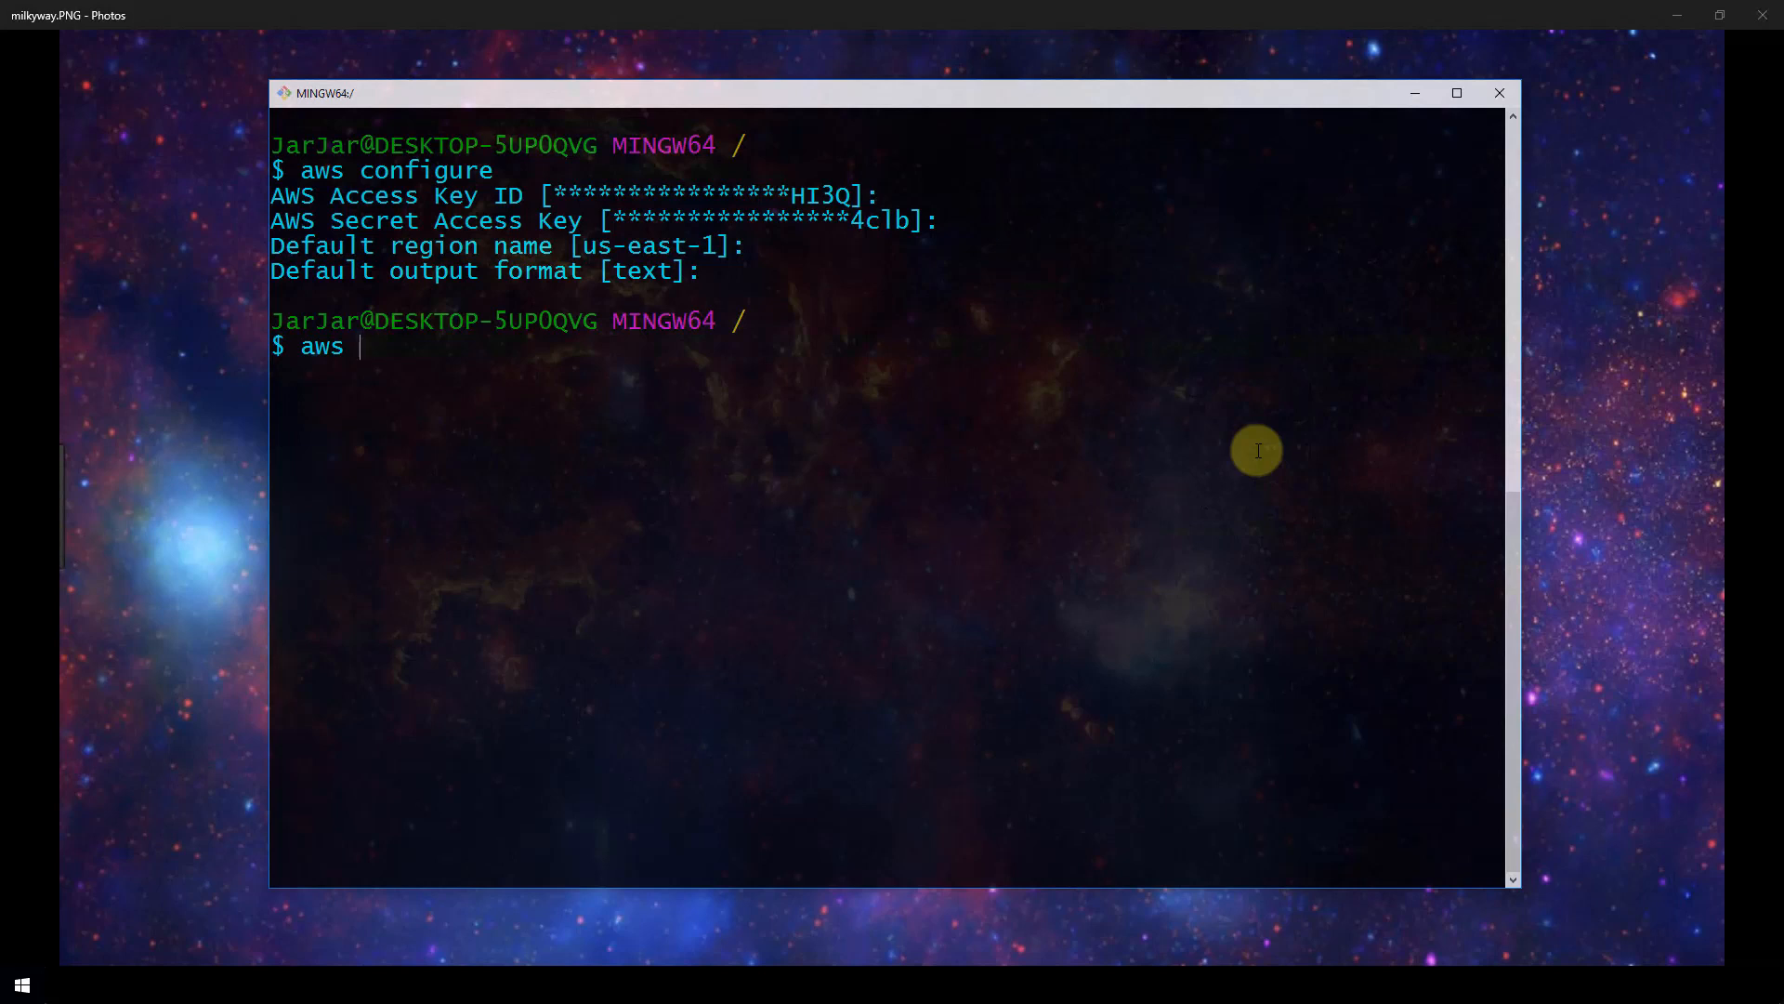
type("ec2")
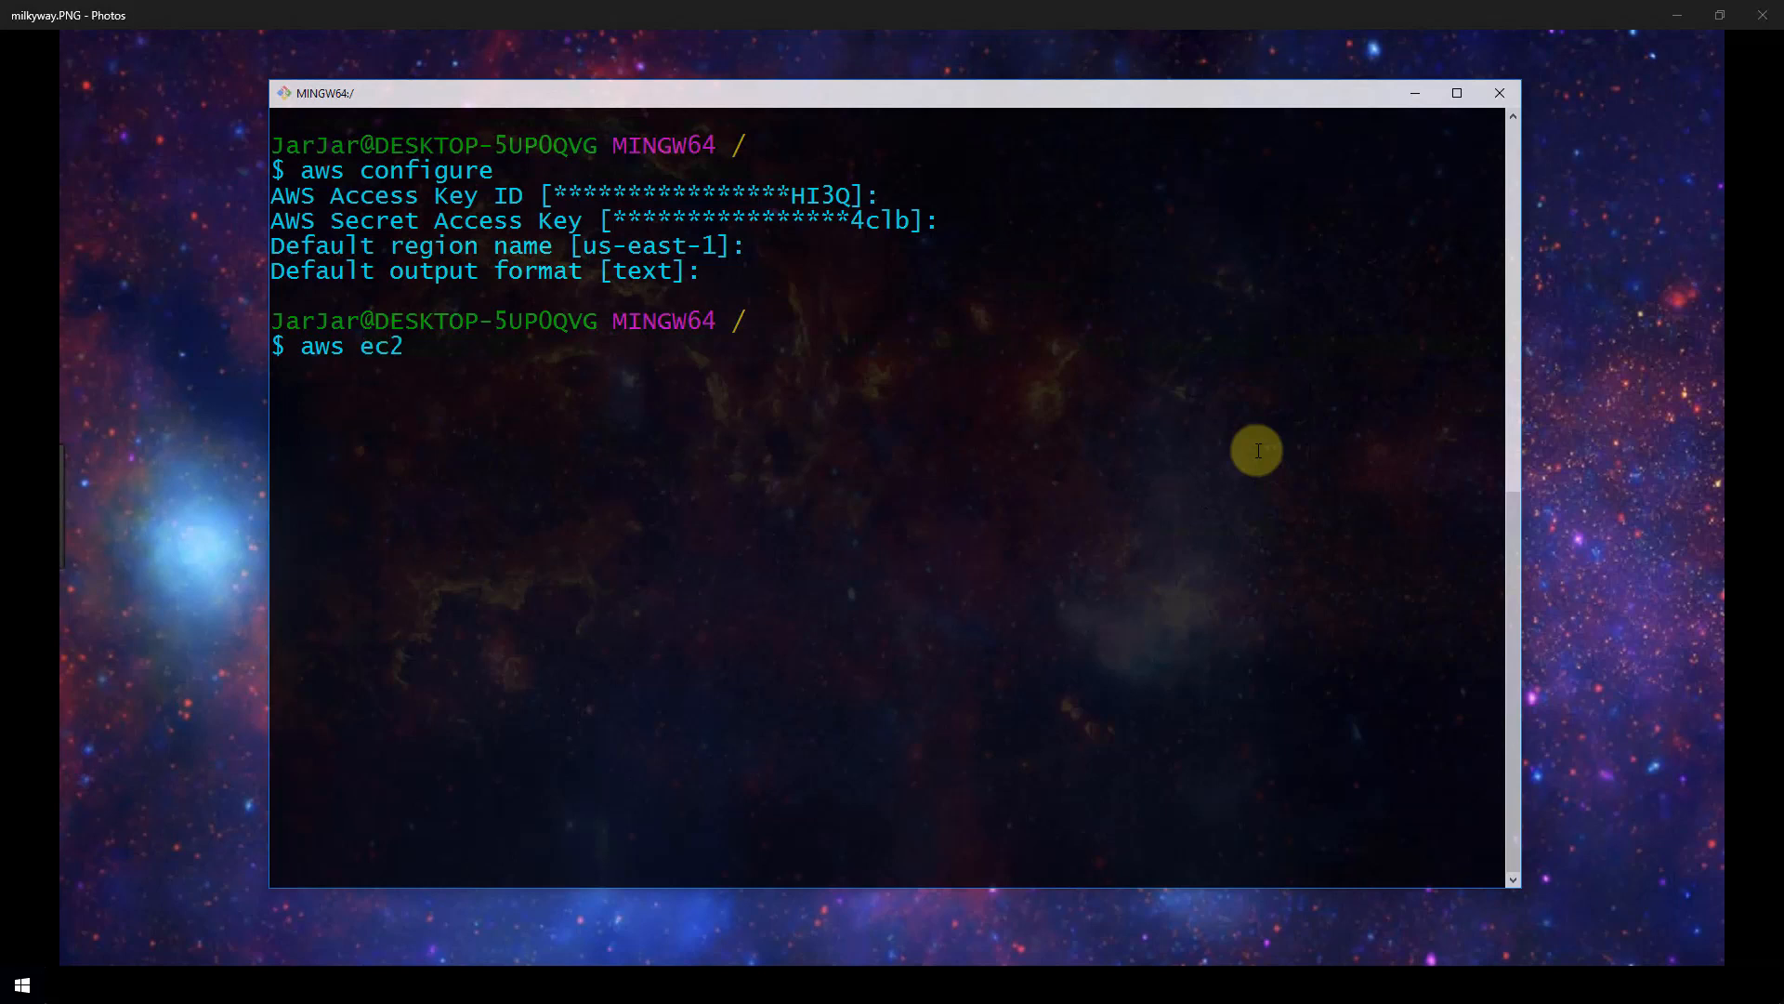
type("s")
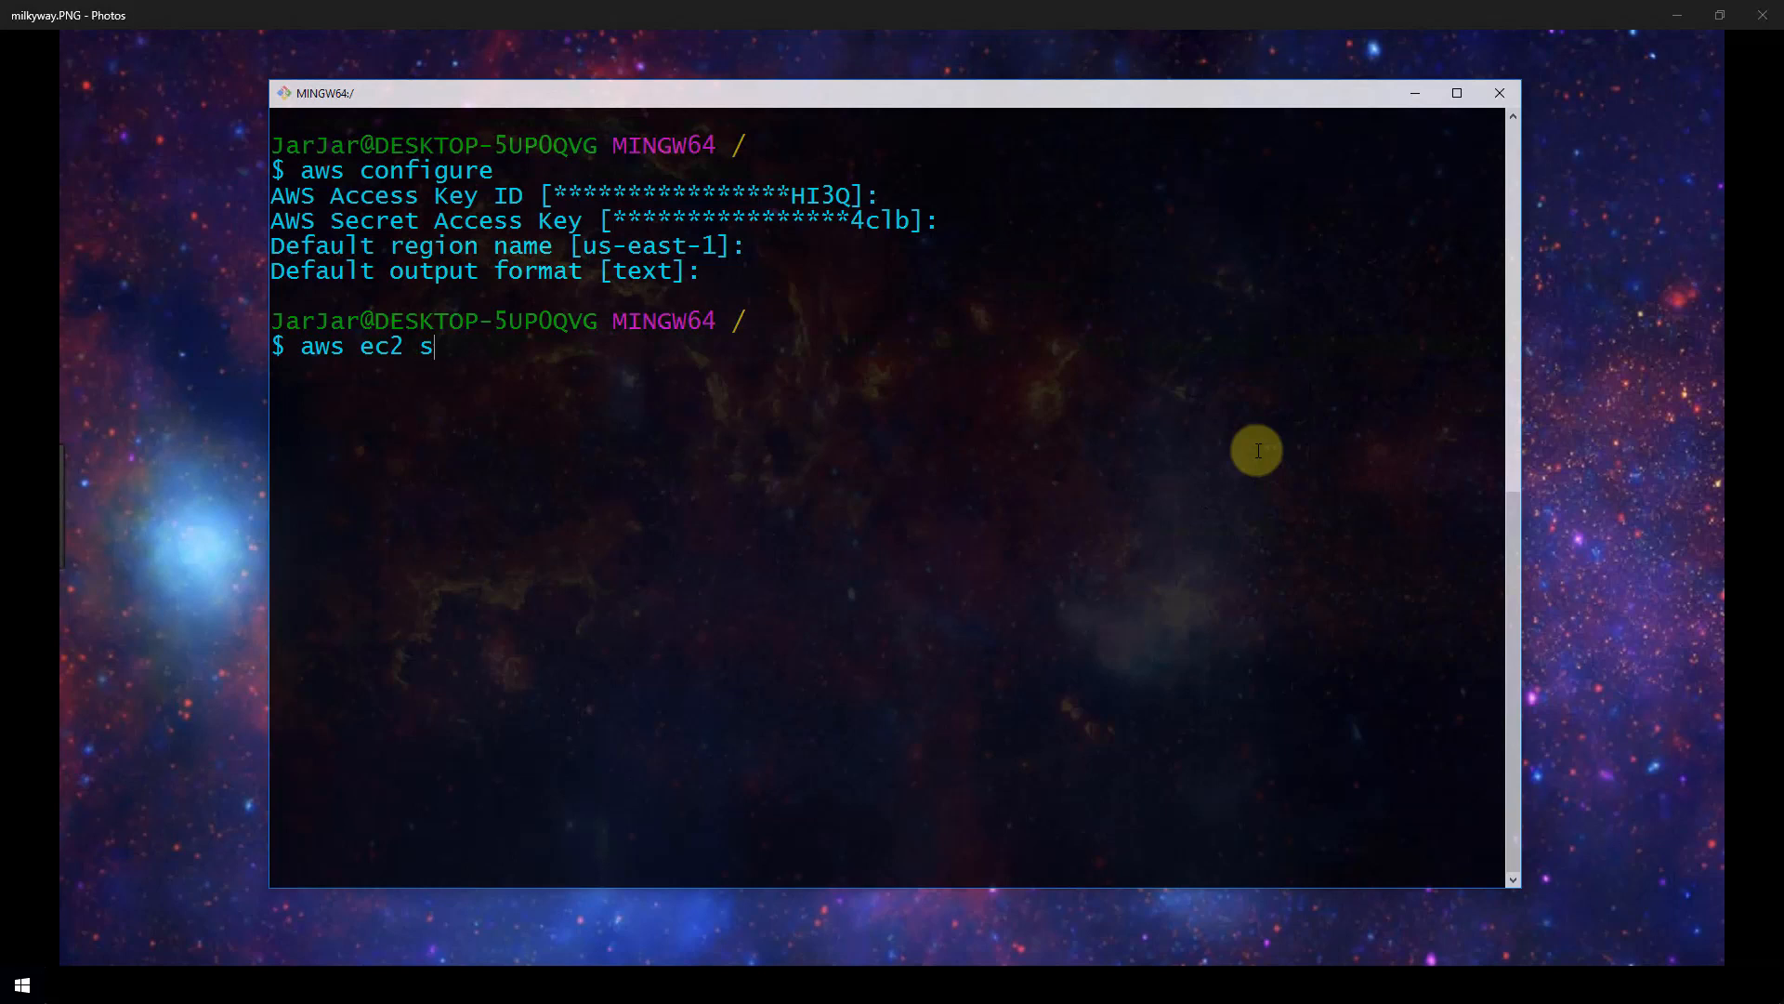
type("tart-i")
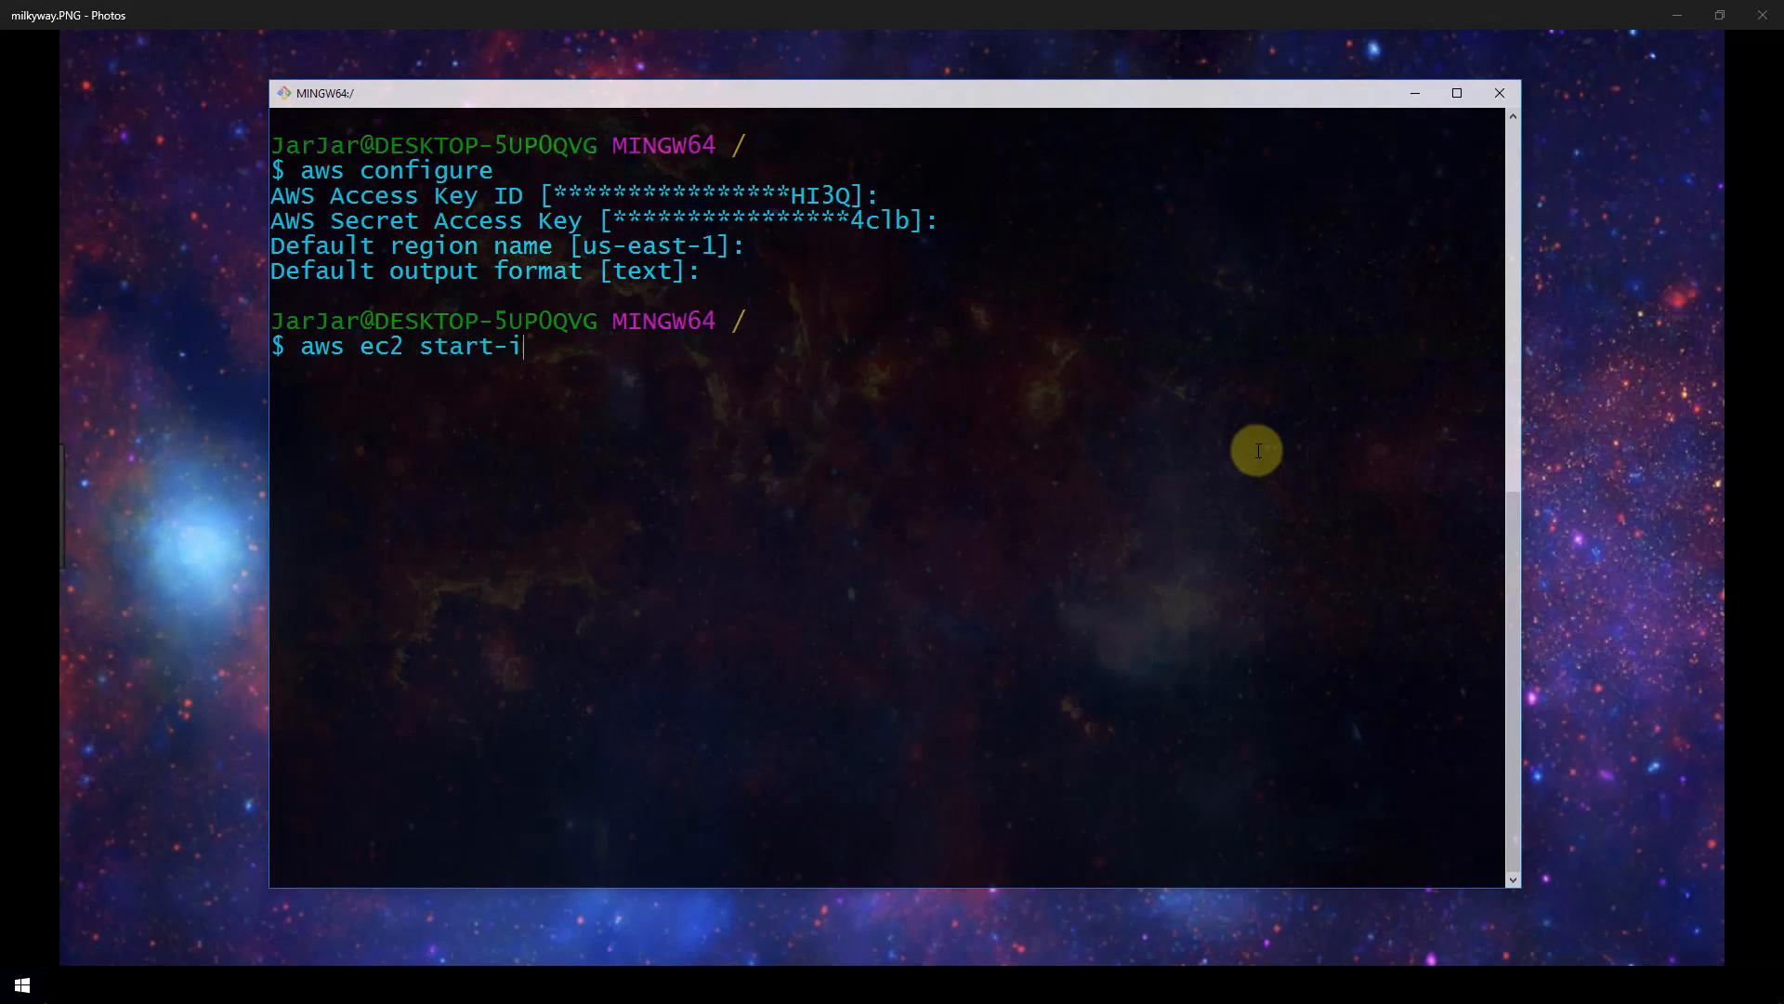
type("nstanc")
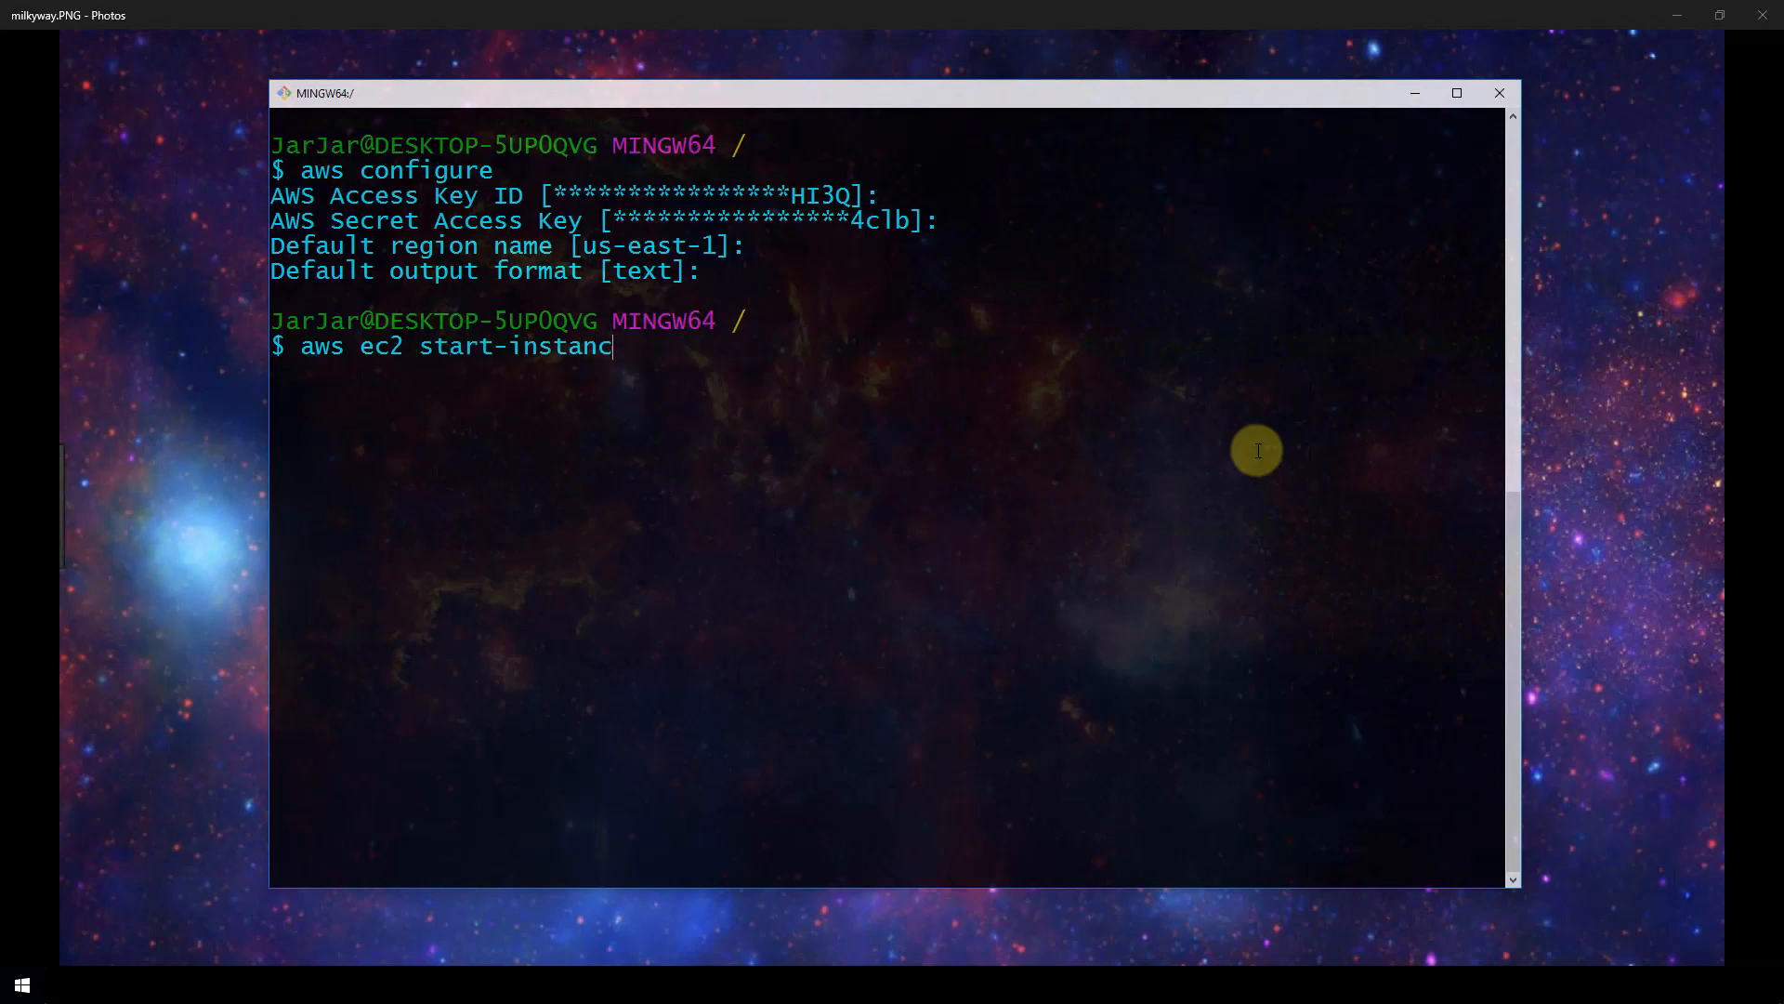
type("es")
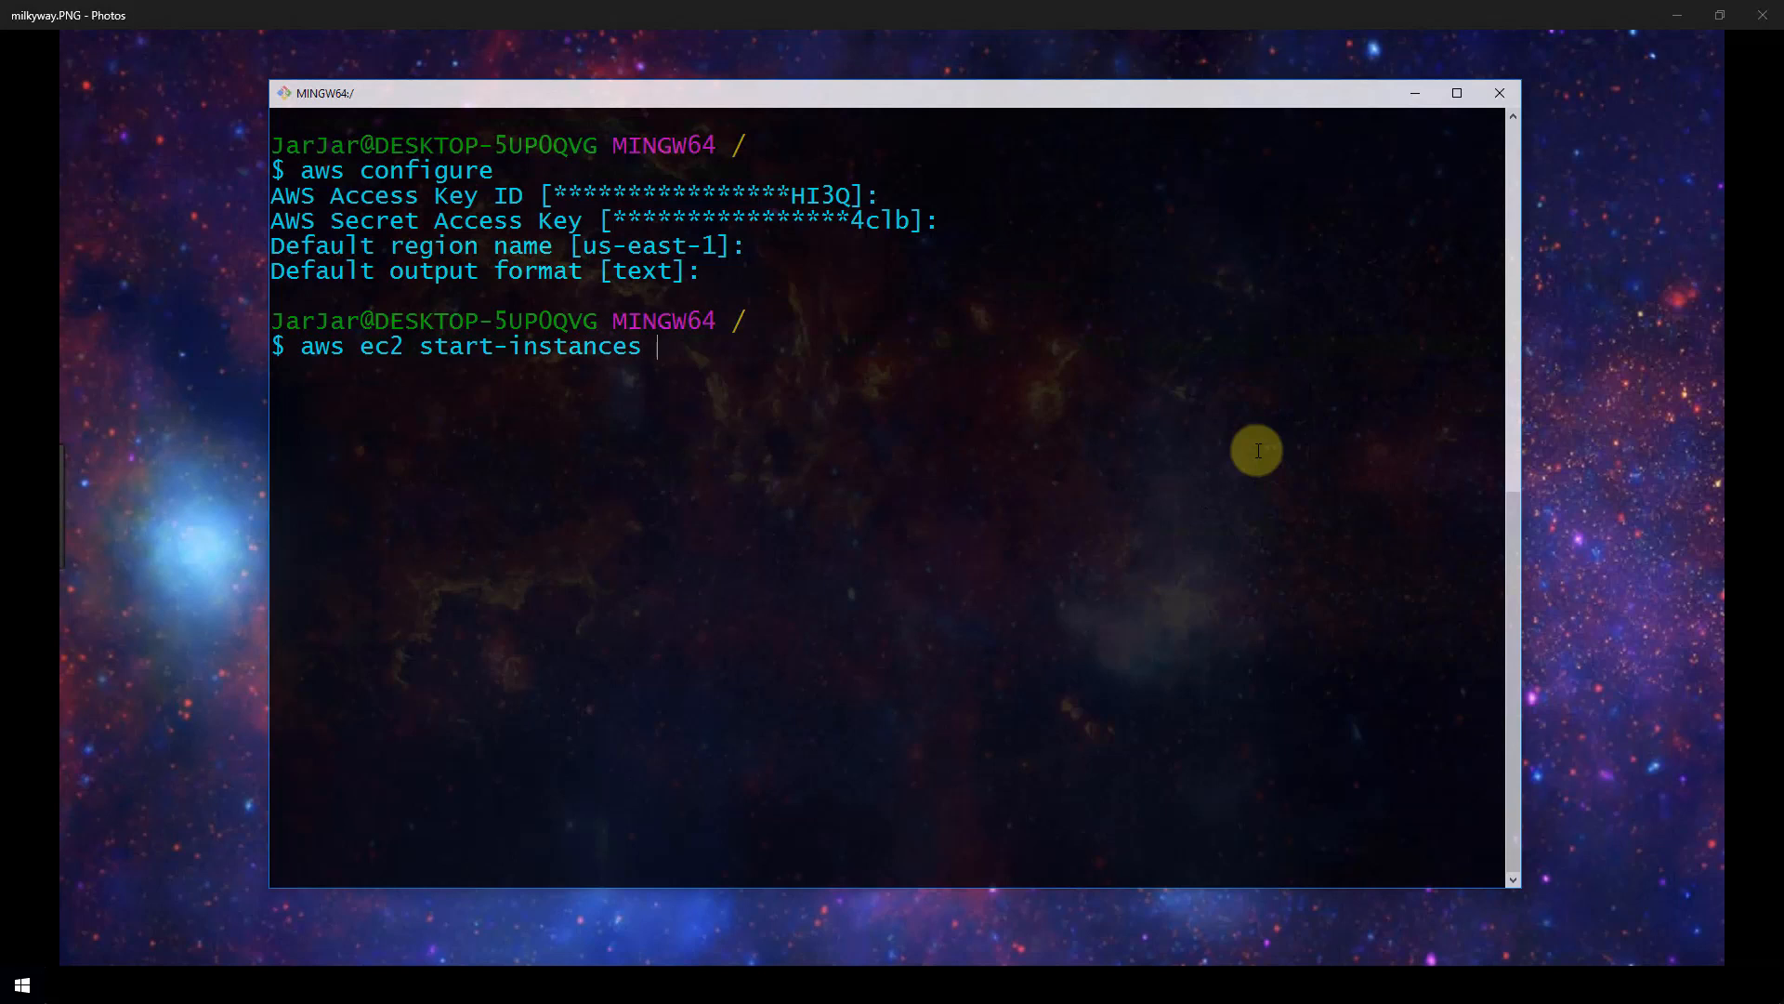
type("-")
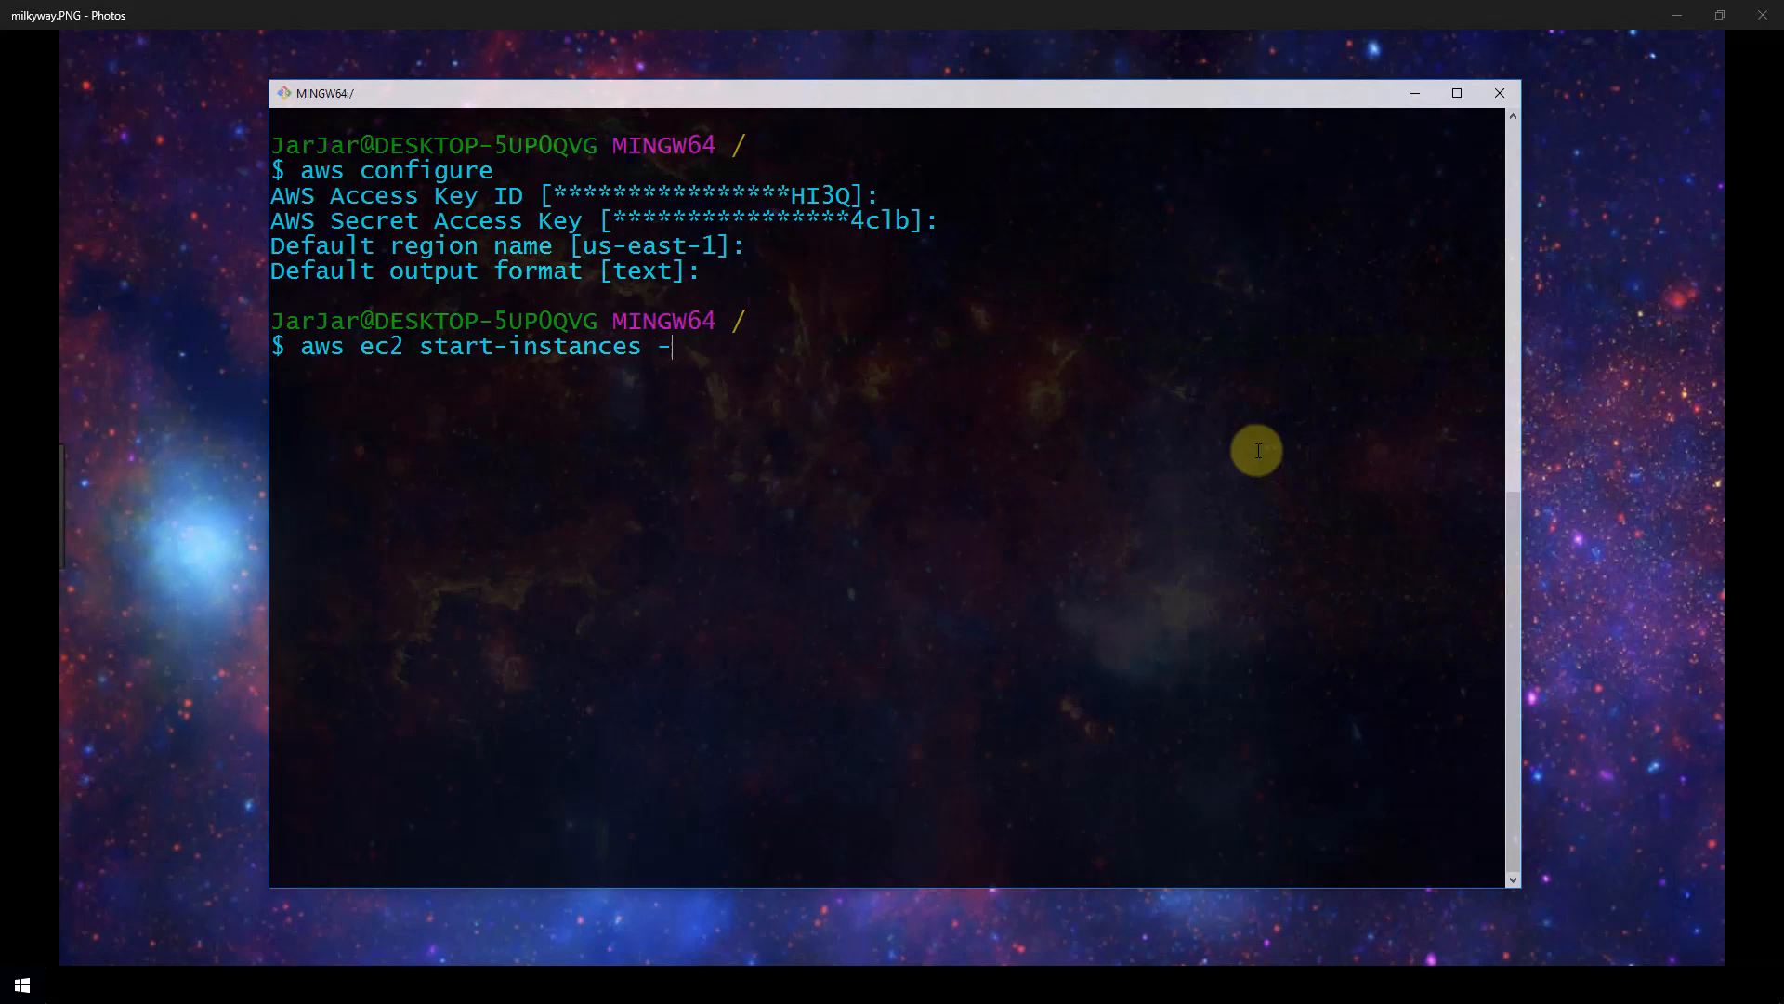
type("-instance-")
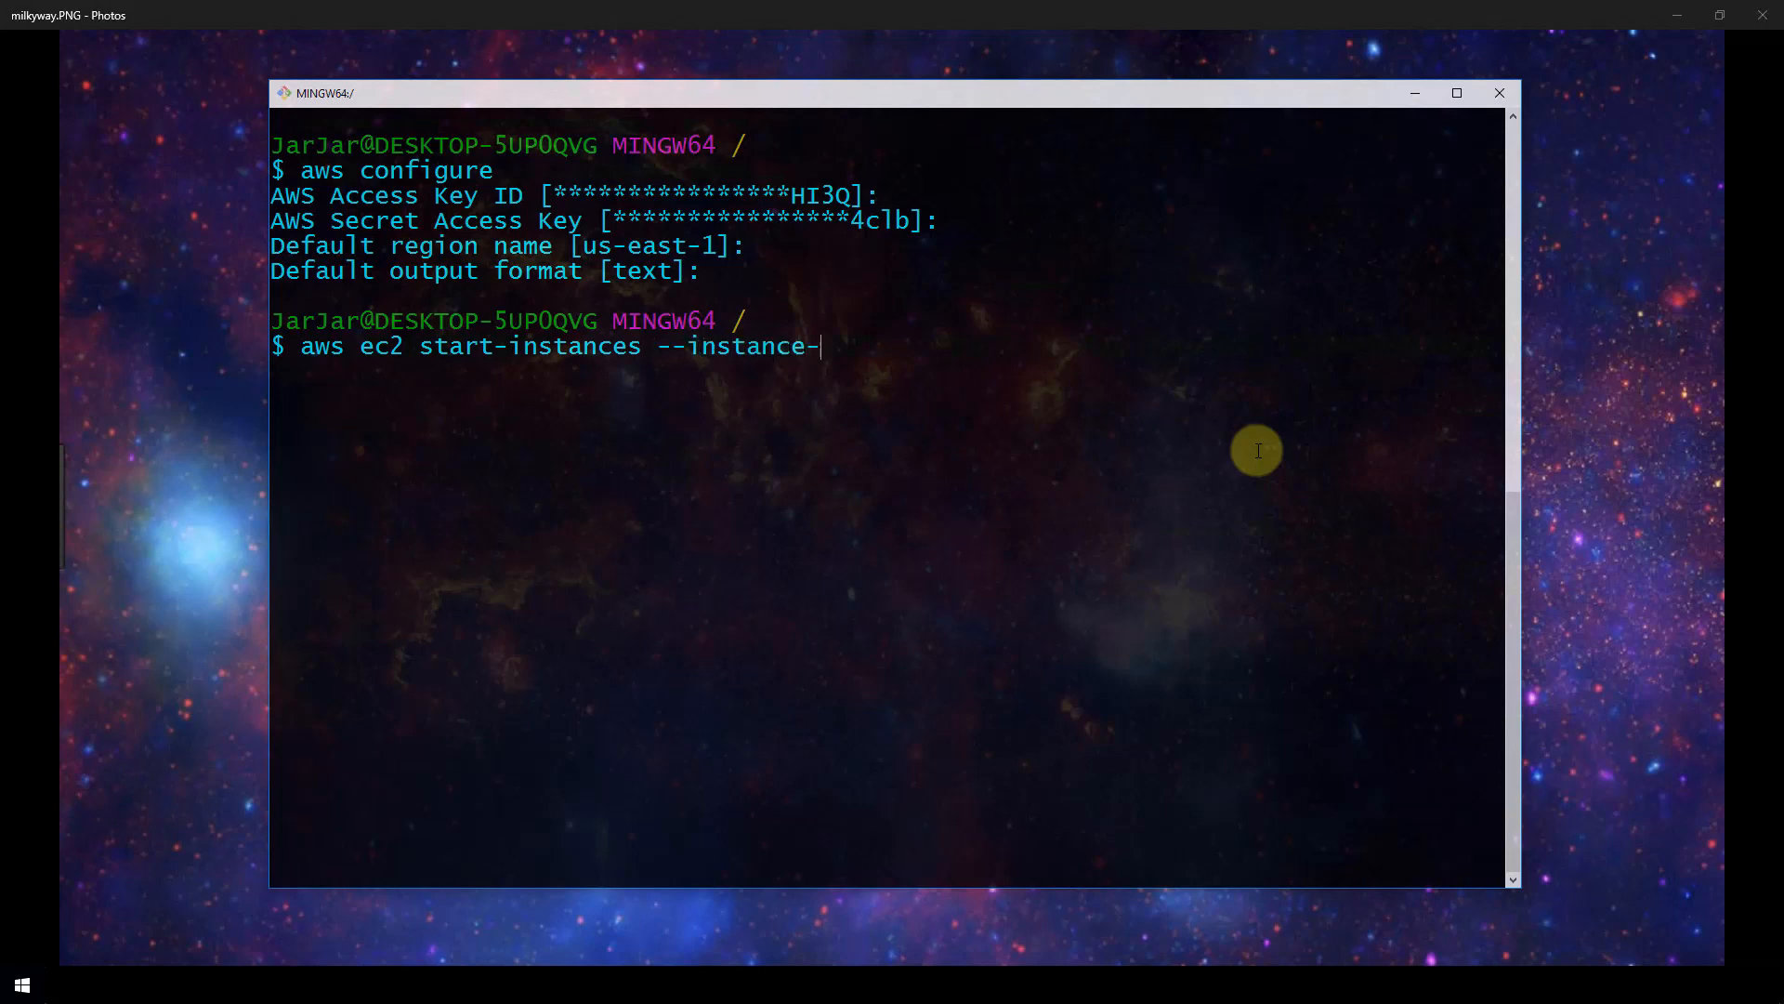
type("ids")
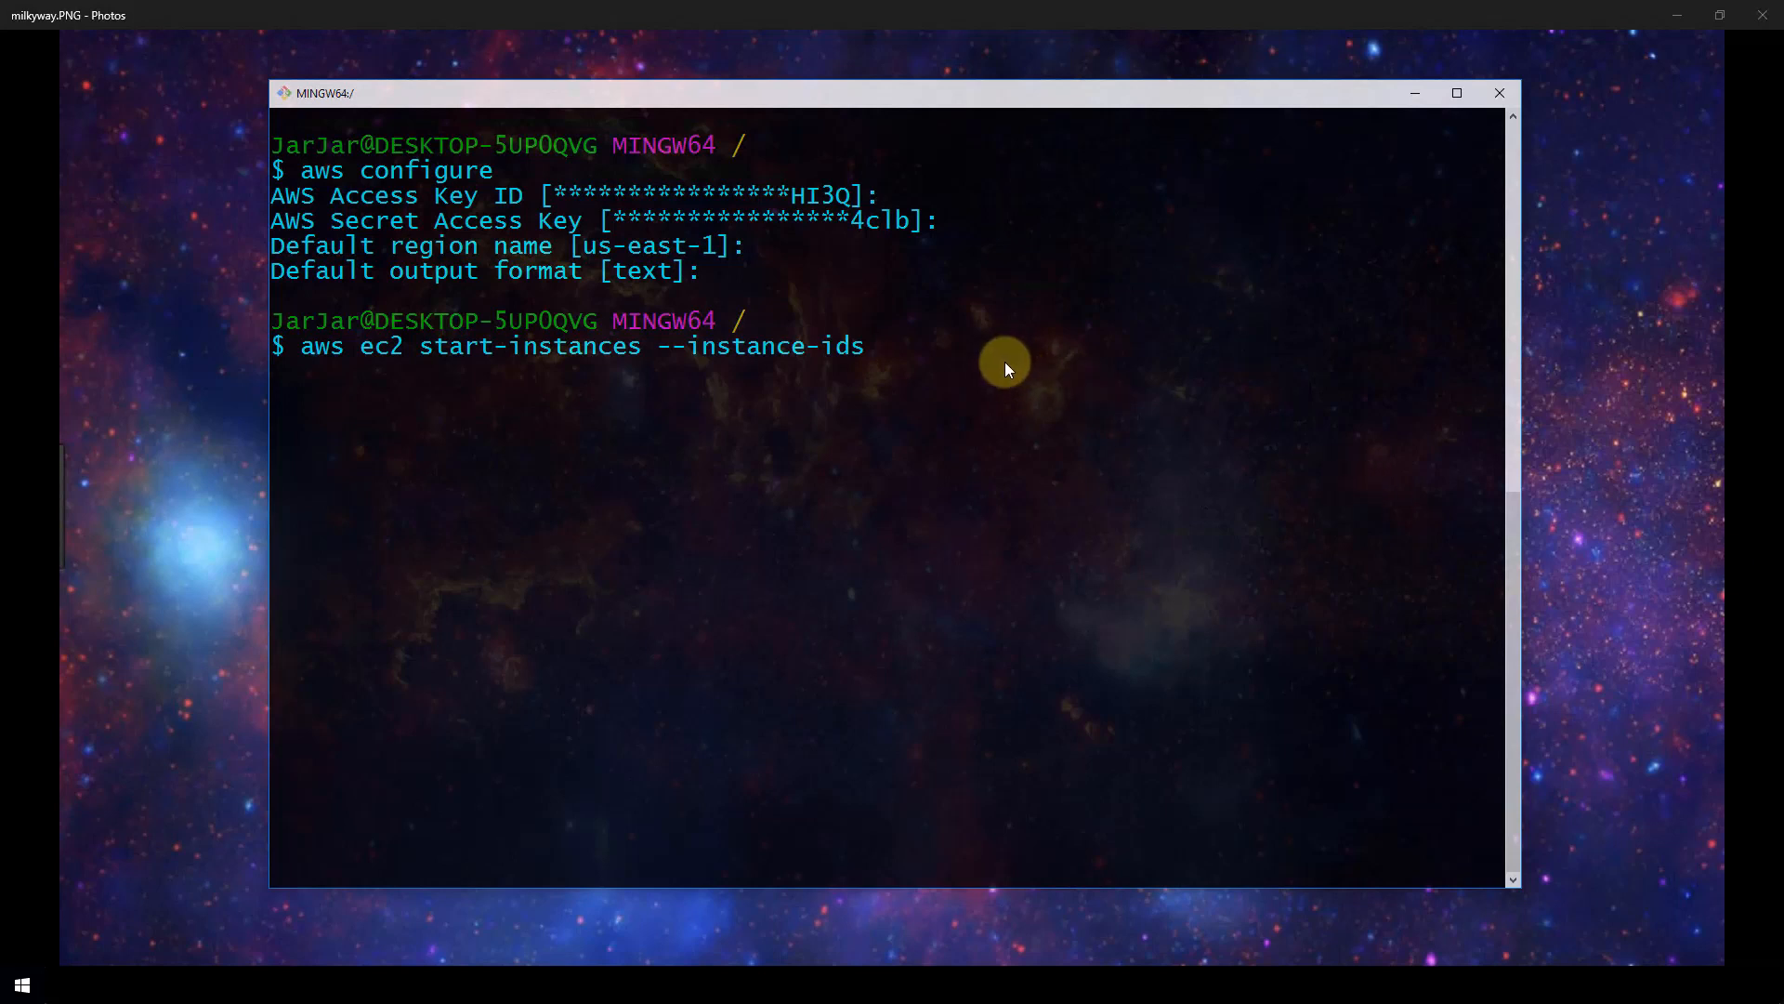
Paste the instance ID and run start-instances, reporting the instance as running.
right_click(1004, 368)
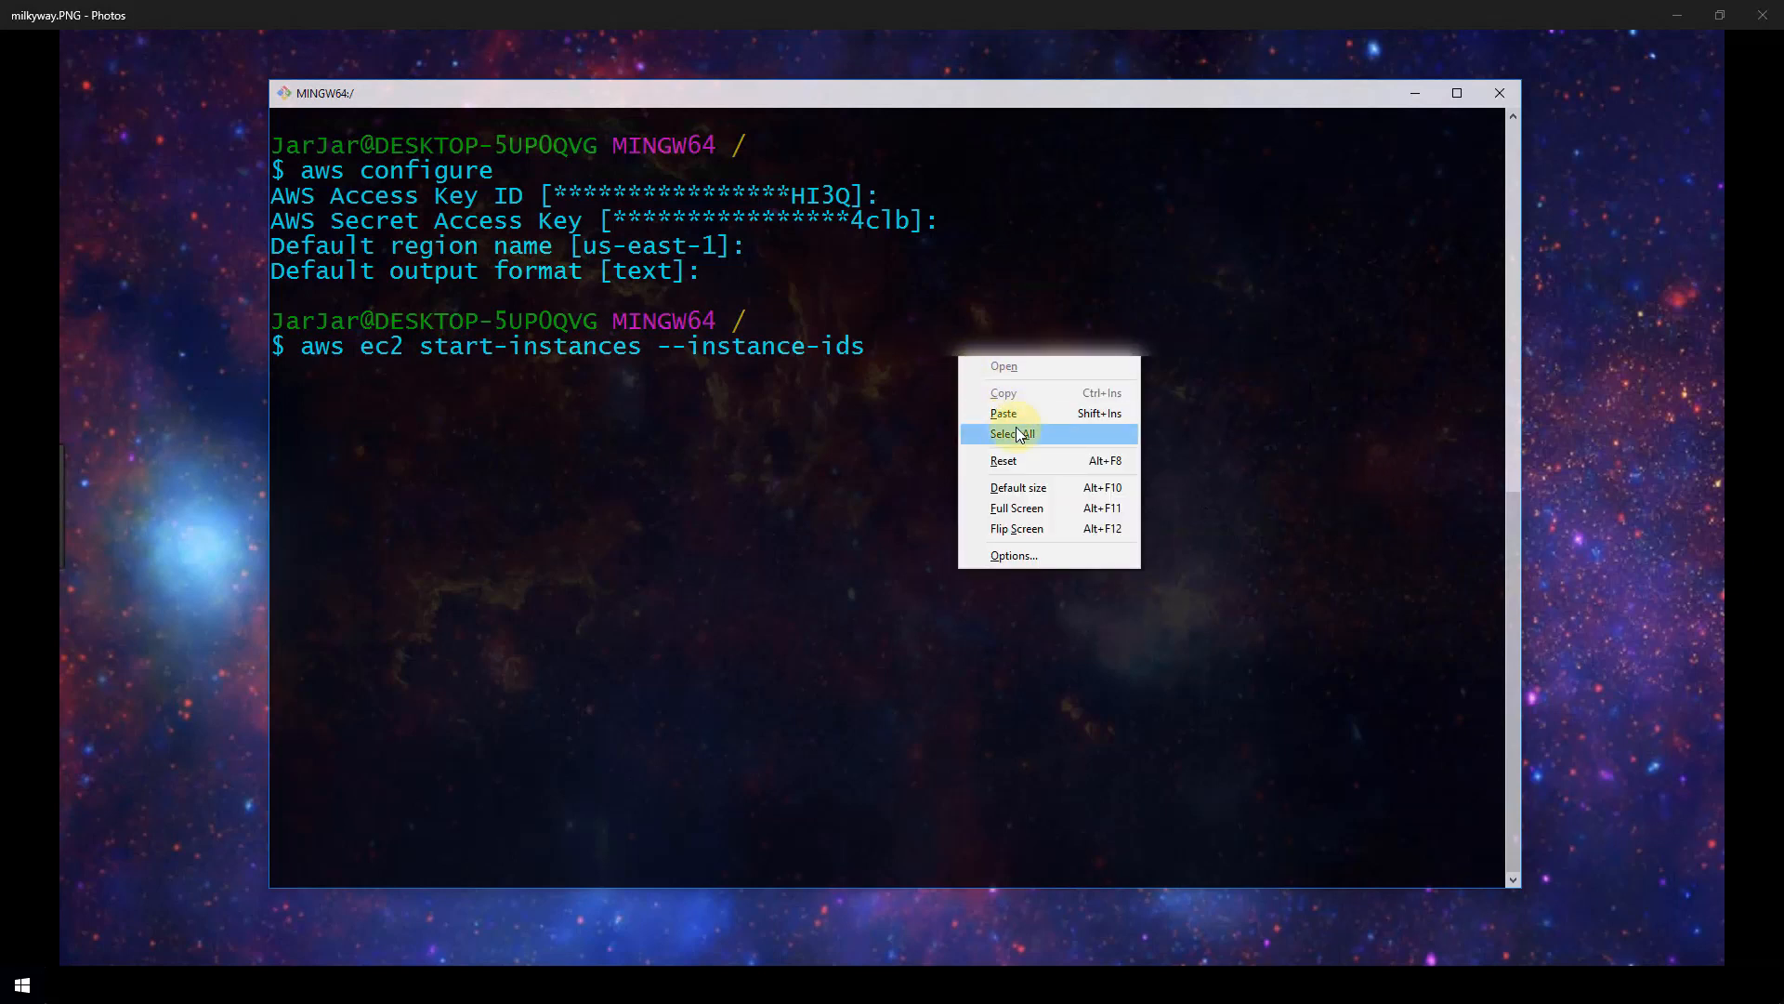
left_click(1012, 434)
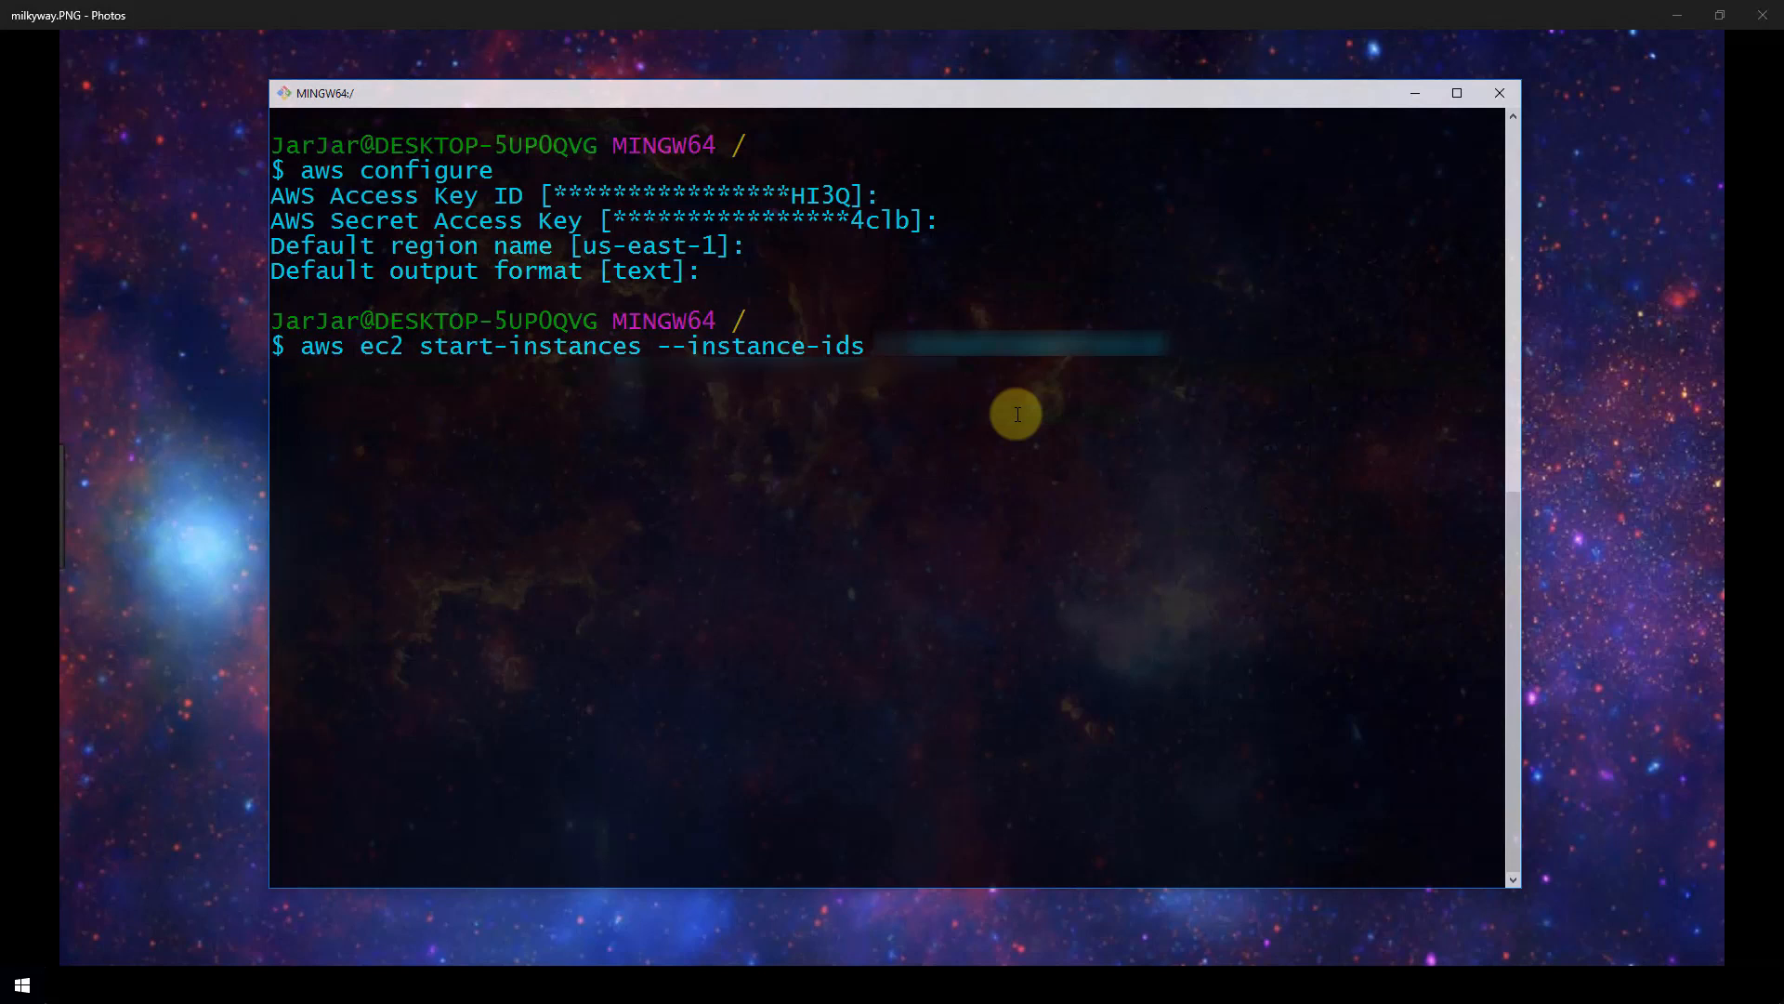
key("Return")
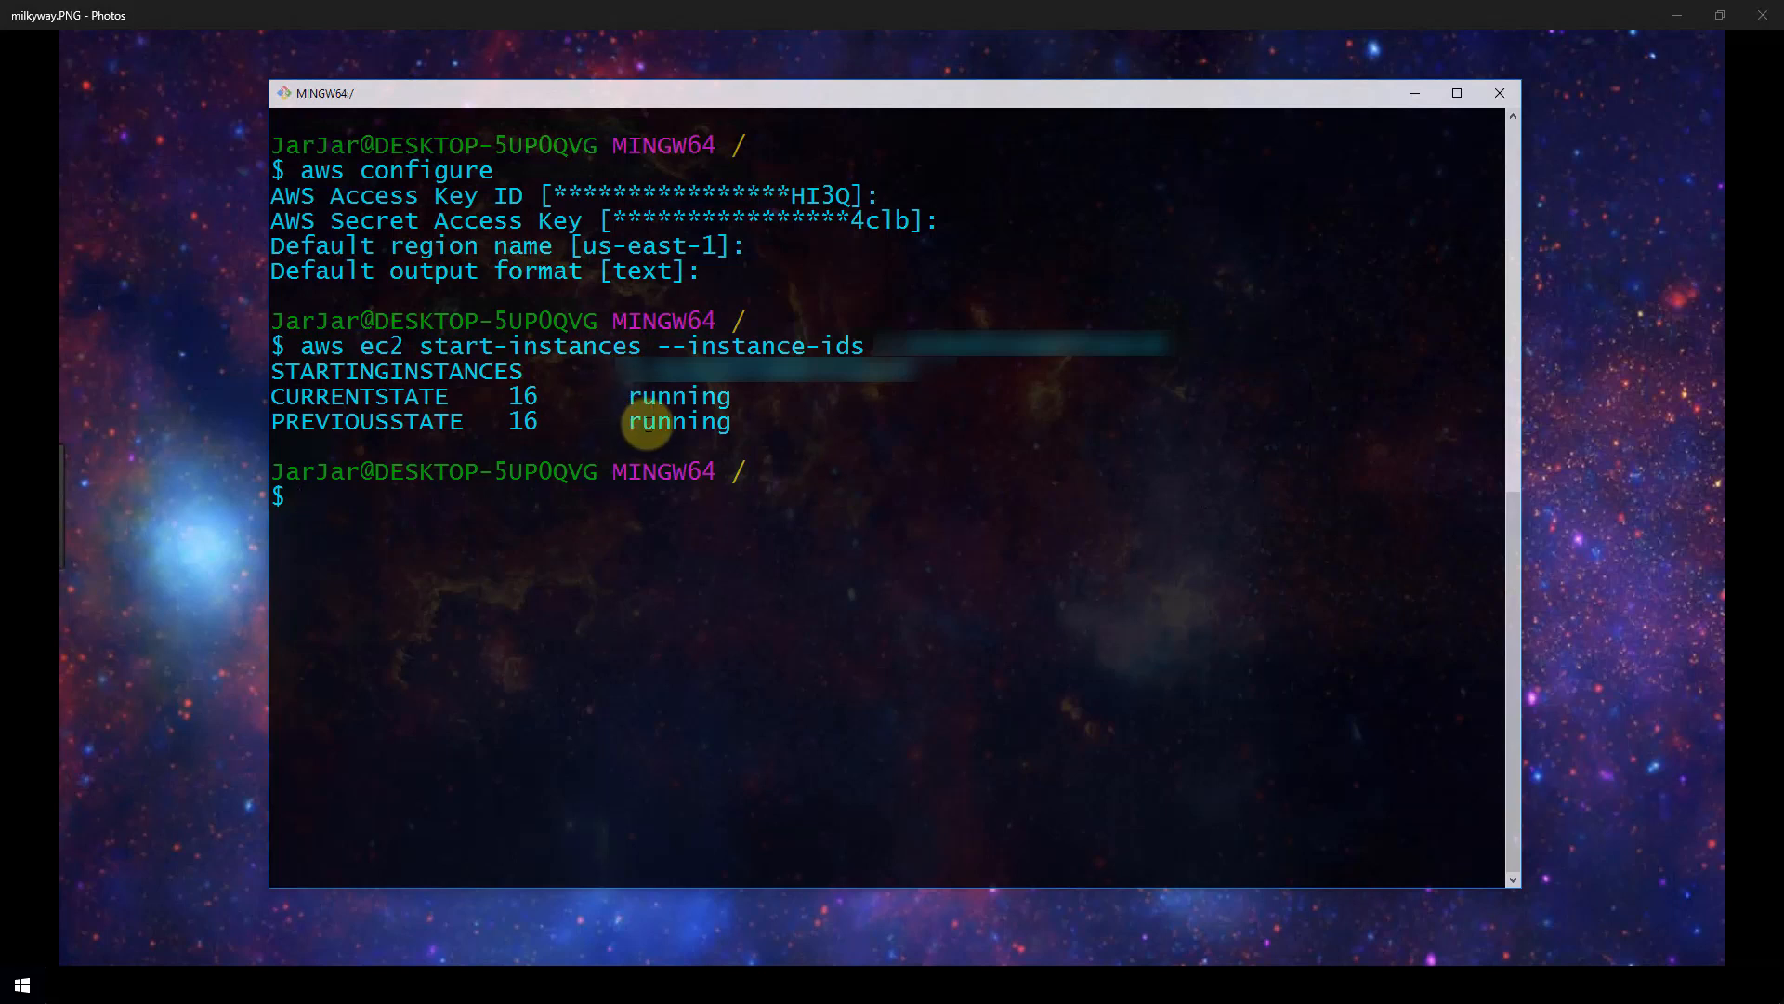
mouse_move(745, 438)
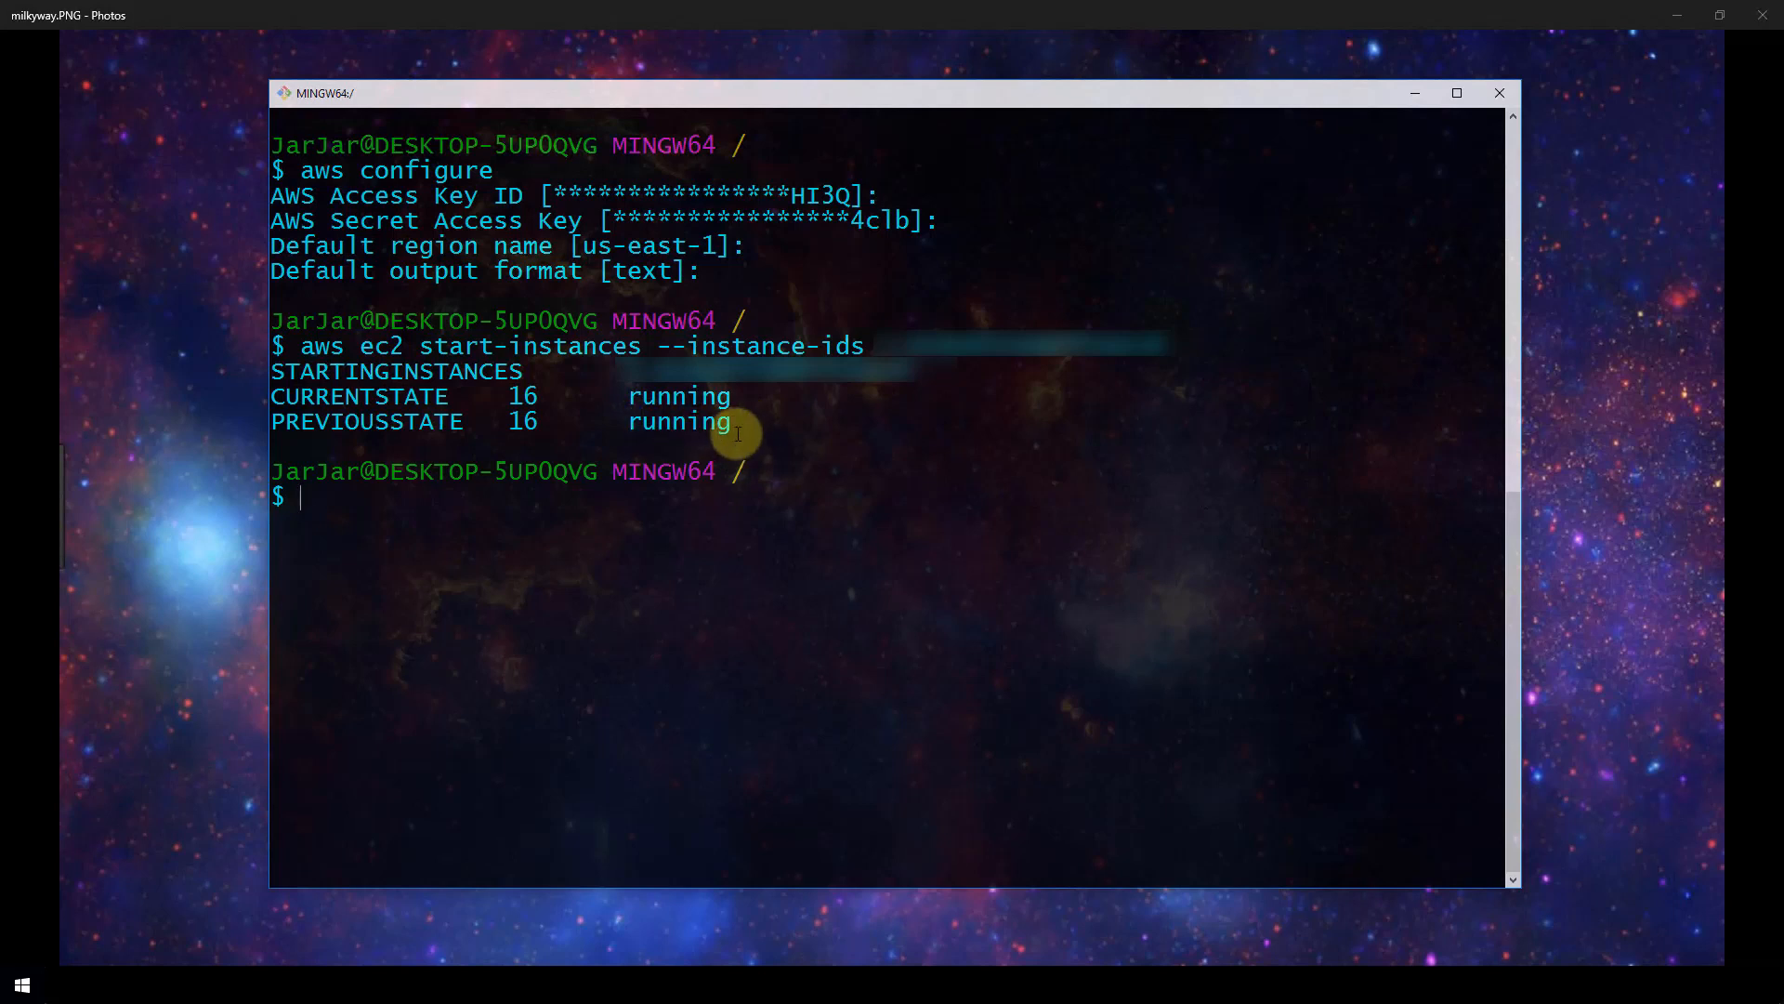
mouse_move(729, 434)
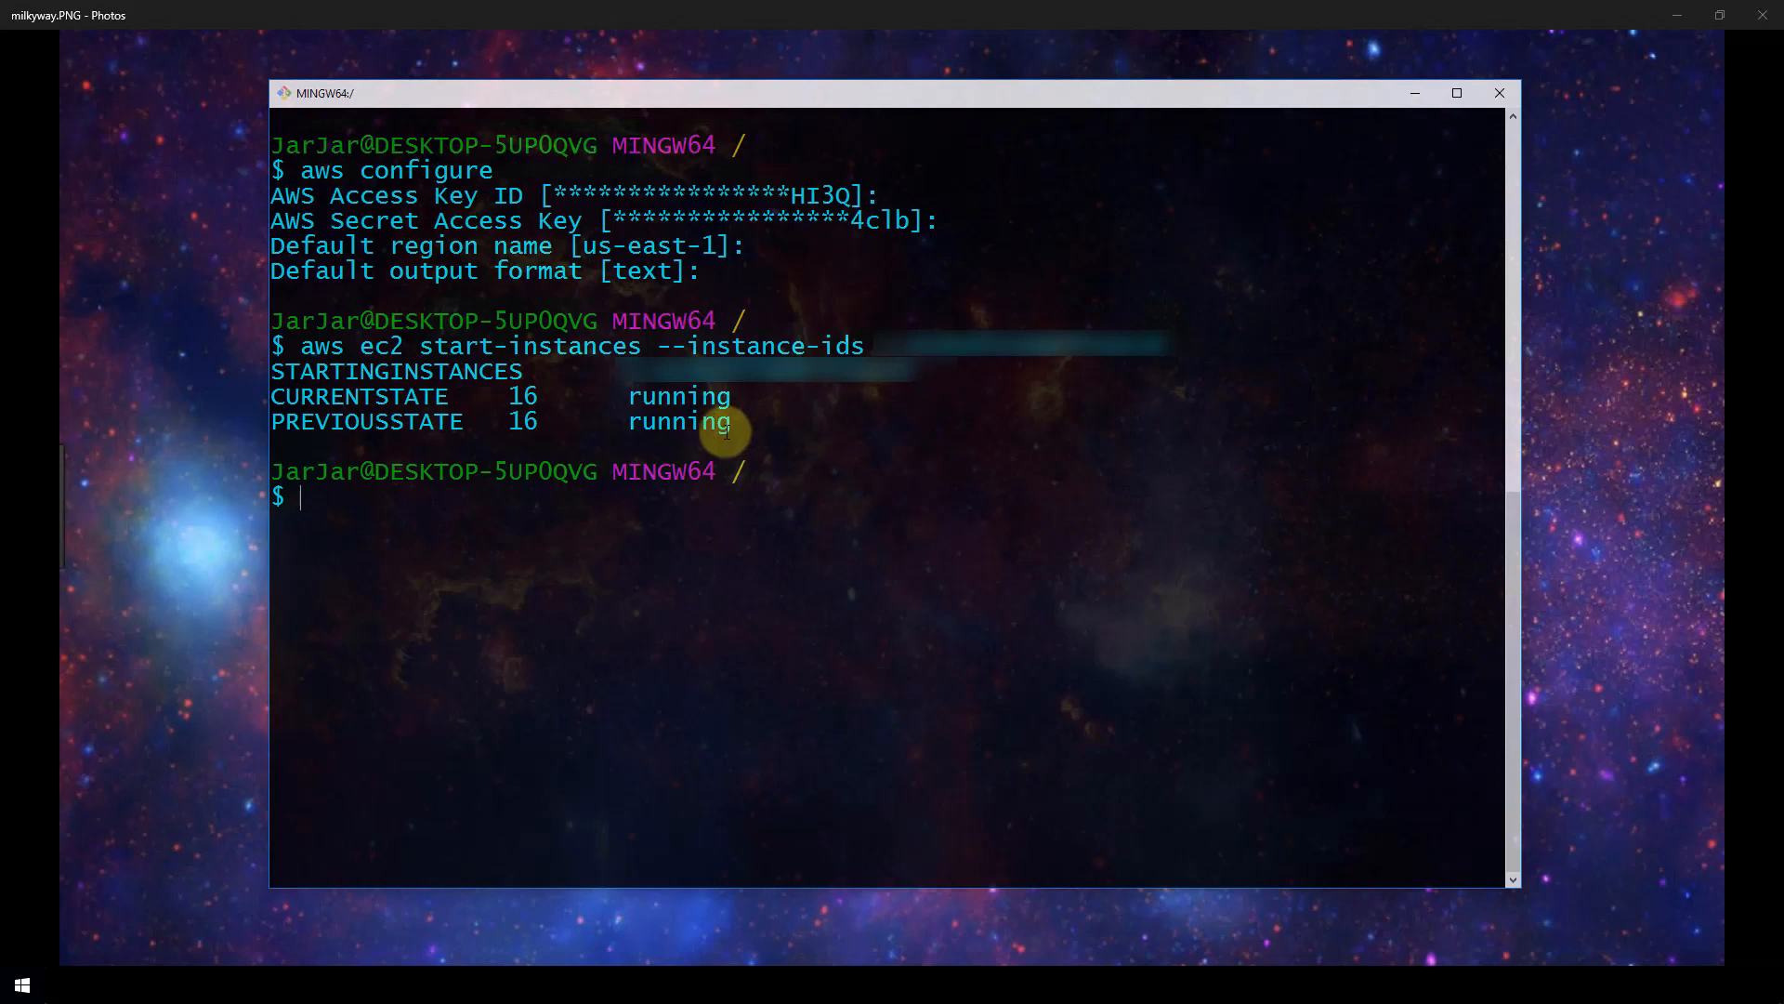
mouse_move(723, 477)
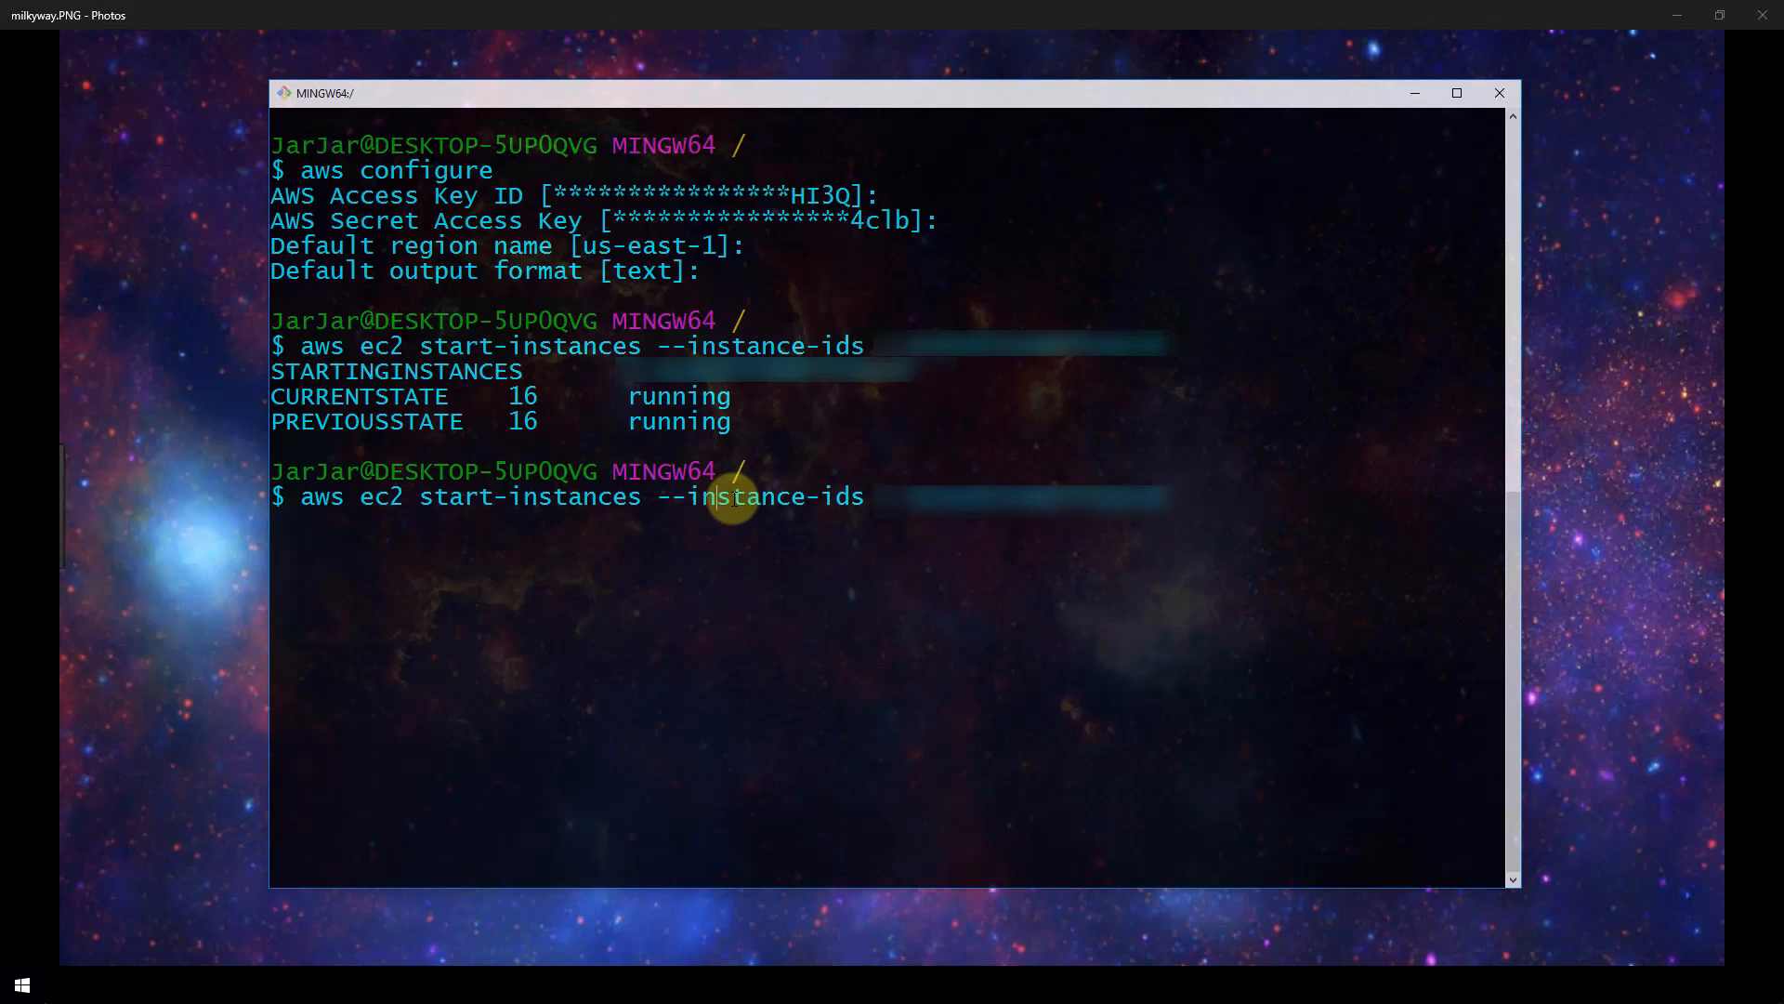
Edit the recalled command into a reboot-instances command, then cancel it unrun with Ctrl+C.
type("stop-instances --instance-ids i")
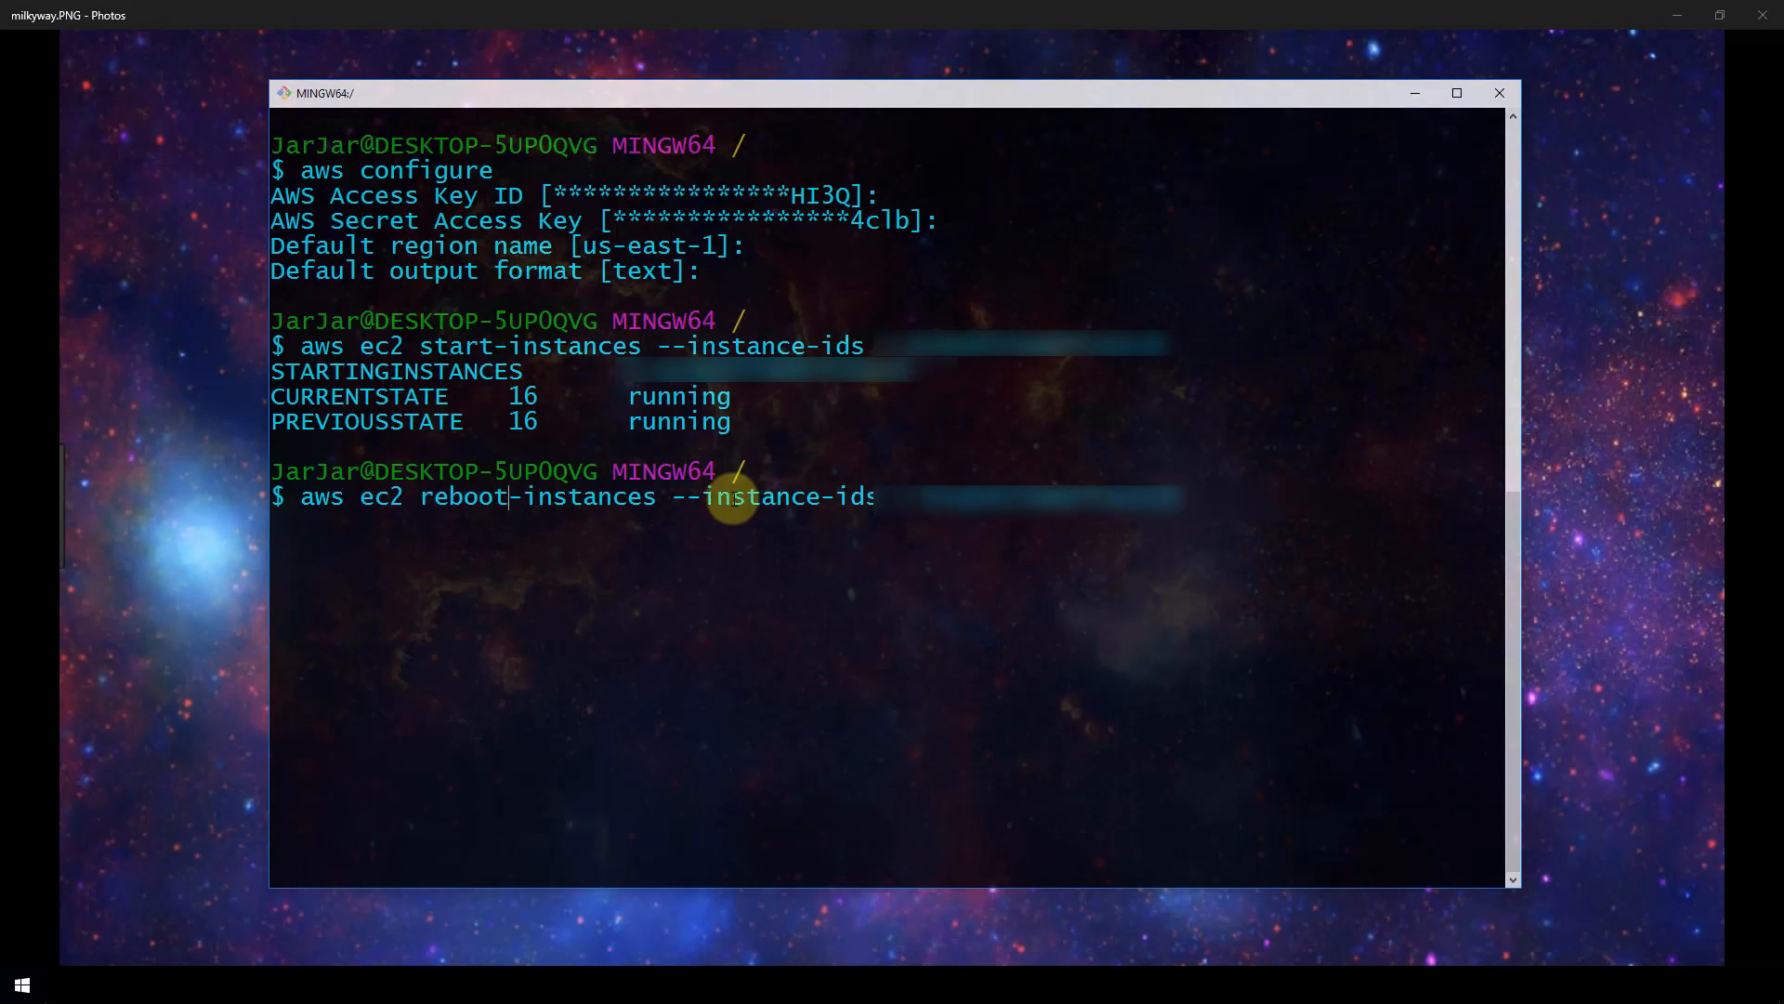
key("ctrl+c")
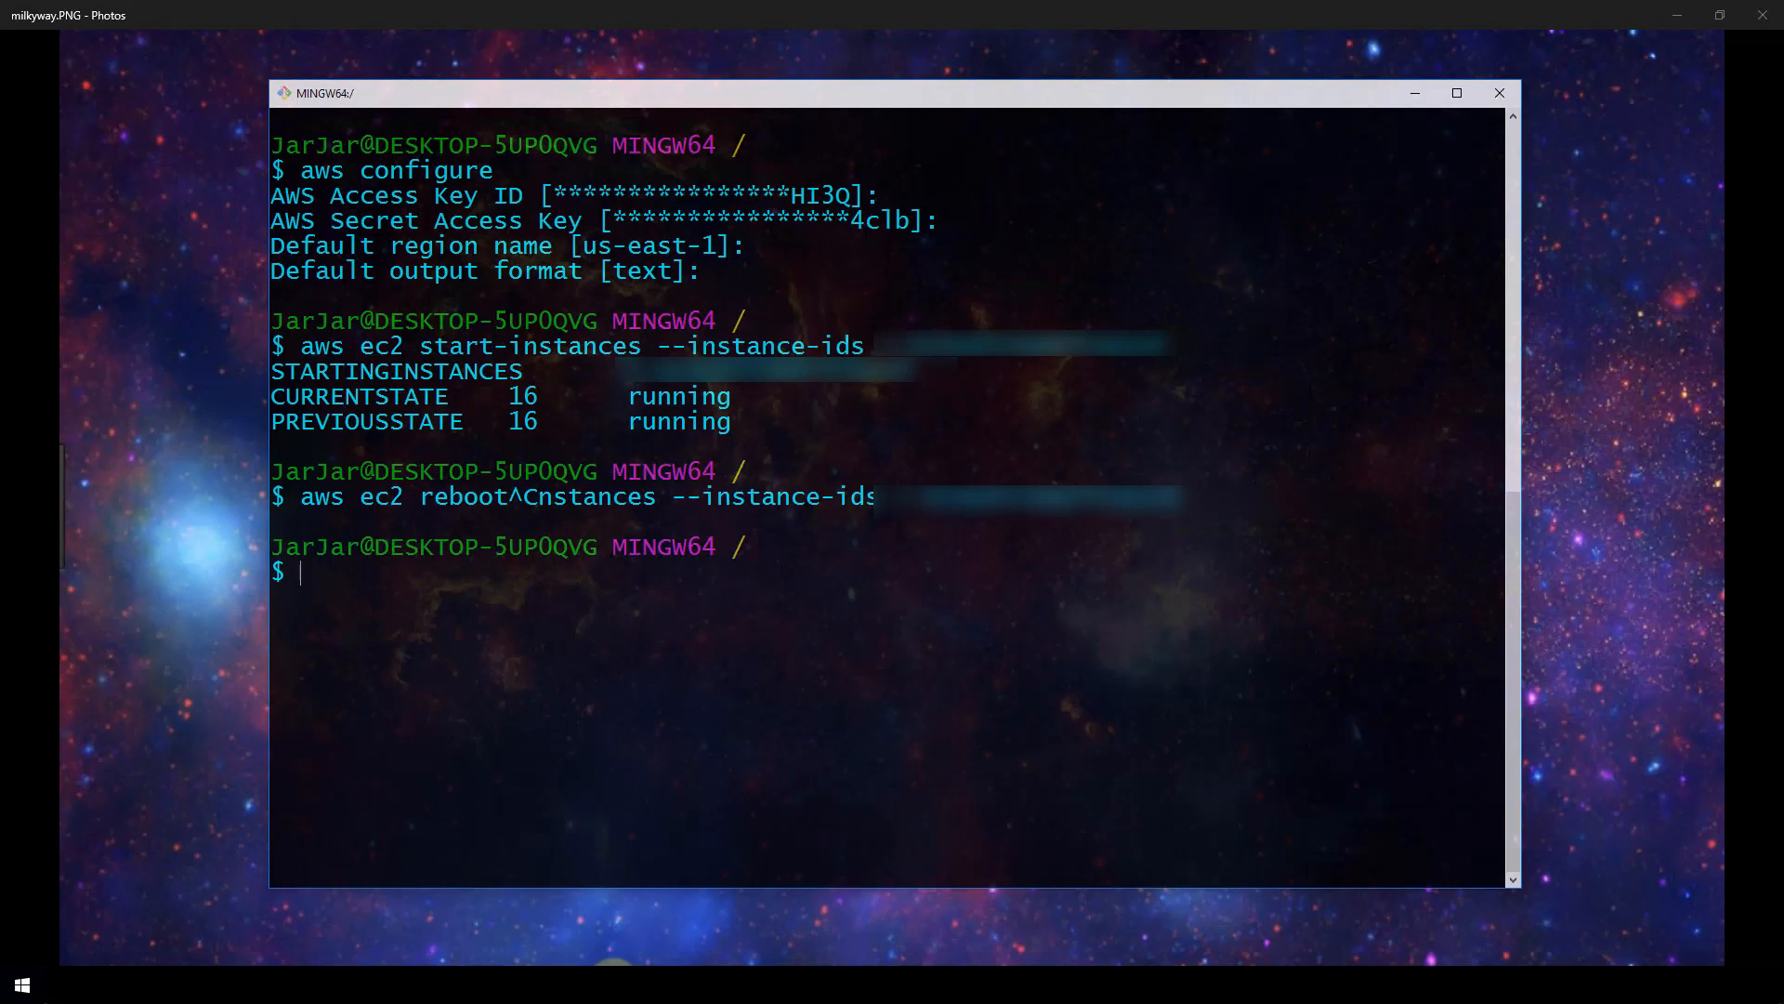
Open the ec2 page in the AWS CLI Command Reference and scroll down to reboot-instances.
left_click(453, 12)
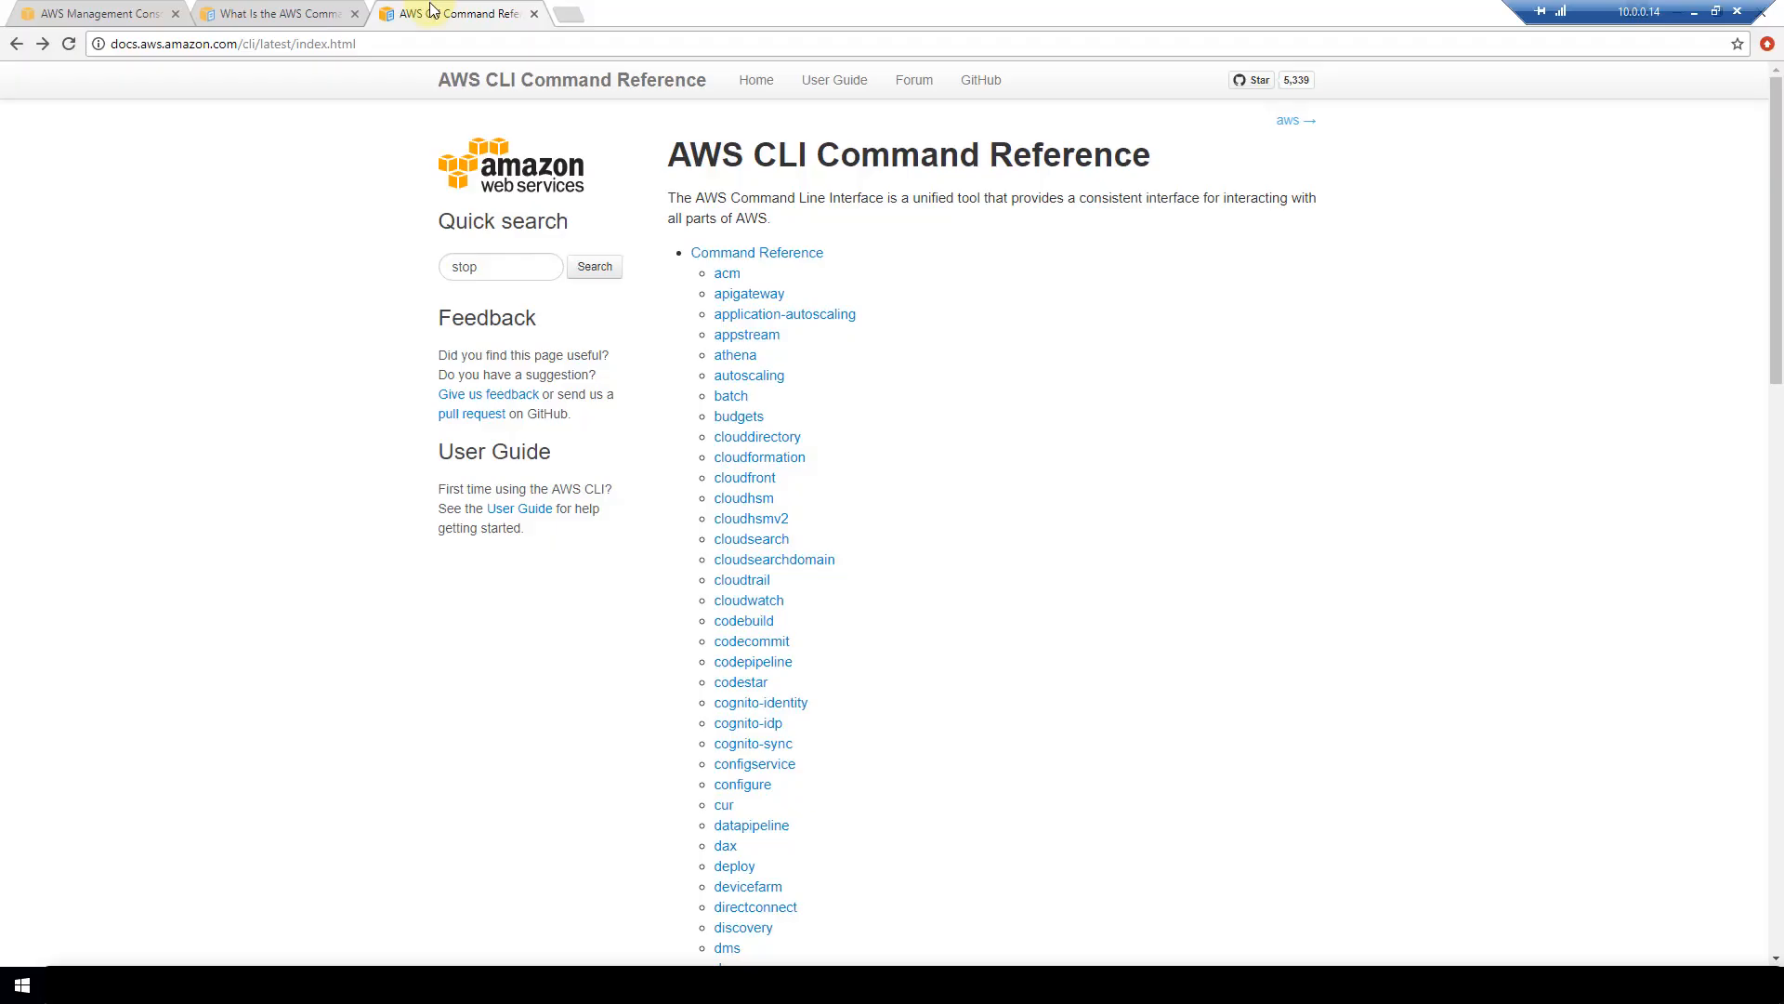
mouse_move(755, 252)
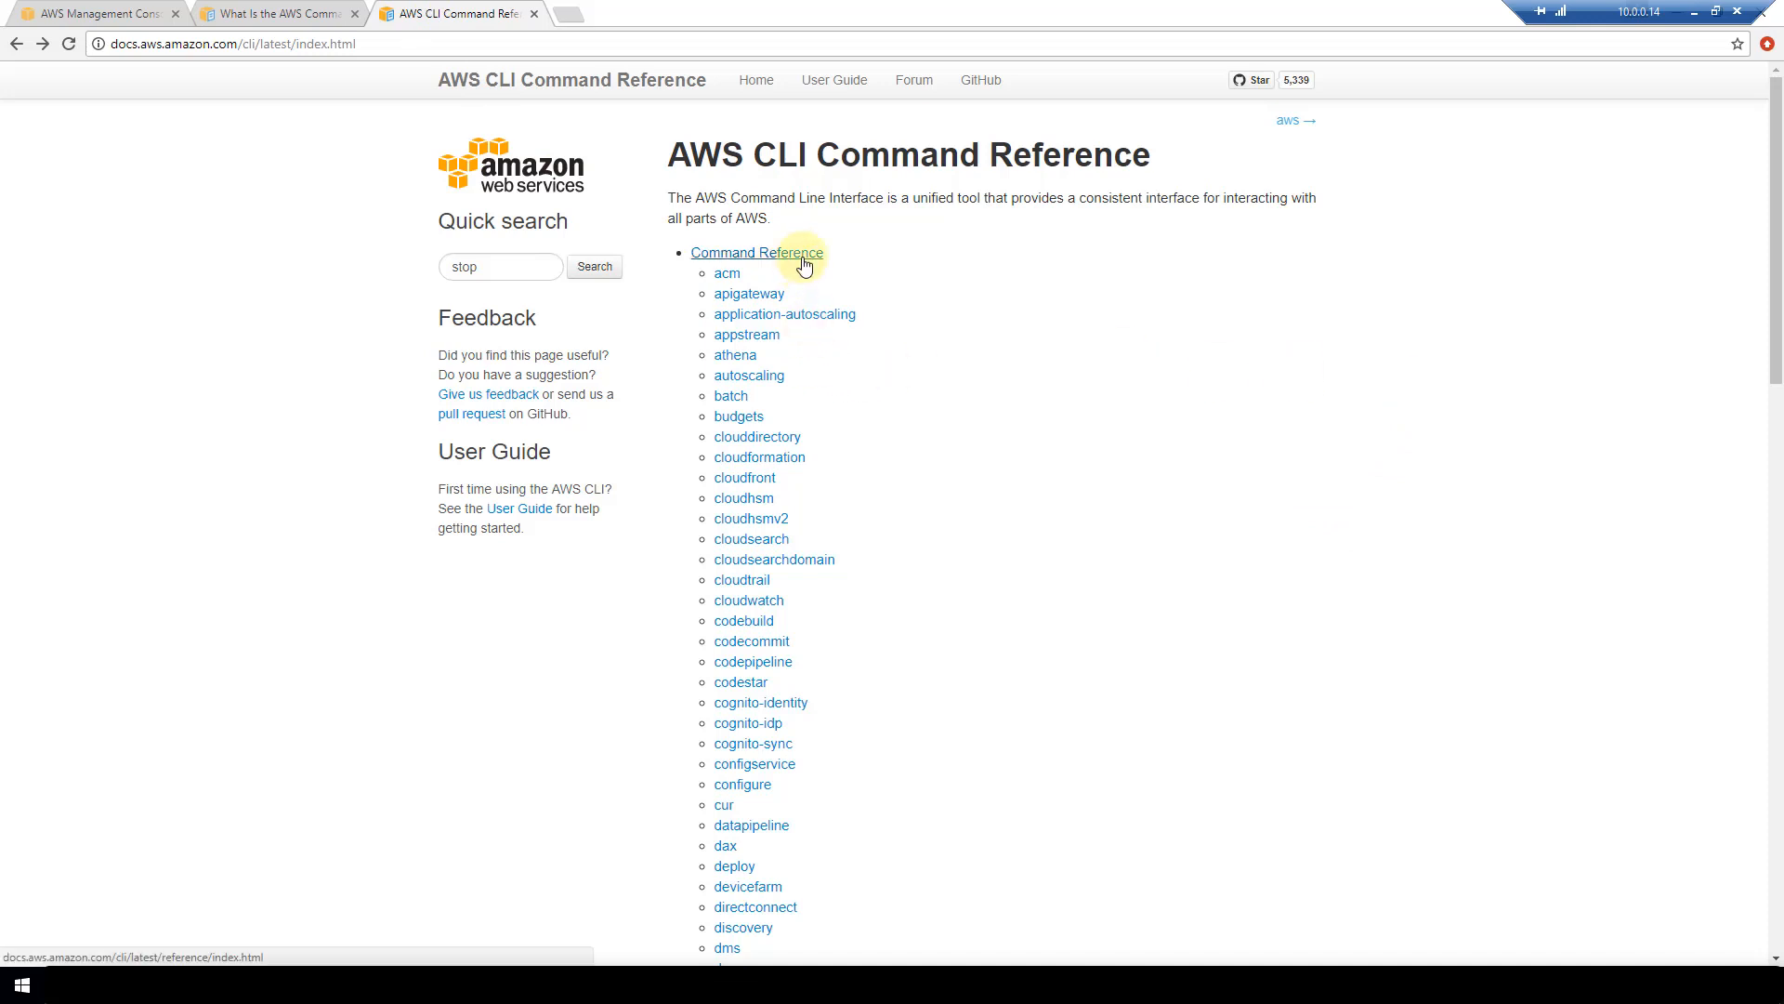
mouse_move(1775, 193)
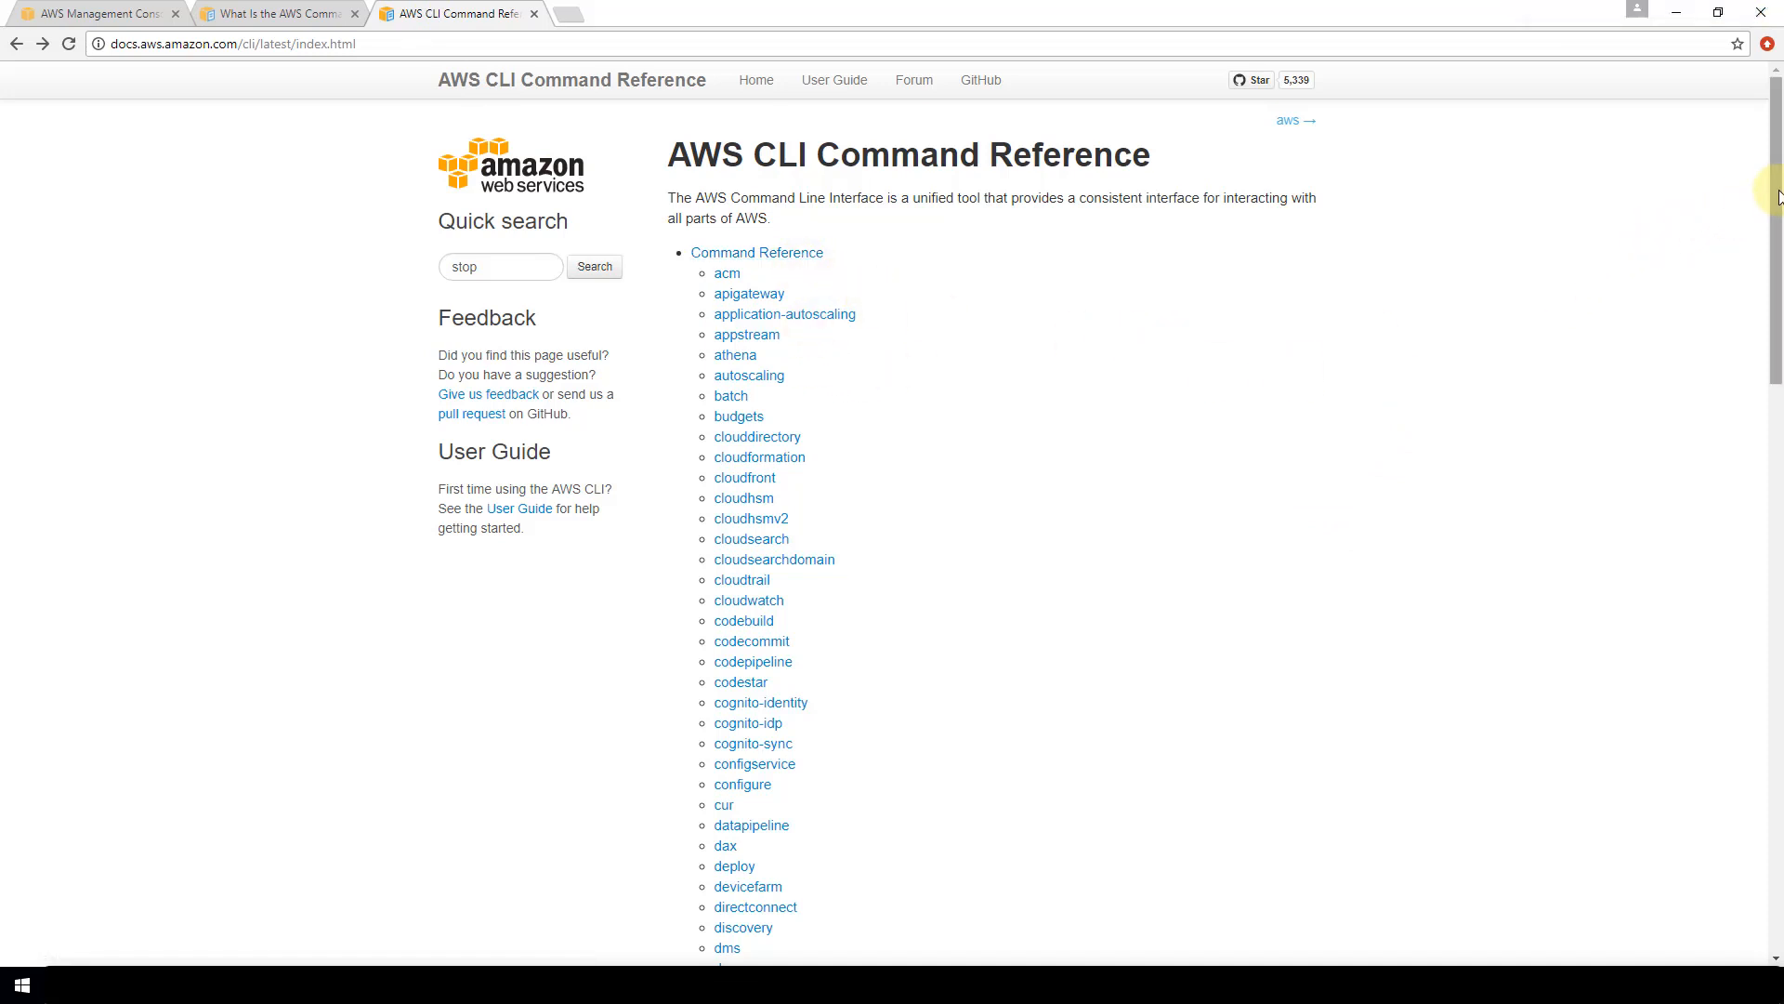
scroll("down", 3)
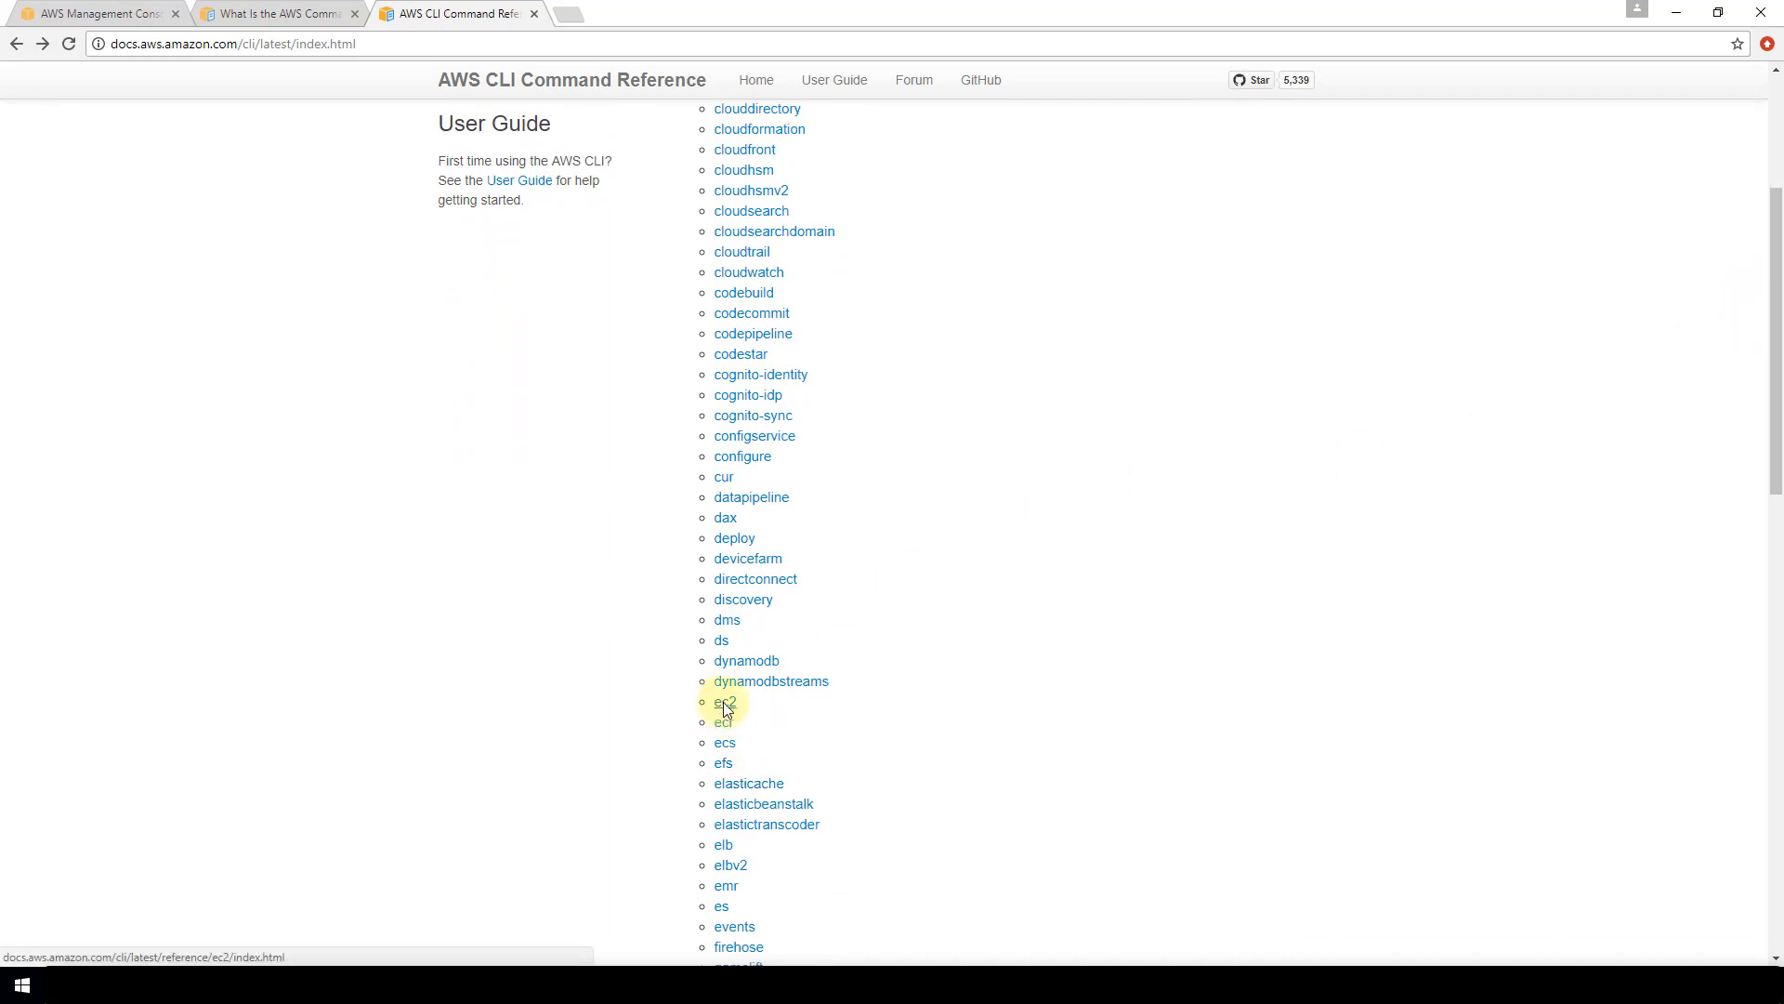
left_click(725, 700)
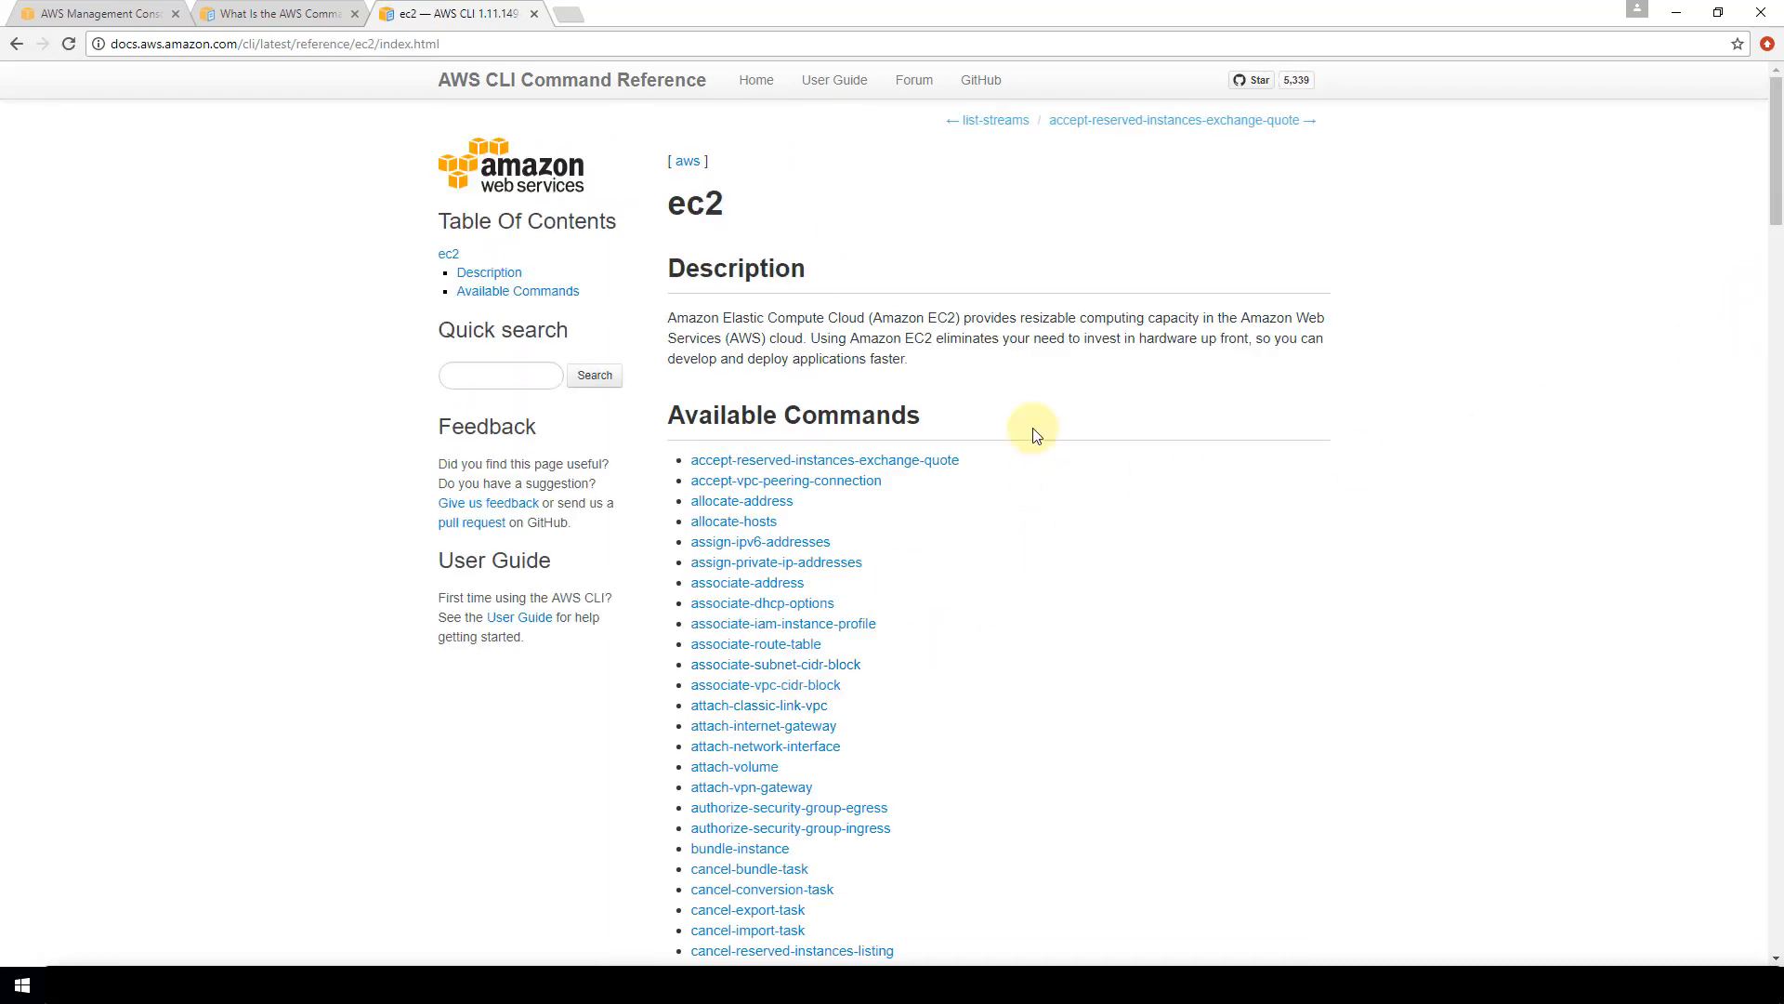
mouse_move(1768, 131)
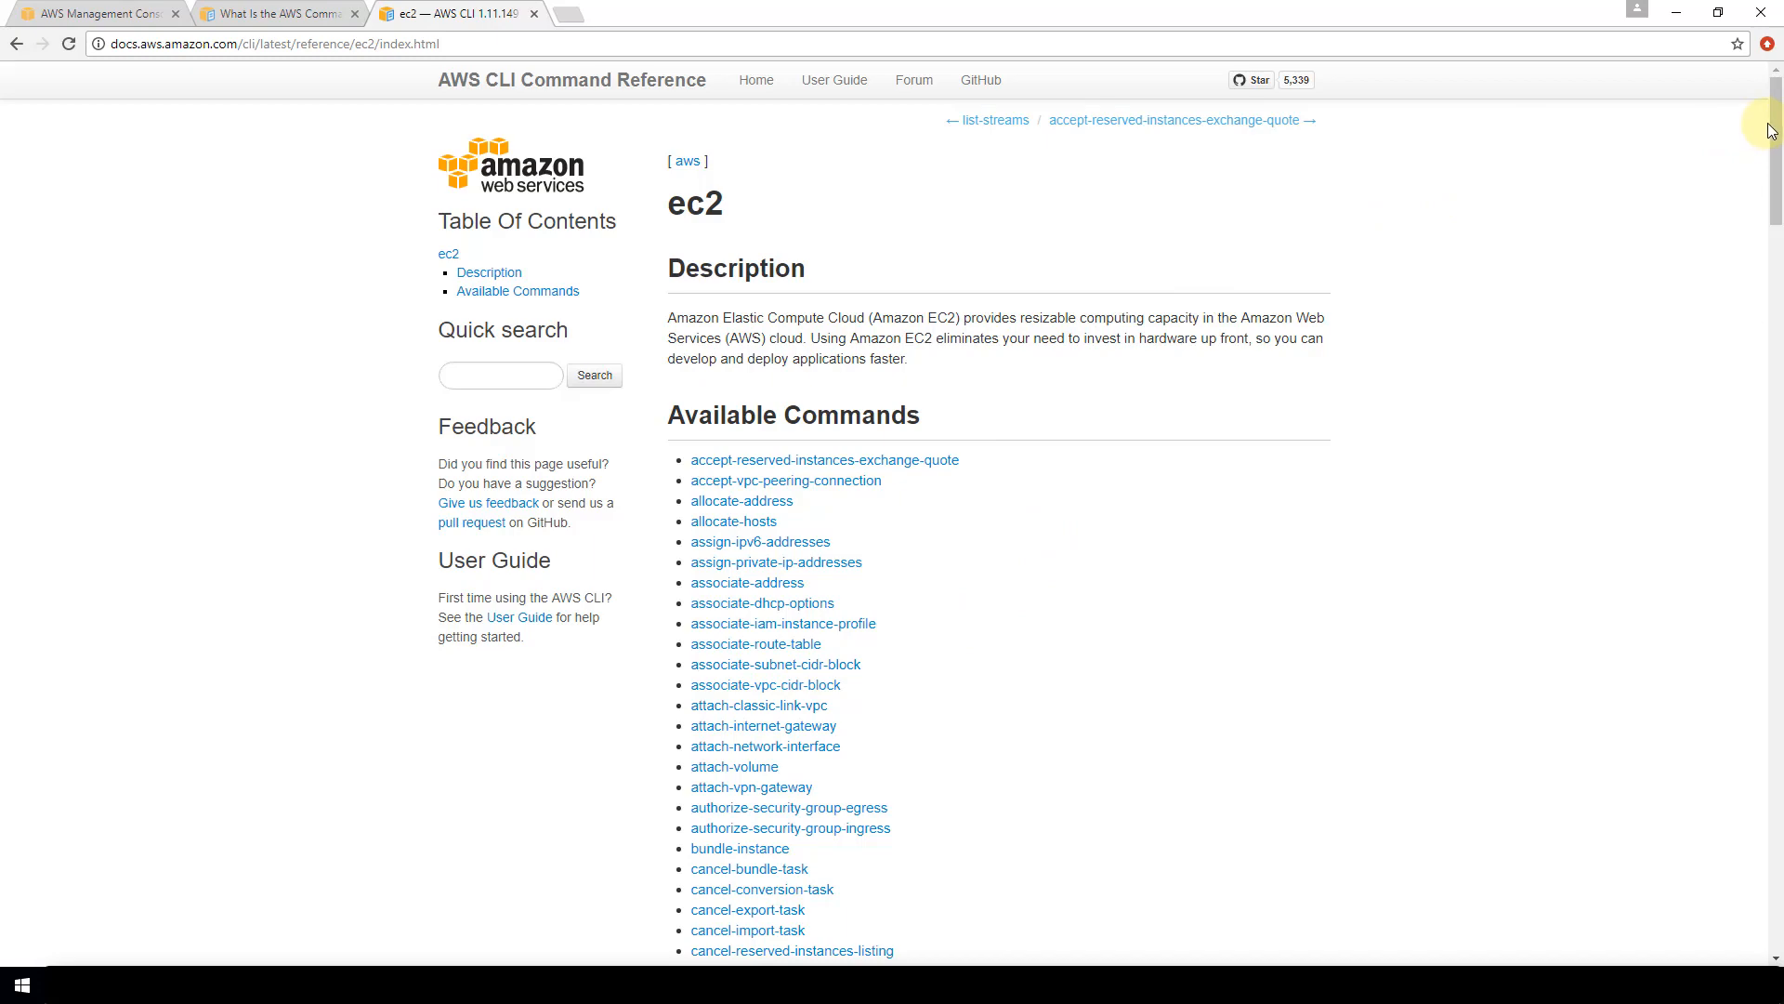
scroll("down", 3)
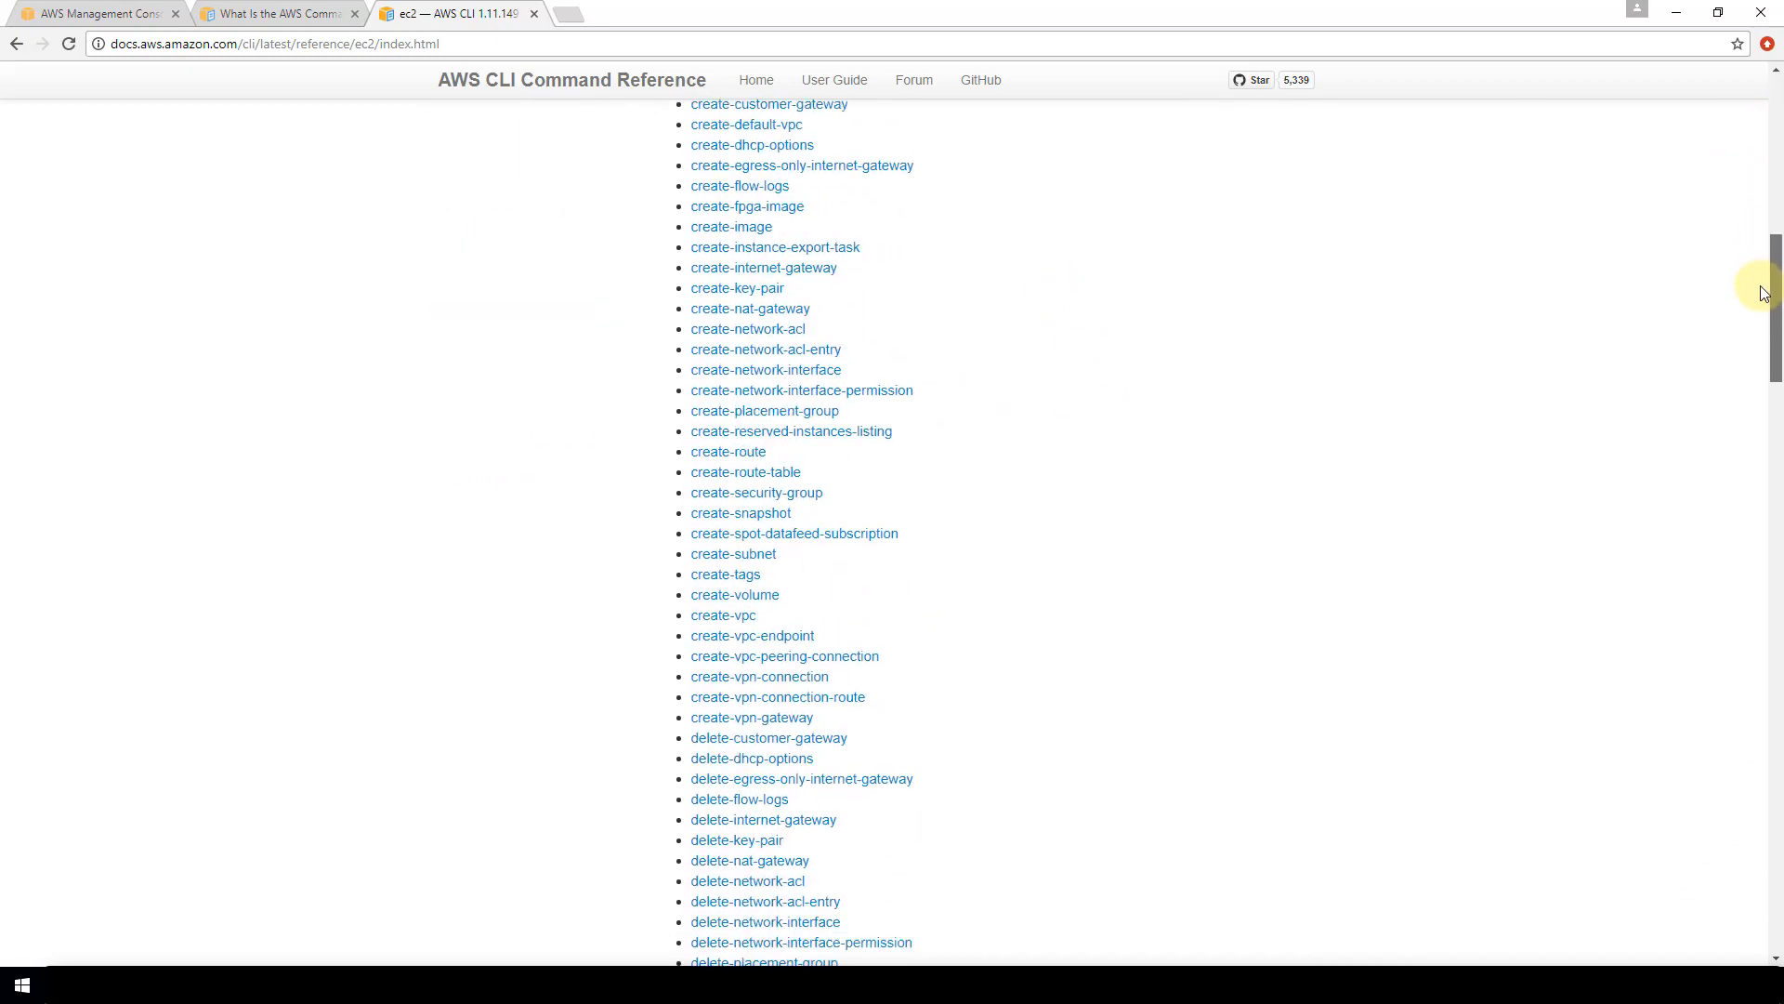
scroll("down", 3)
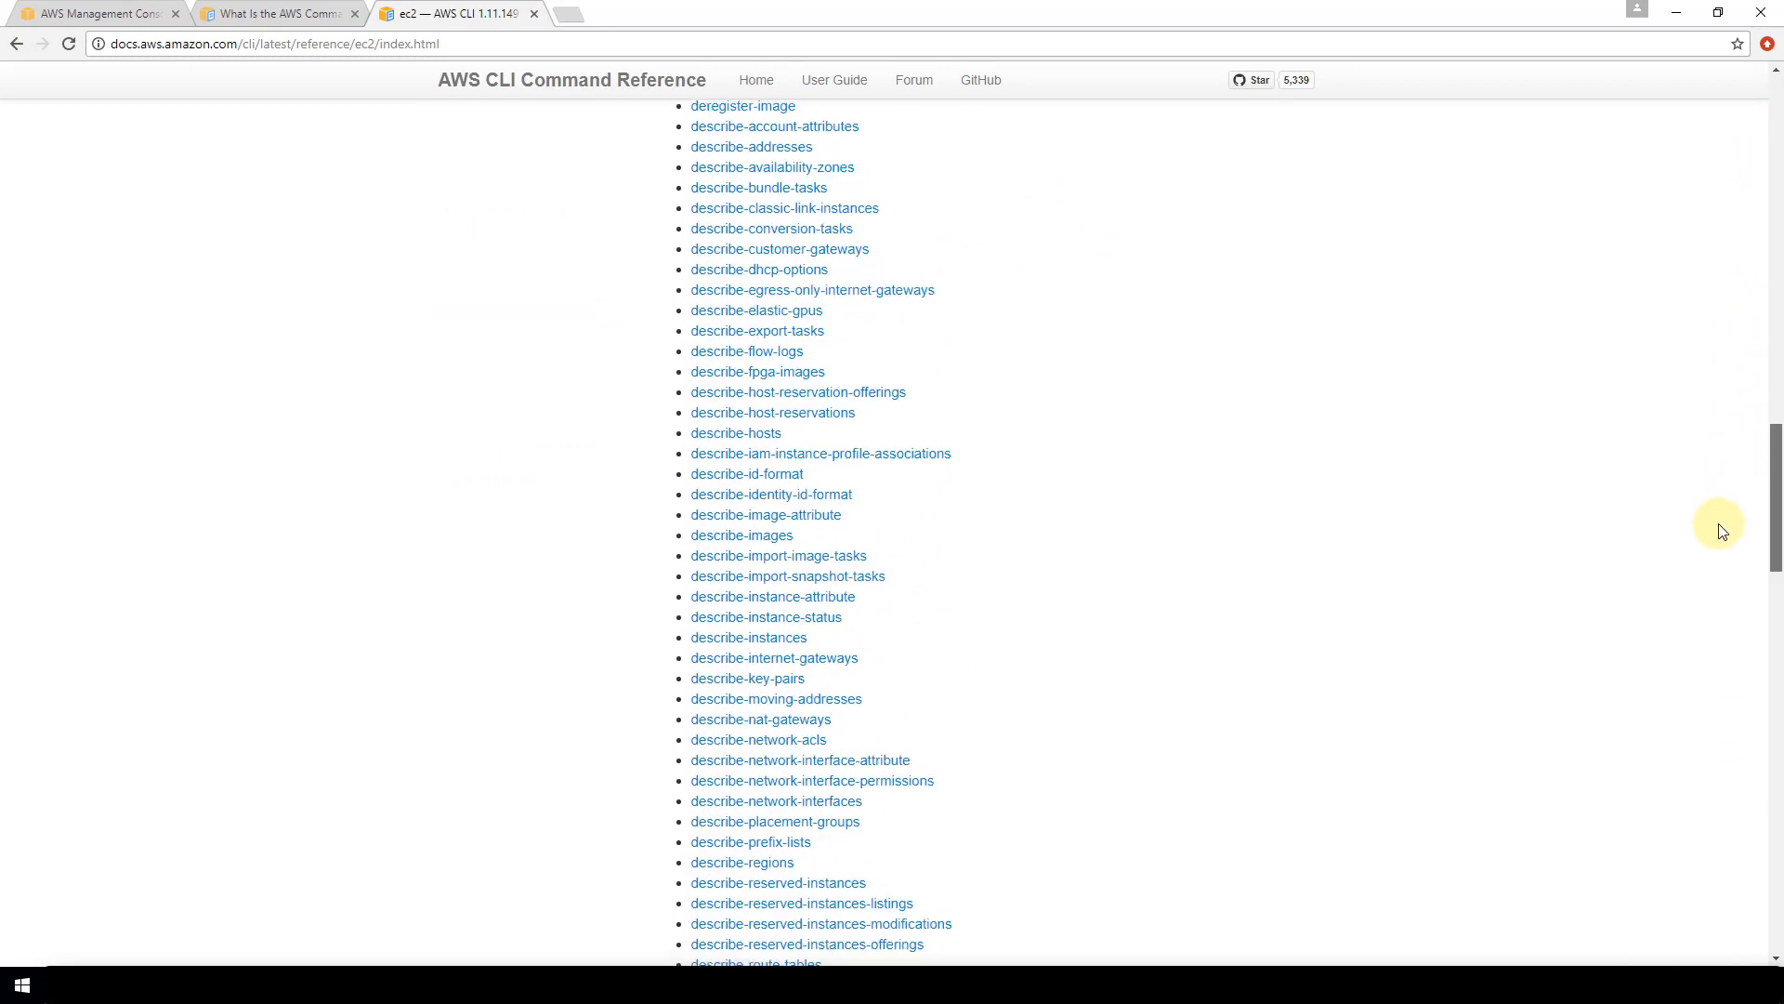
scroll("down", 3)
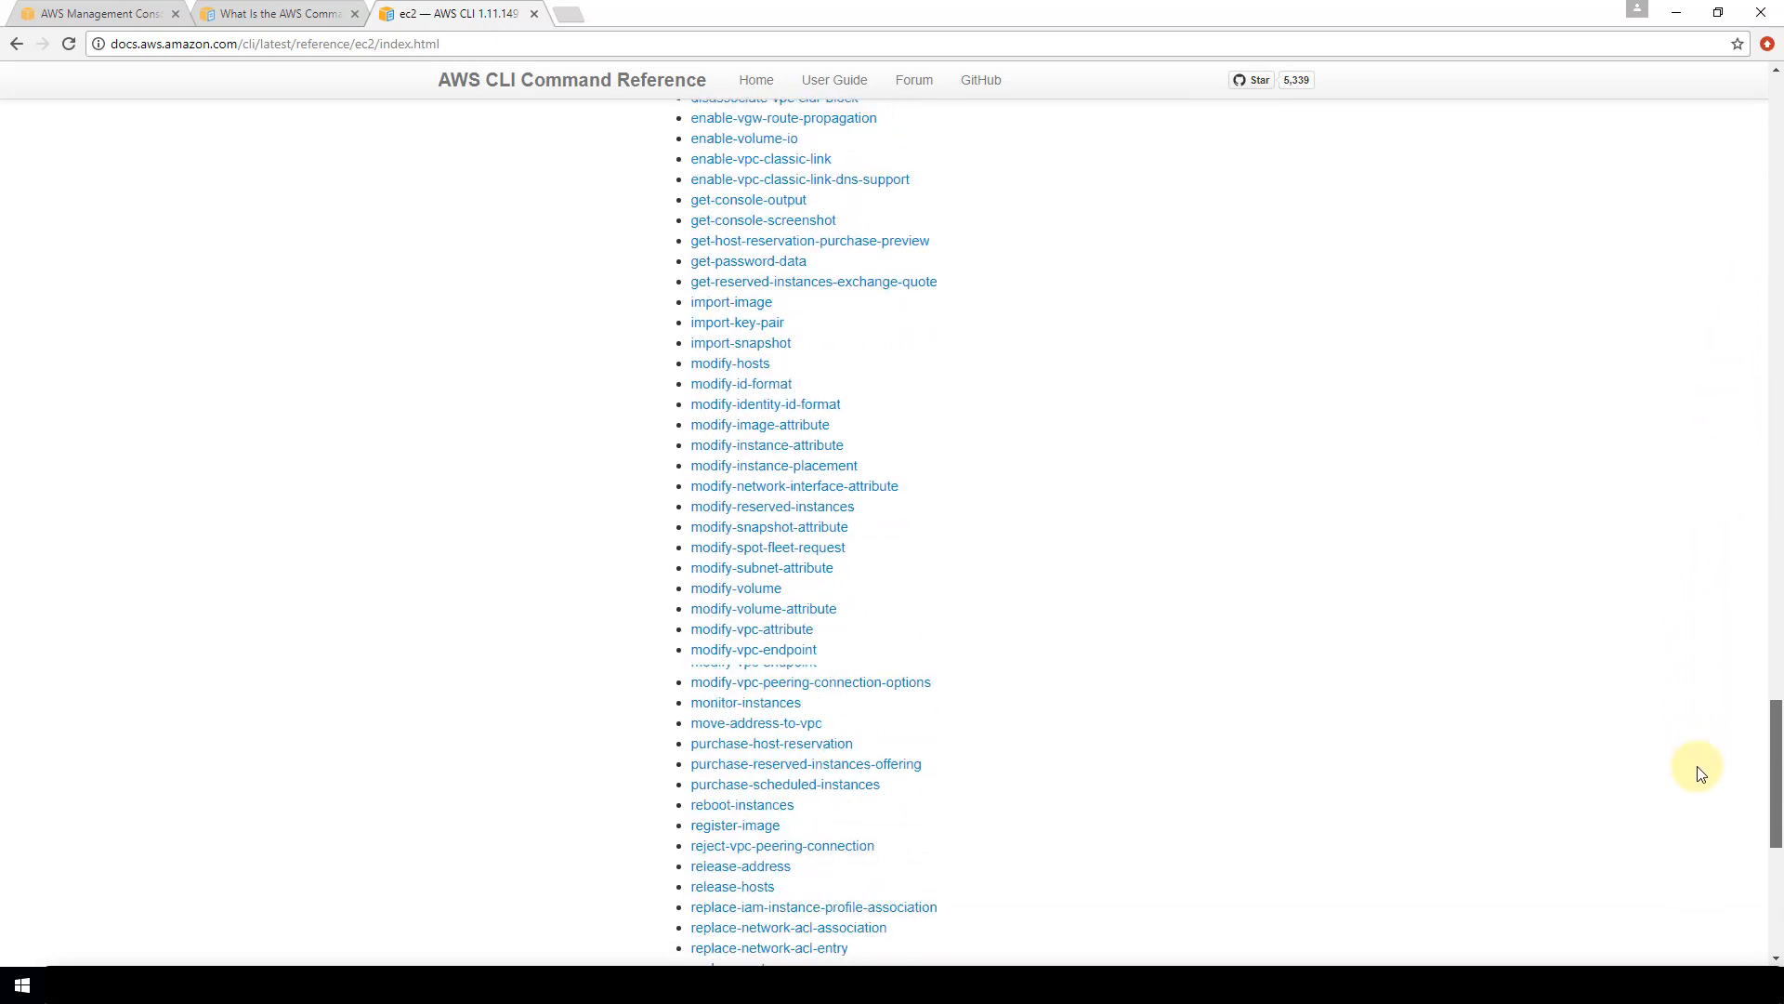
scroll("down", 3)
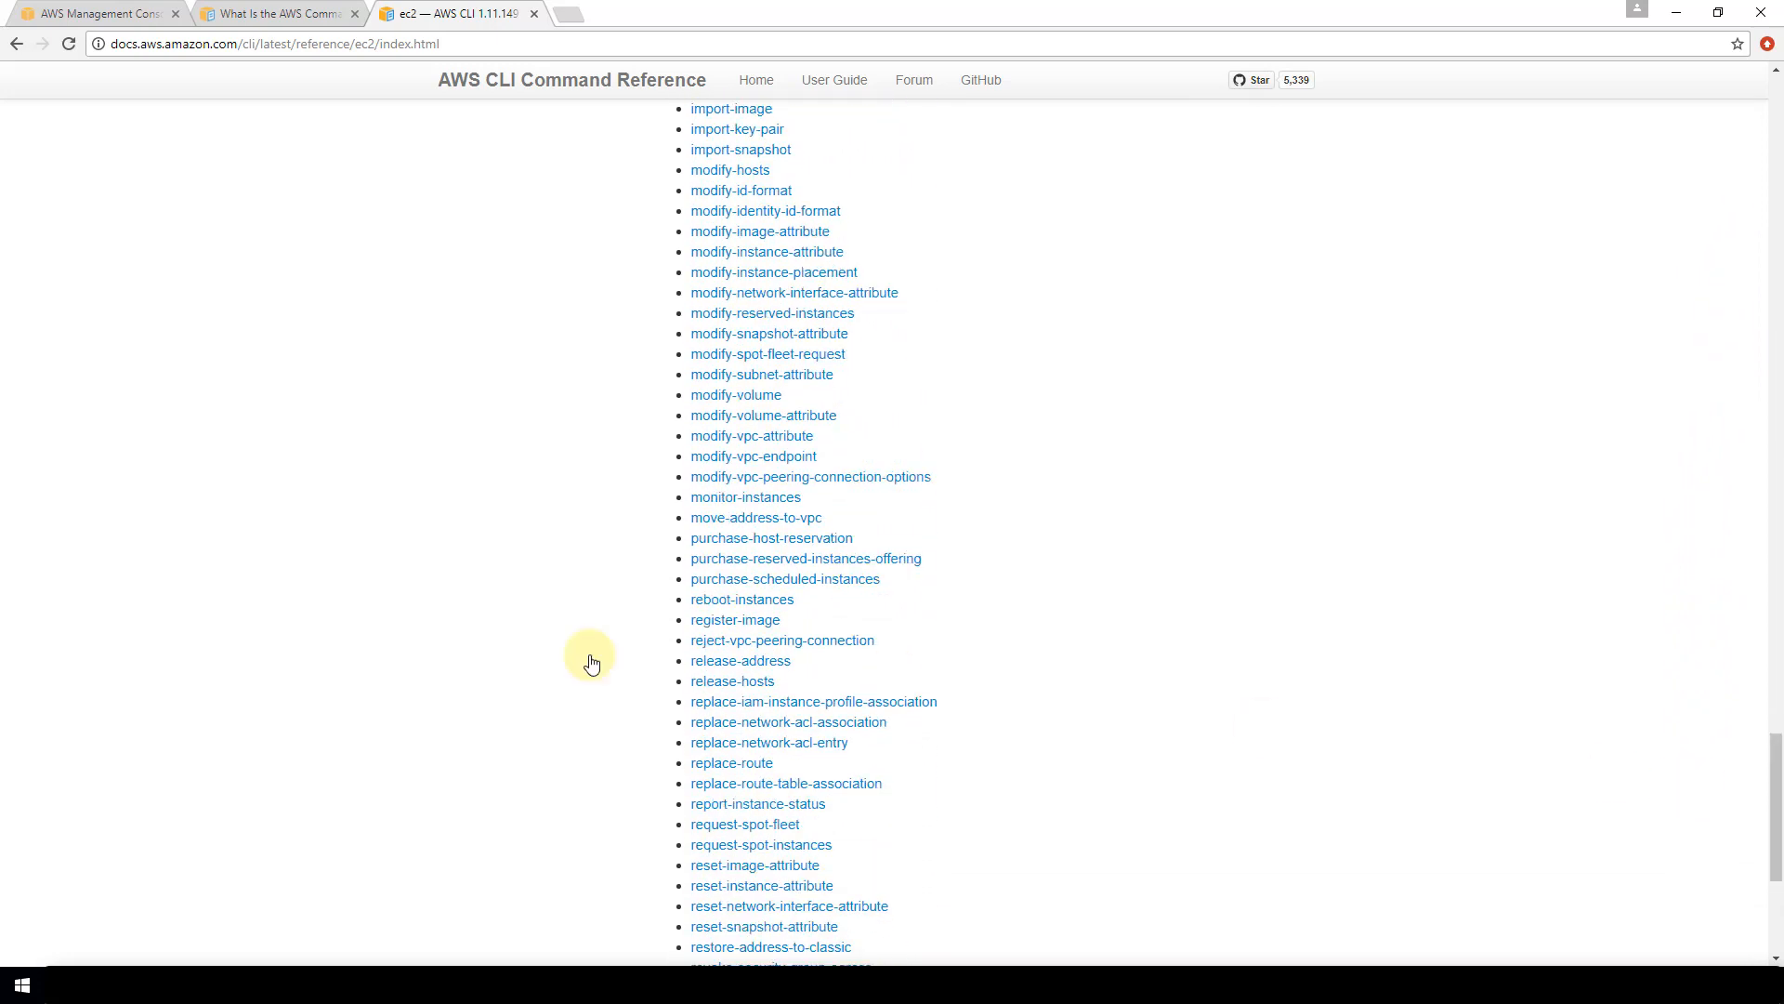
Open the reboot-instances reference page and scroll through its options to the example and output.
left_click(742, 598)
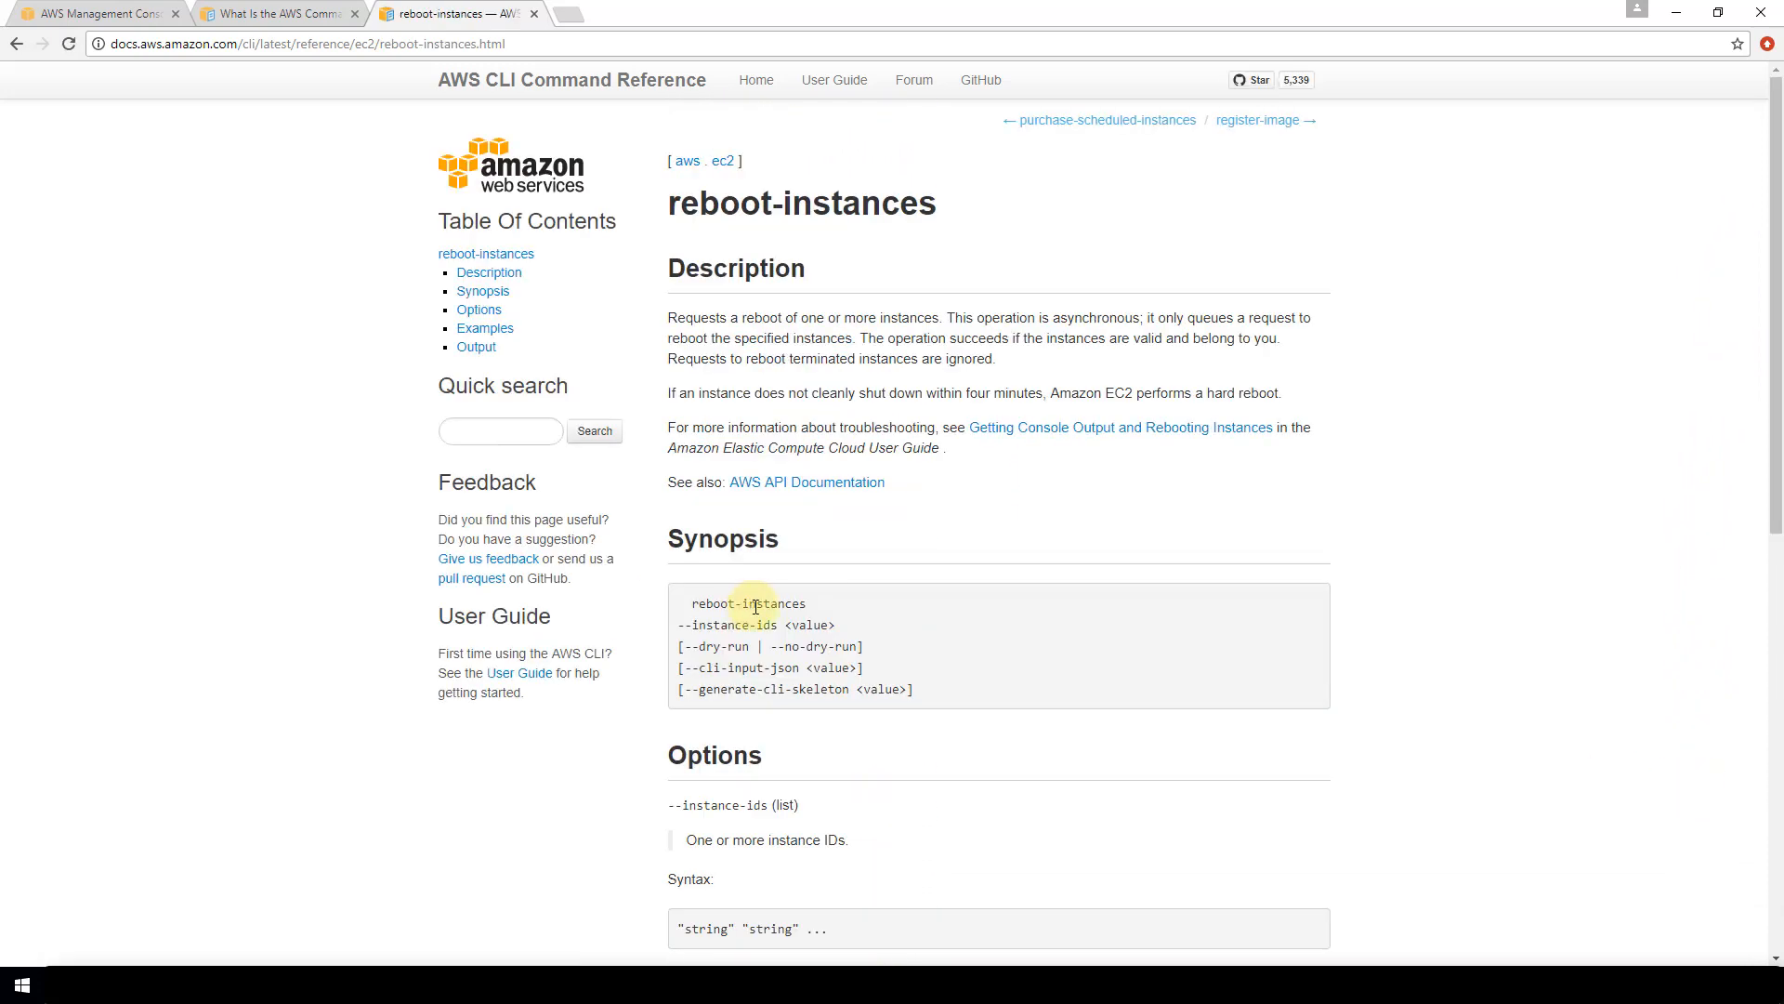
mouse_move(745, 496)
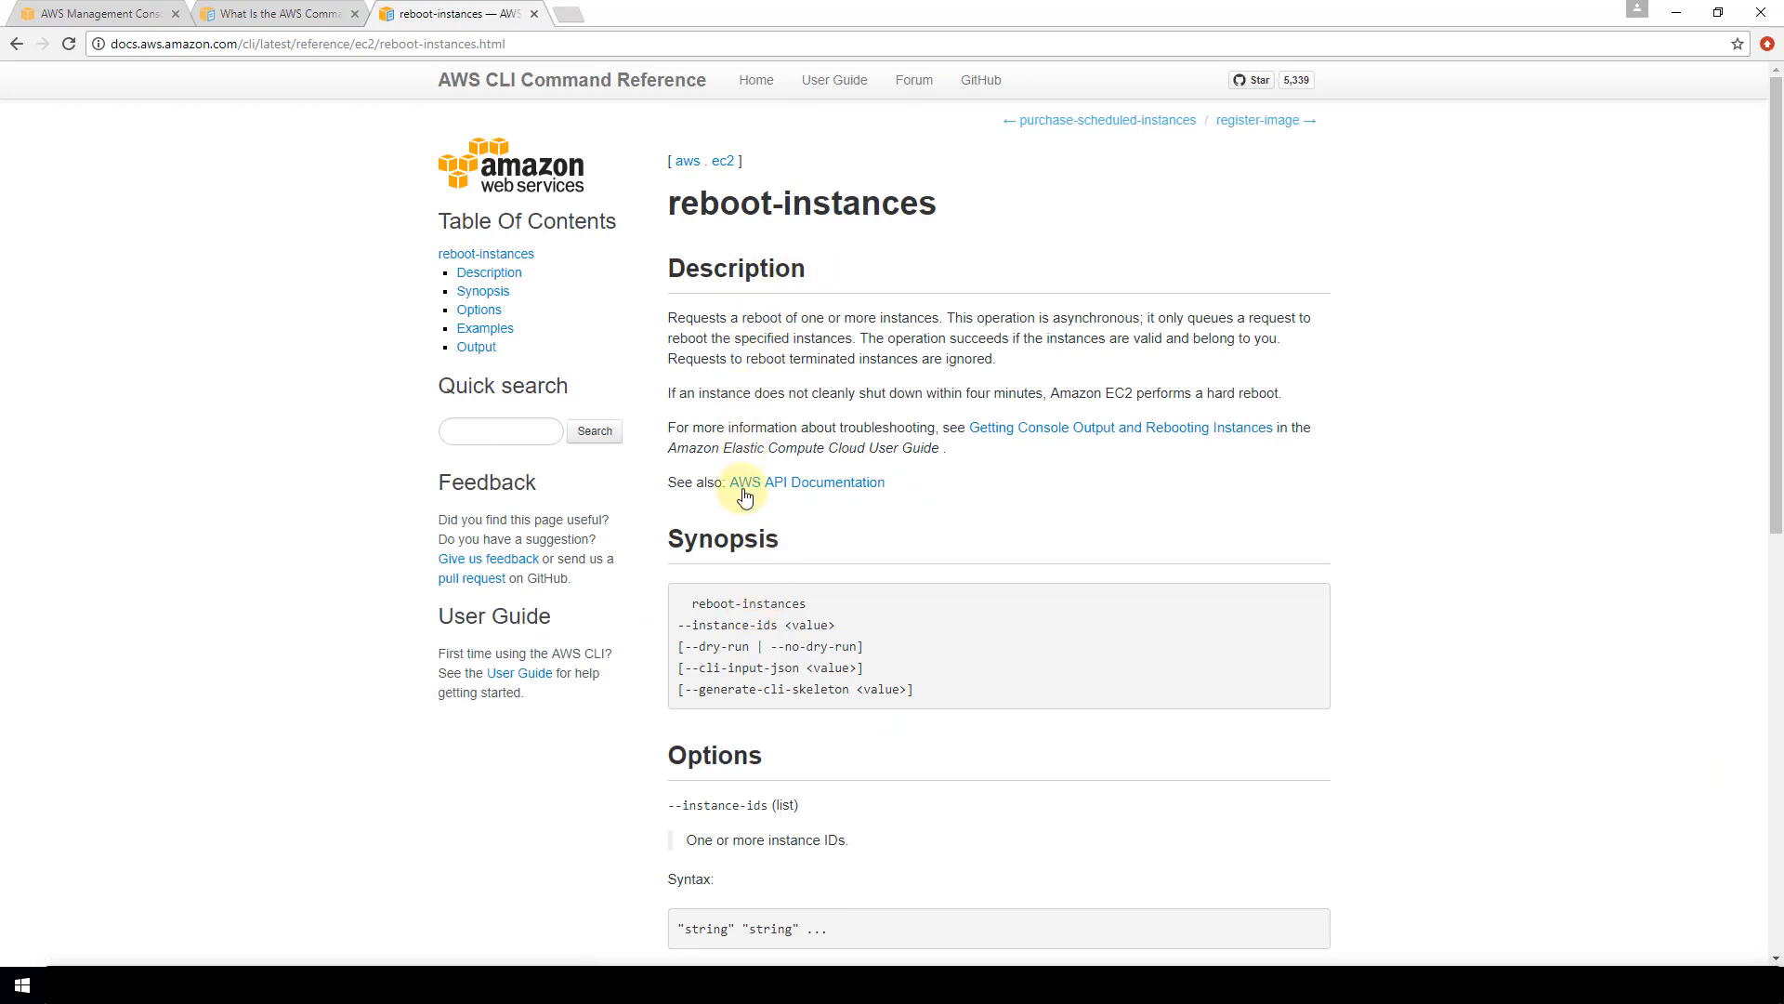
mouse_move(870, 568)
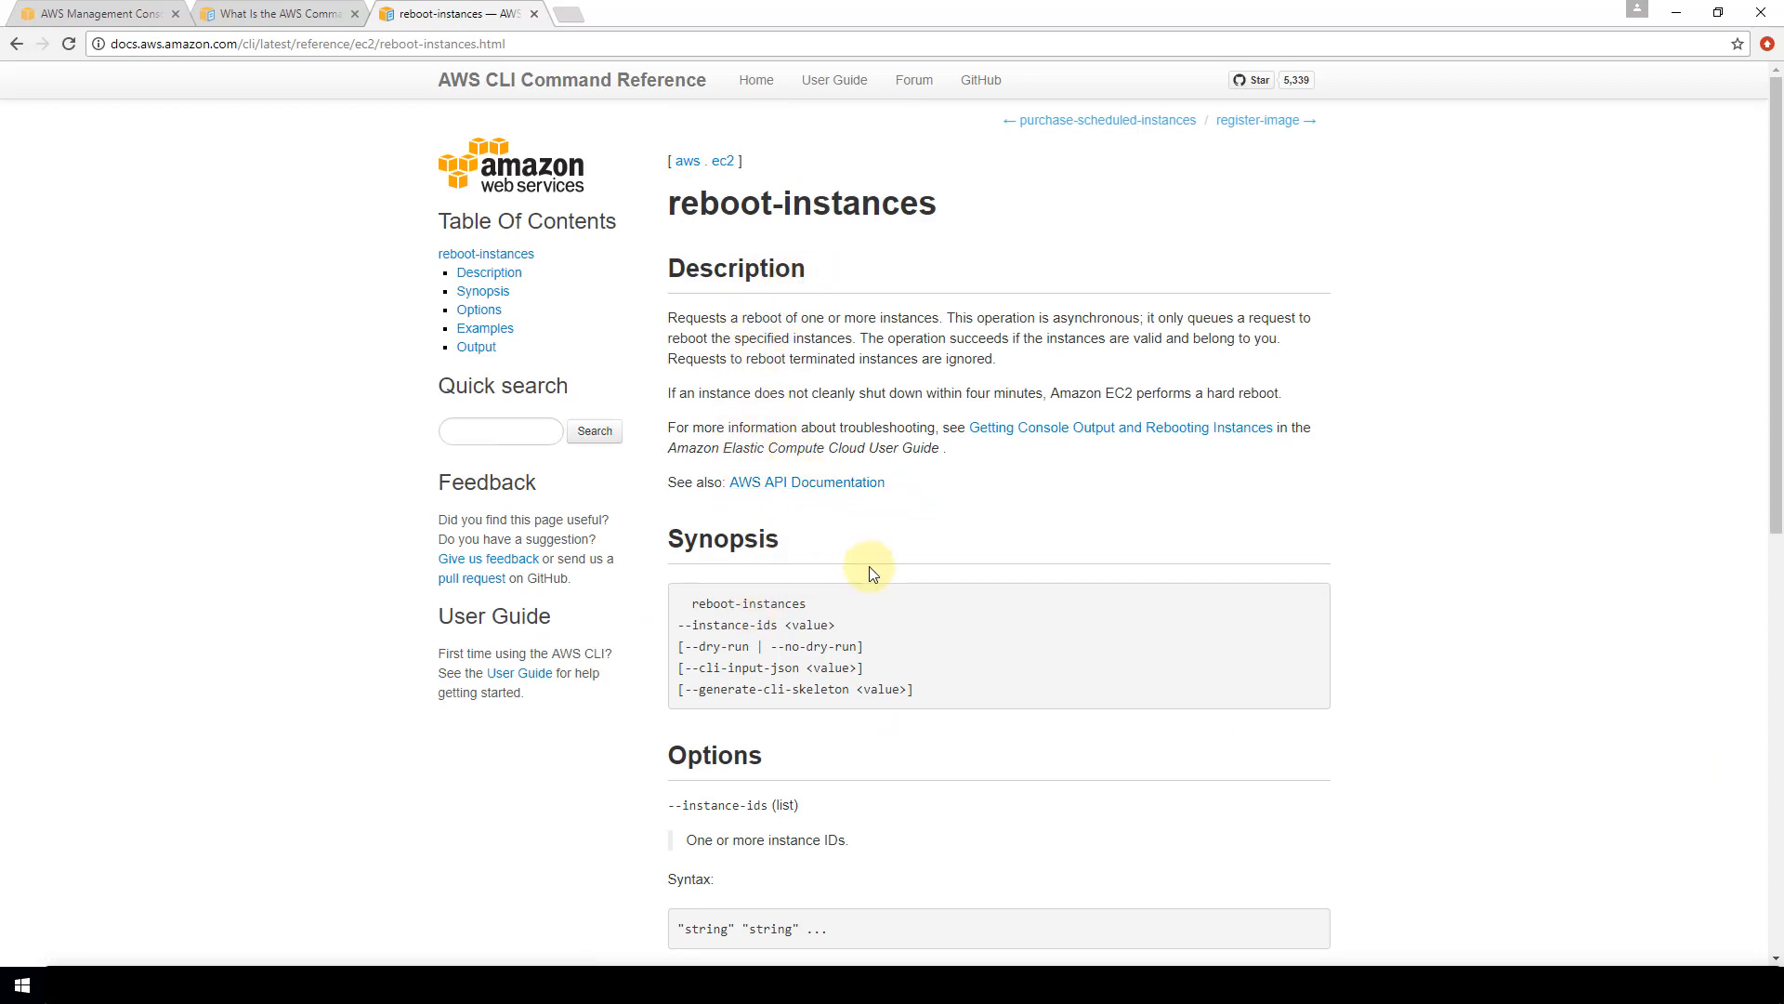
scroll("down", 3)
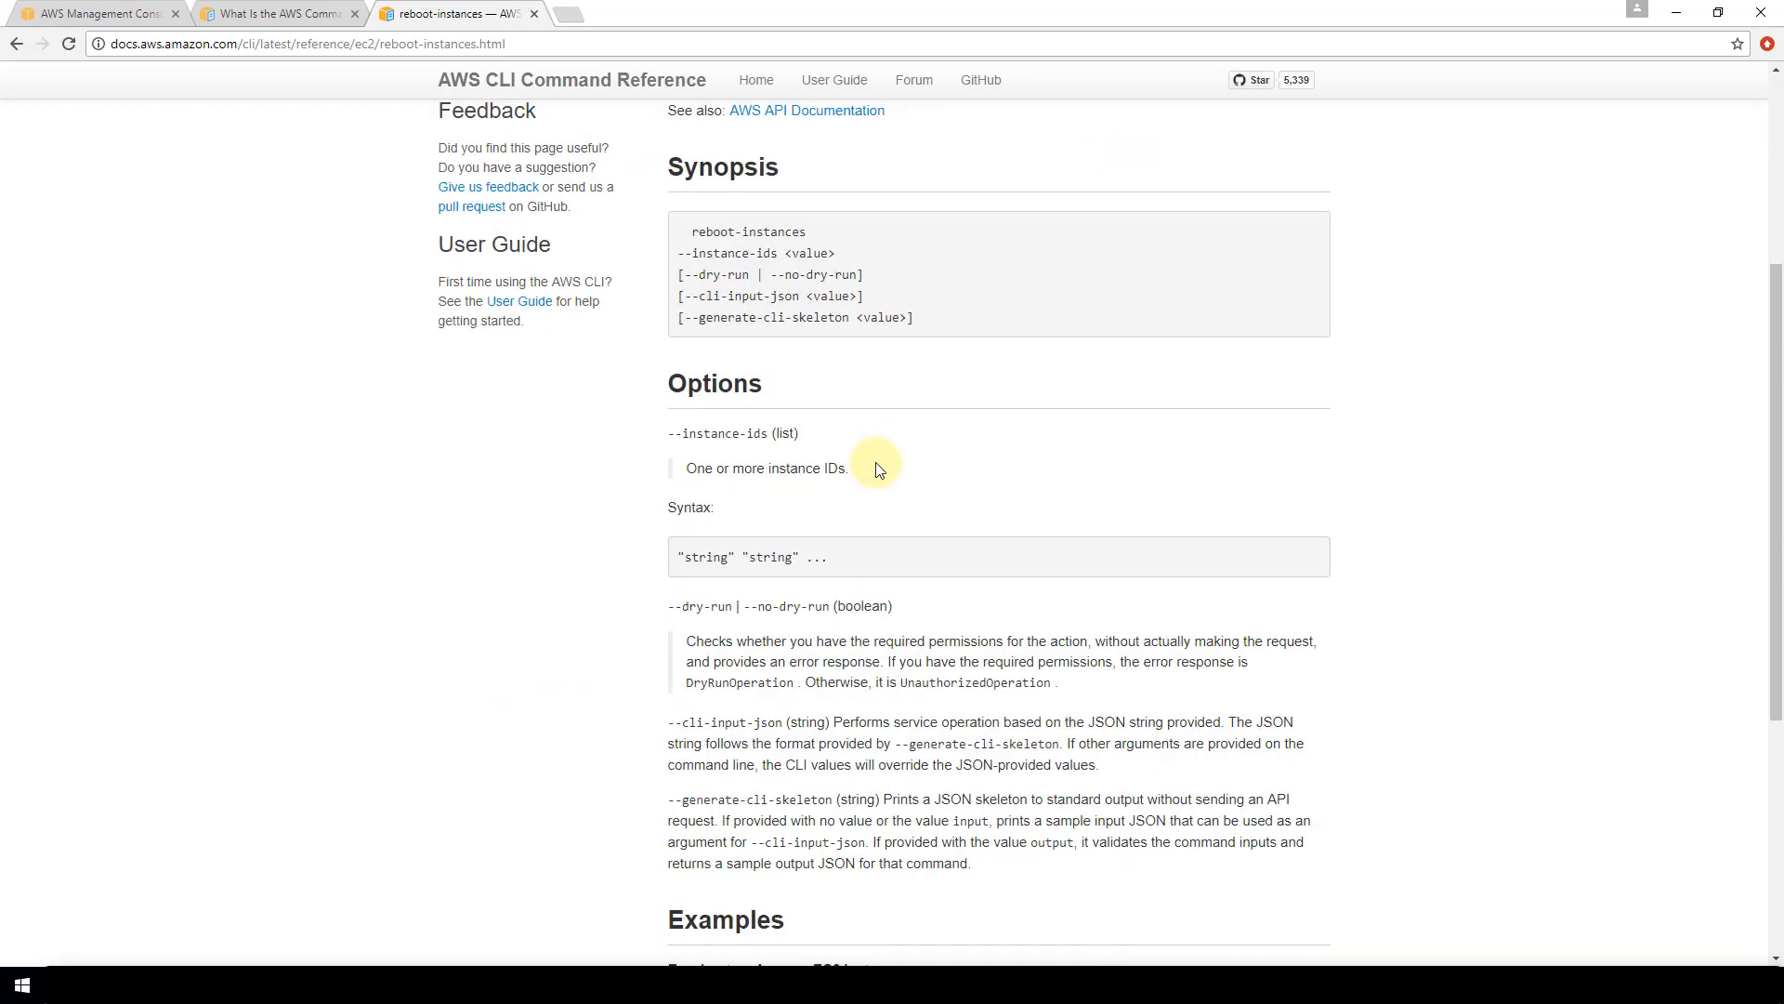
scroll("down", 3)
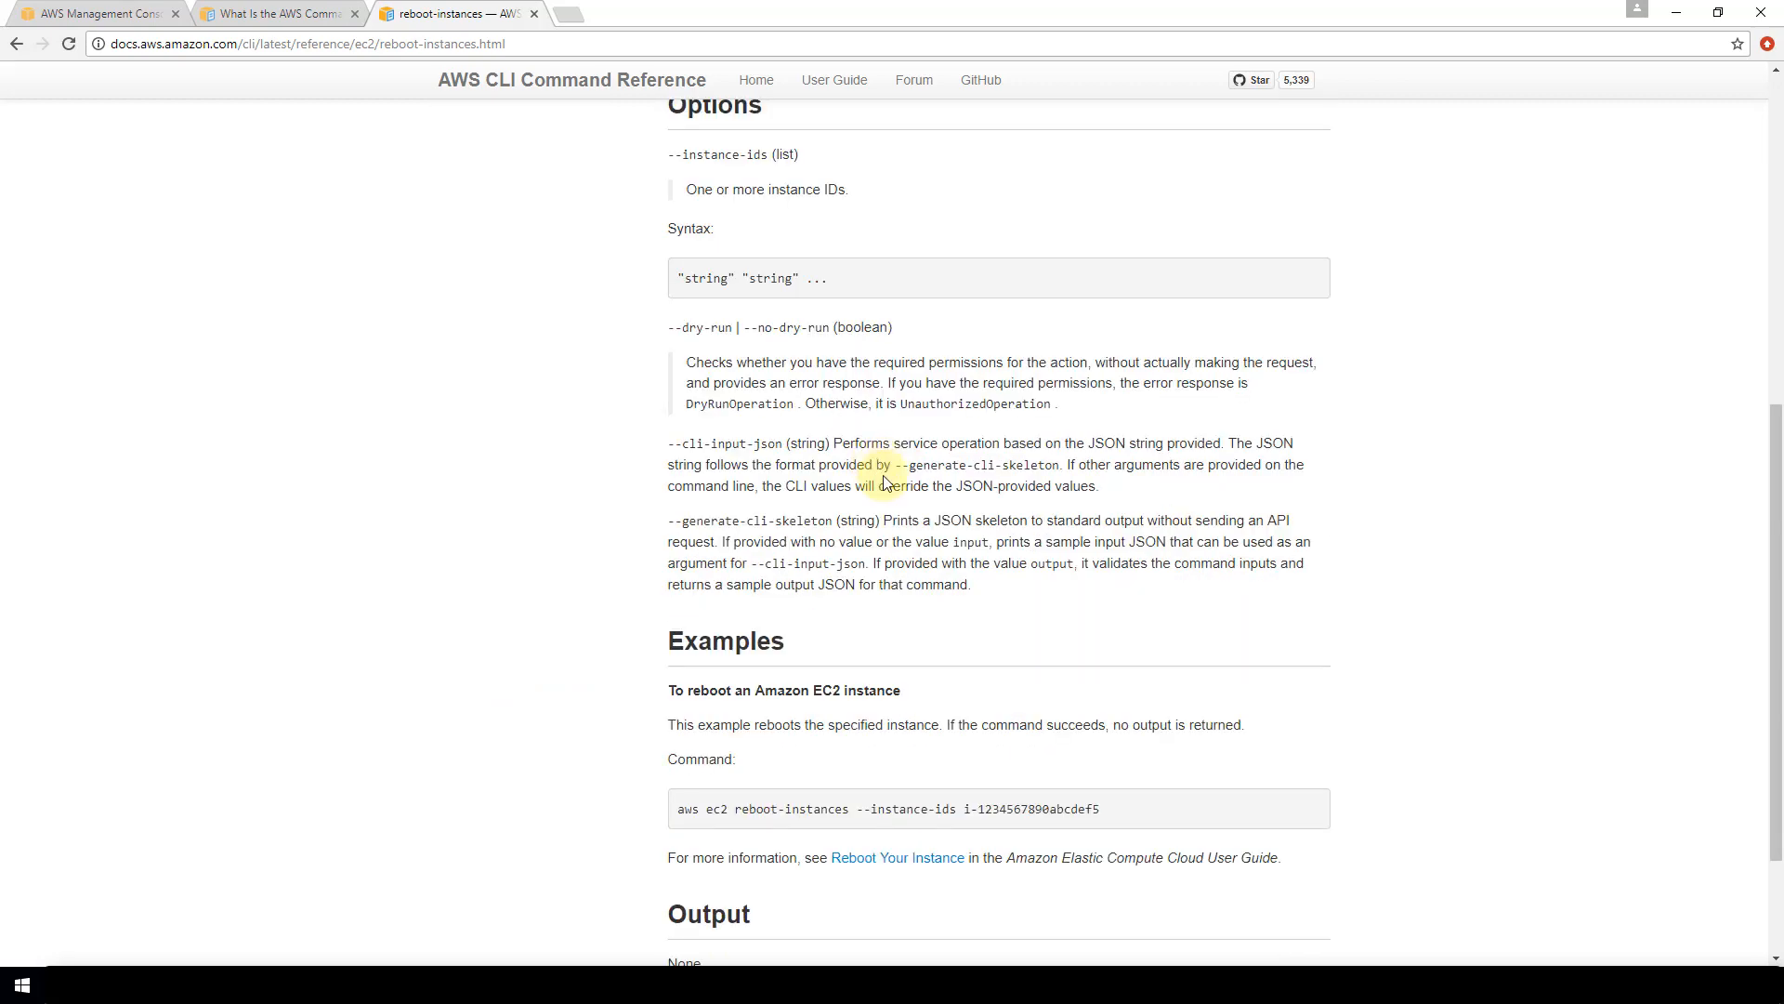
scroll("down", 3)
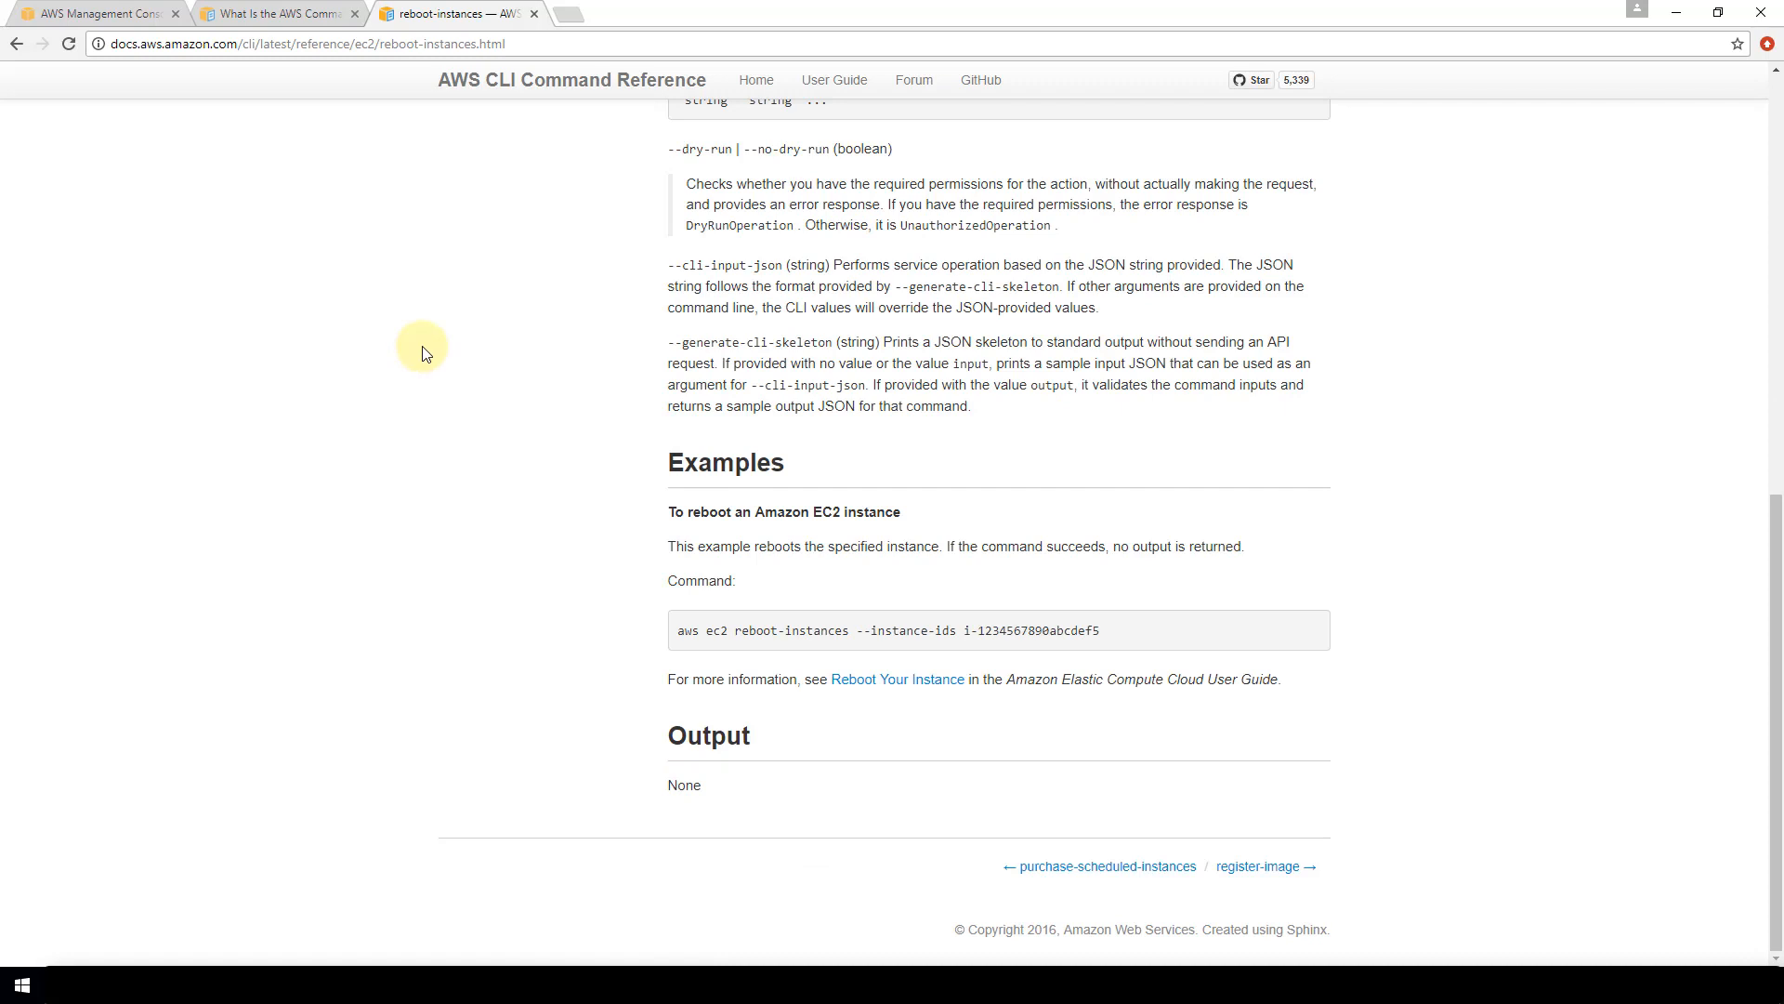
mouse_move(436, 356)
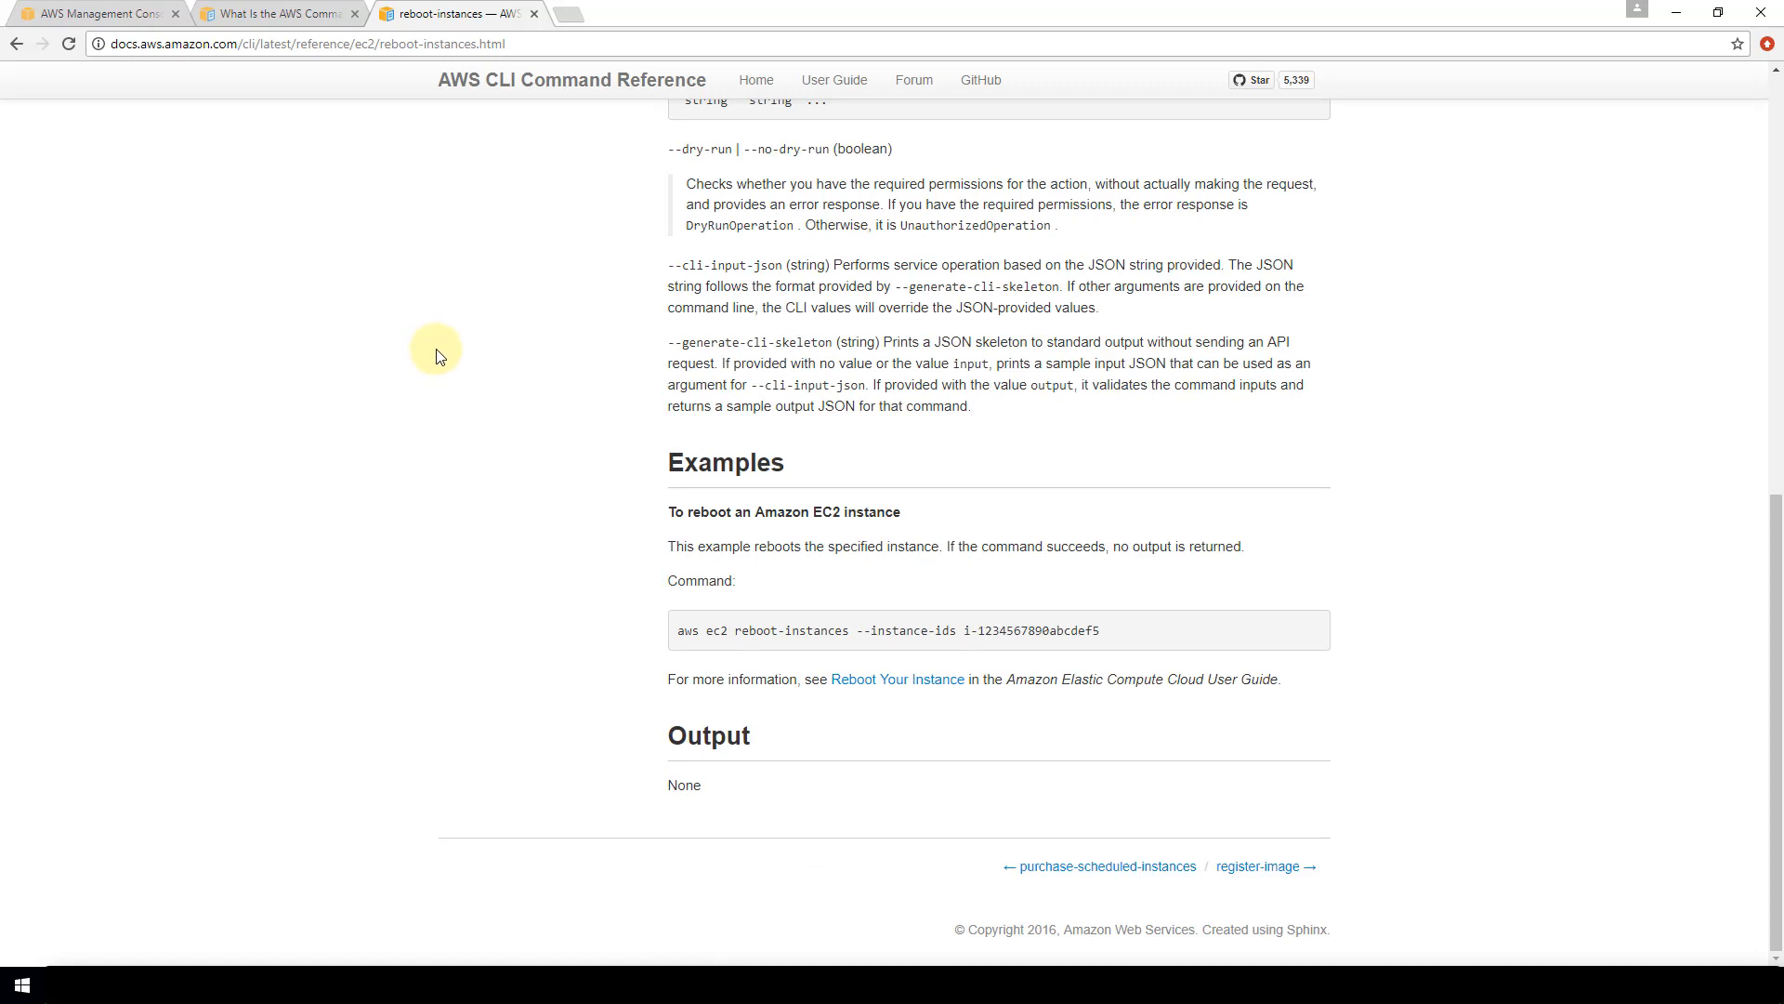